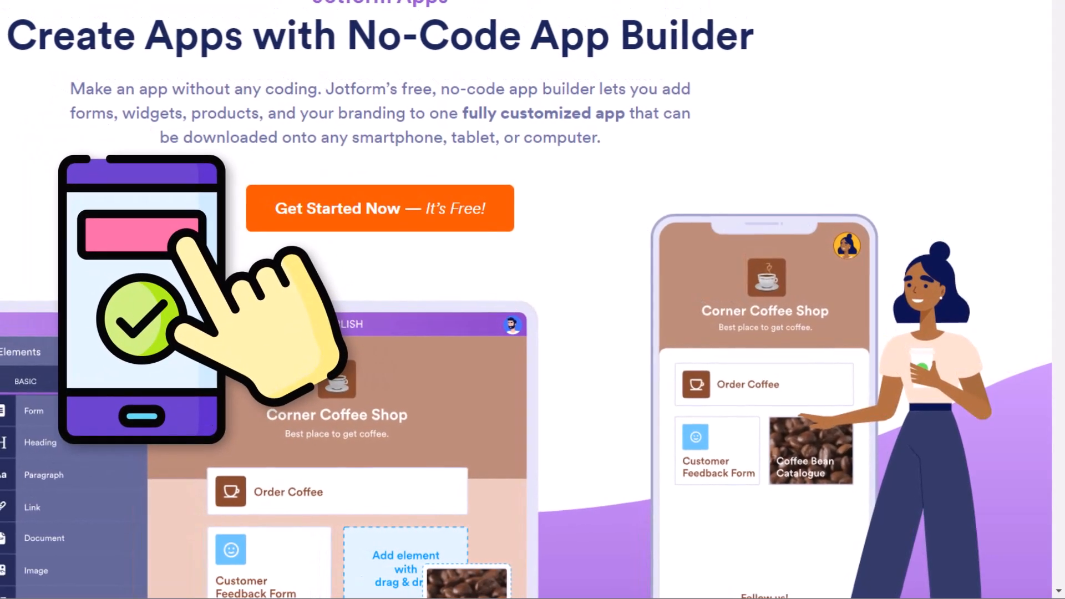
Step: Scroll the App Builder landing page up toward the Jotform home navigation
{"action": "scroll", "scroll_direction": "up", "scroll_amount": 3}
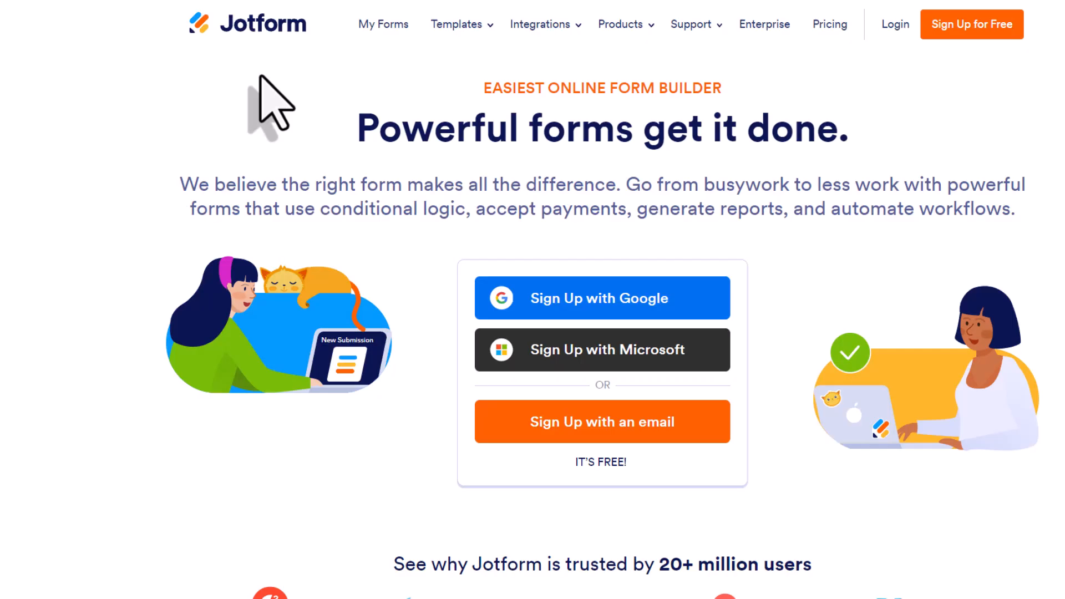
{"action": "mouse_move", "coordinate": [122, 54]}
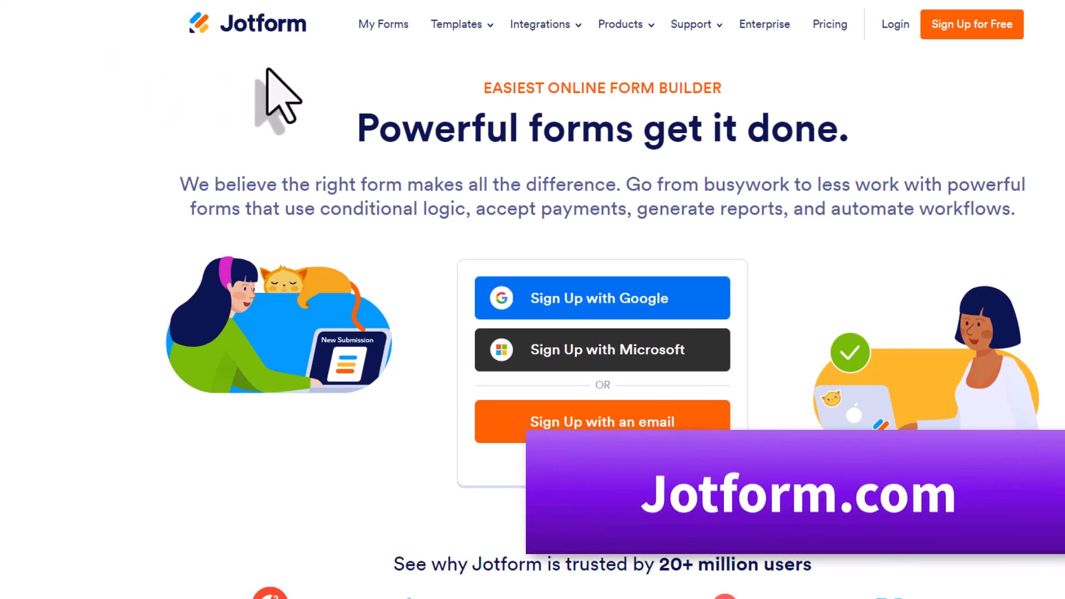
Step: Show the Products dropdown listing Jotform Apps among the products
{"action": "left_click", "coordinate": [620, 23]}
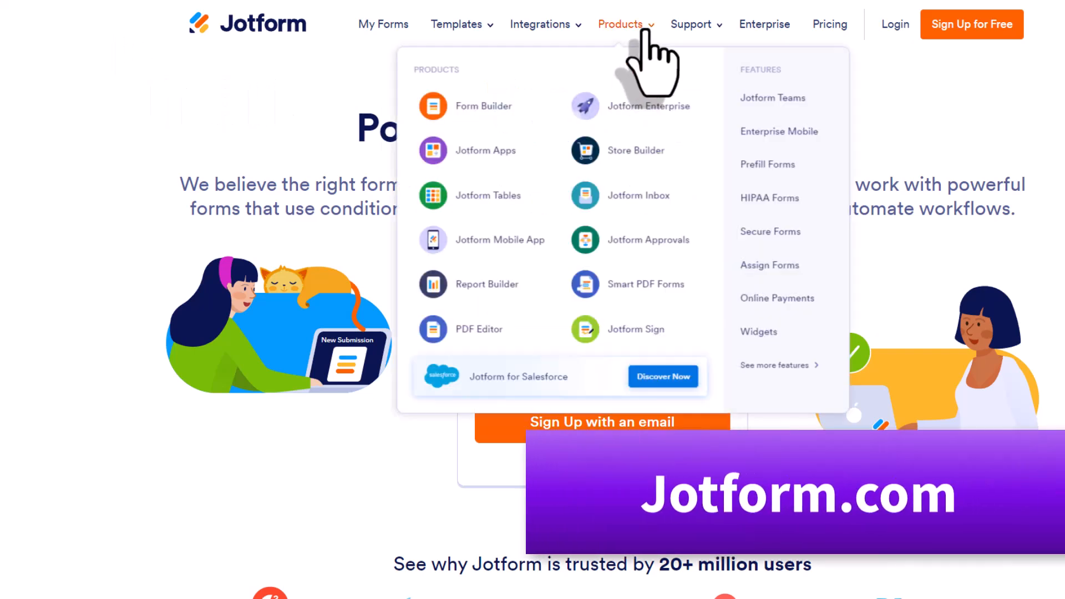
{"action": "mouse_move", "coordinate": [486, 150]}
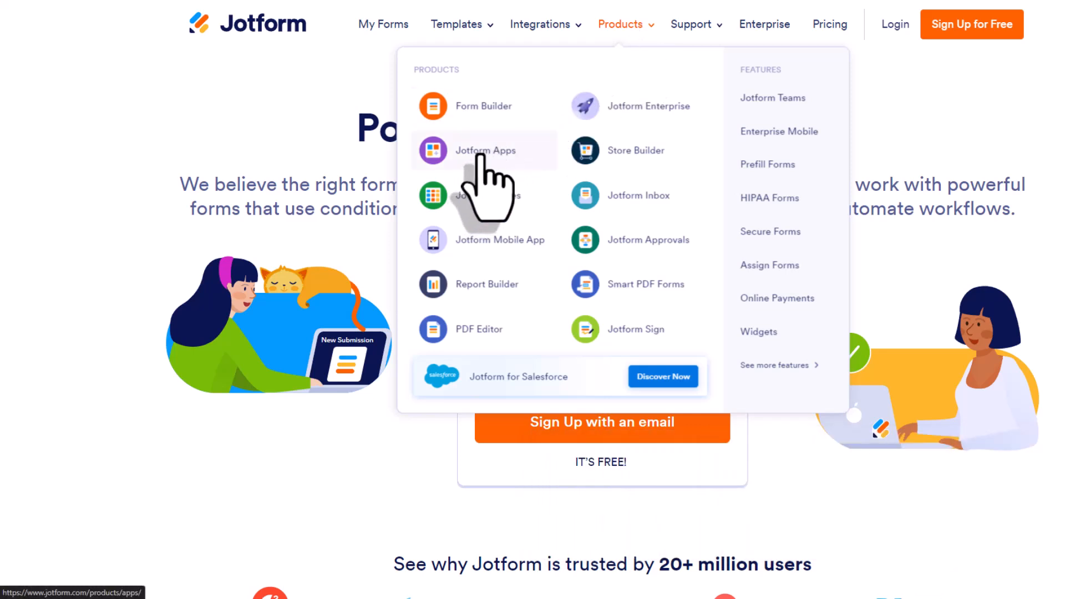
Step: Choose Jotform Apps from the products to reach the Create App screen
{"action": "left_click", "coordinate": [485, 150]}
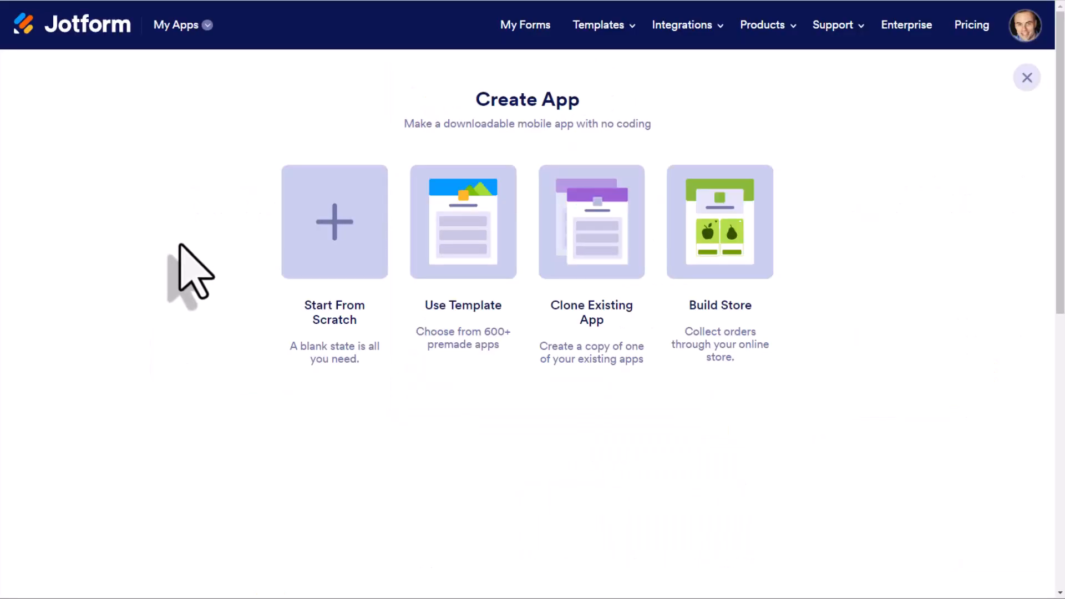
{"action": "mouse_move", "coordinate": [334, 271]}
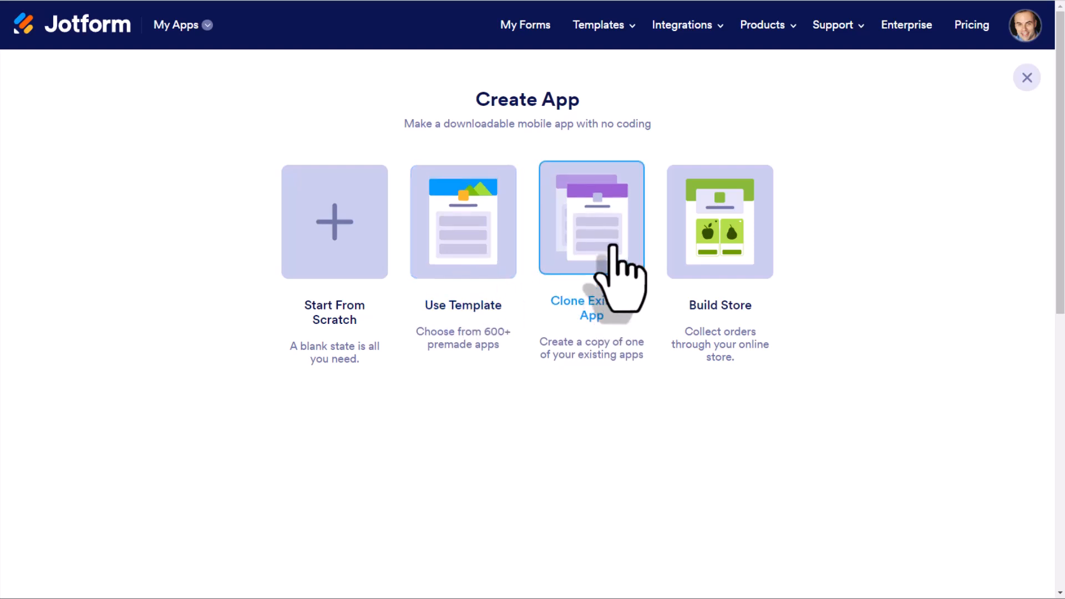
{"action": "mouse_move", "coordinate": [608, 261]}
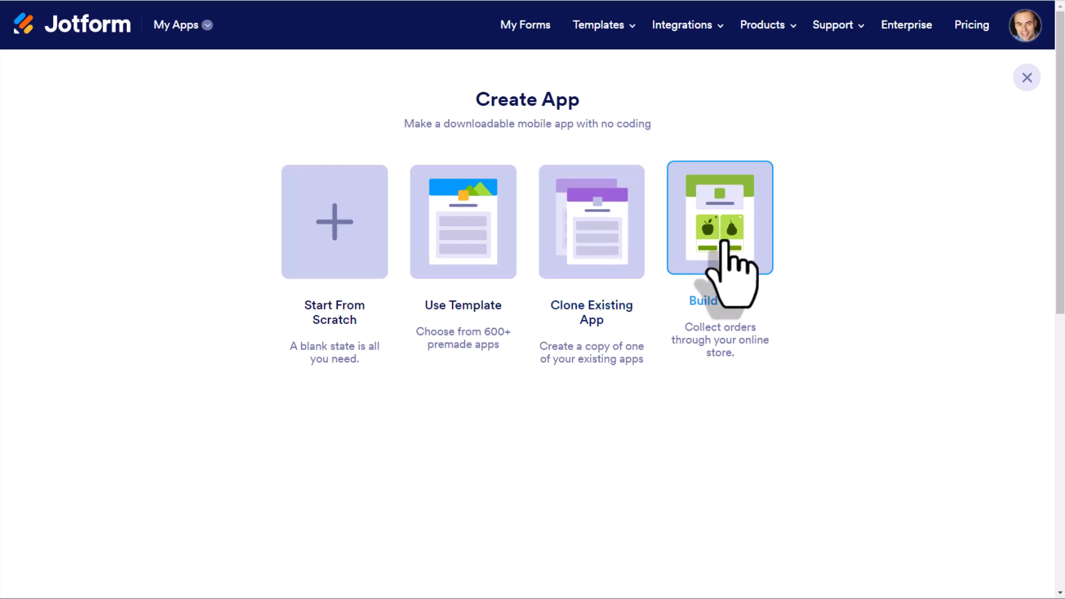
{"action": "mouse_move", "coordinate": [737, 286]}
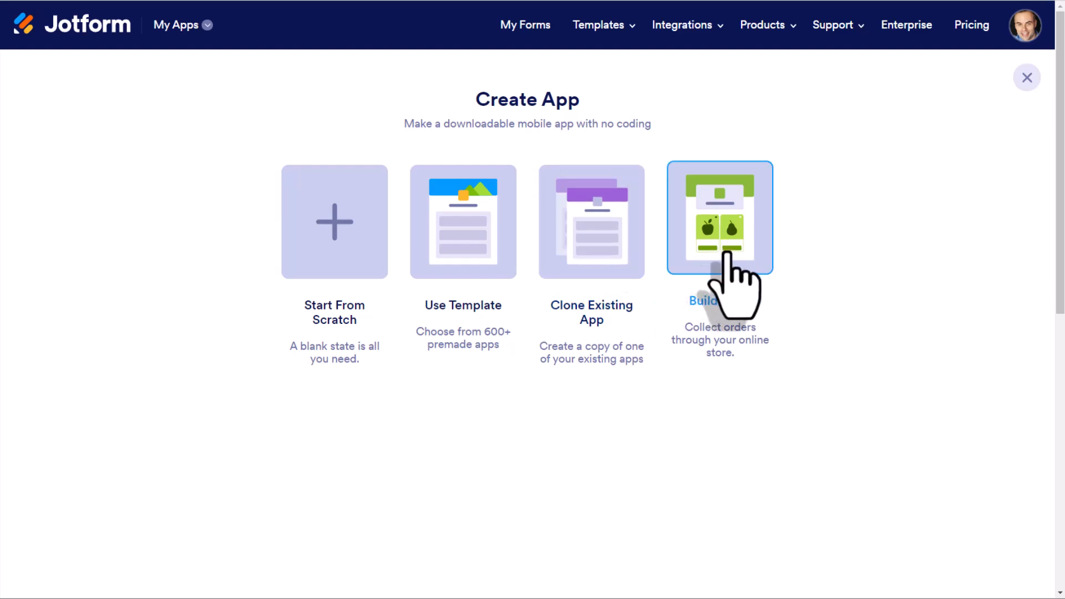
{"action": "mouse_move", "coordinate": [730, 285]}
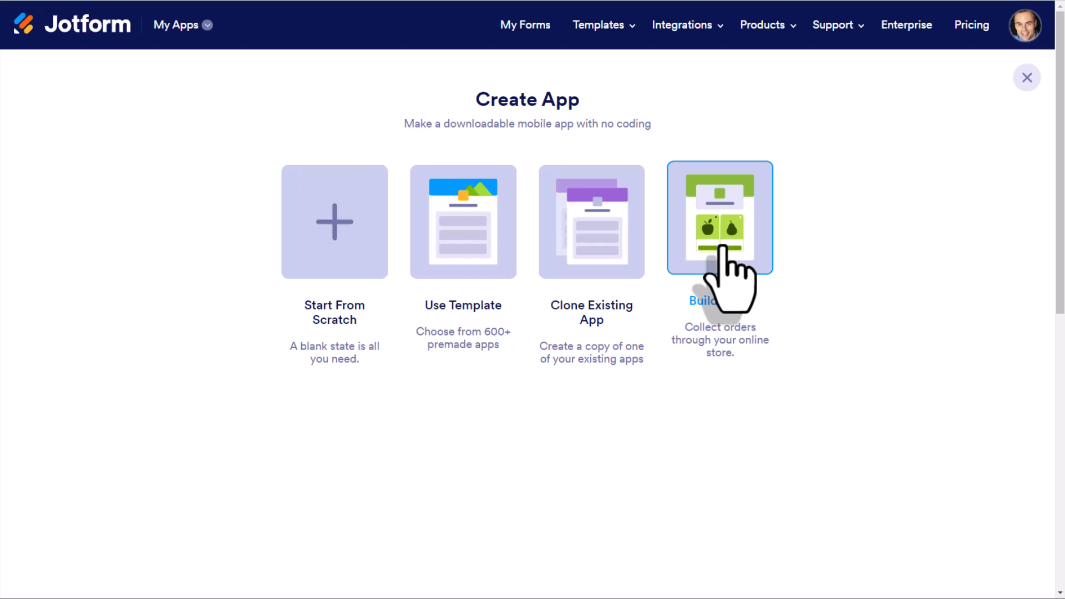
{"action": "mouse_move", "coordinate": [463, 259]}
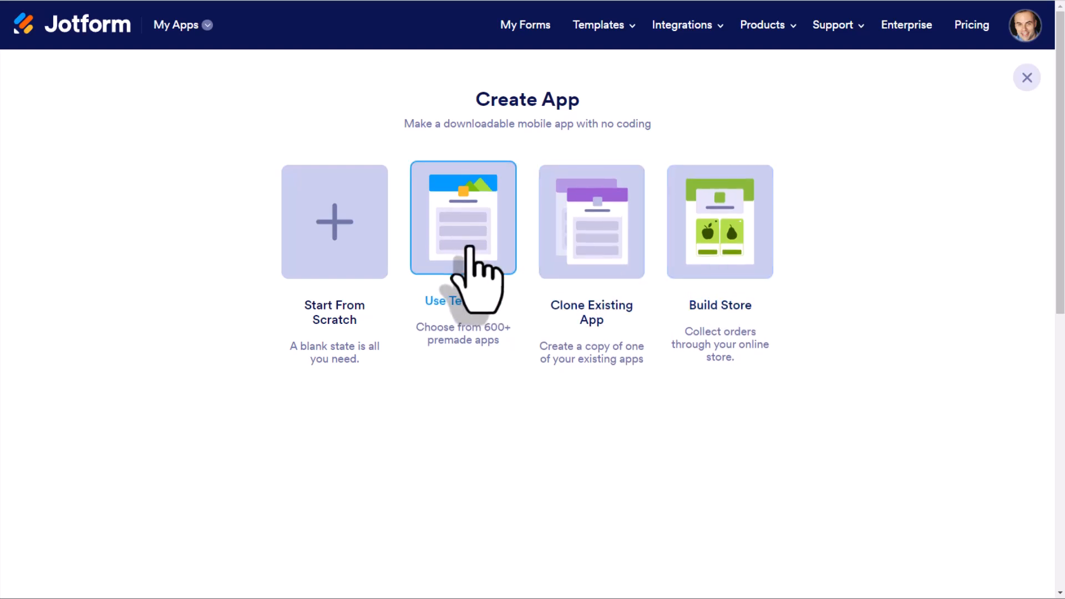
Step: Start from a template and browse the gallery down to the Scheduling App Templates category
{"action": "left_click", "coordinate": [463, 217]}
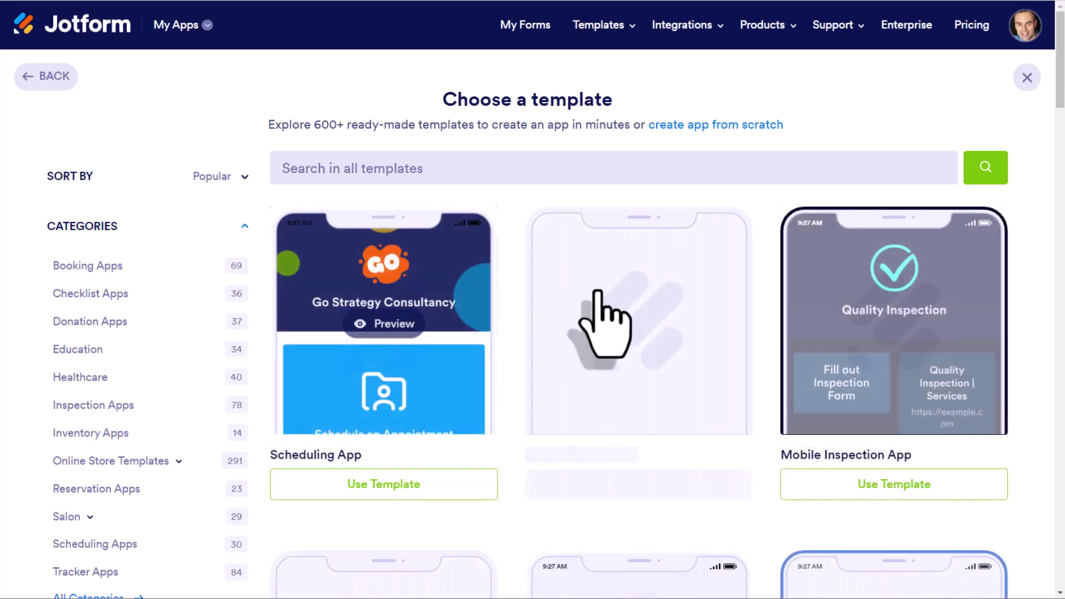
{"action": "scroll", "scroll_direction": "down", "scroll_amount": 3}
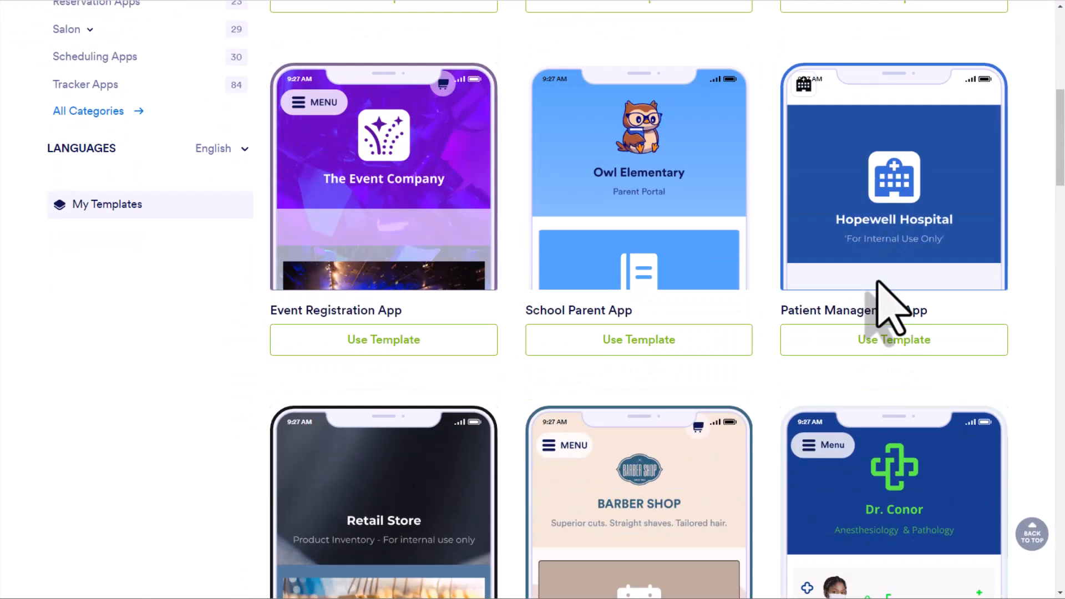
{"action": "scroll", "scroll_direction": "down", "scroll_amount": 3}
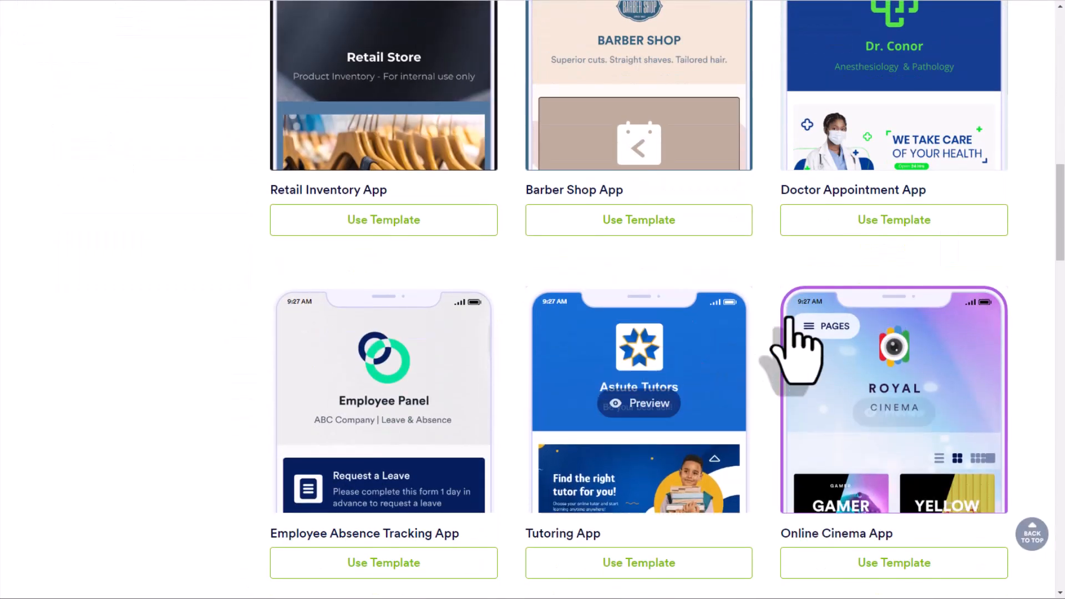
{"action": "scroll", "scroll_direction": "down", "scroll_amount": 3}
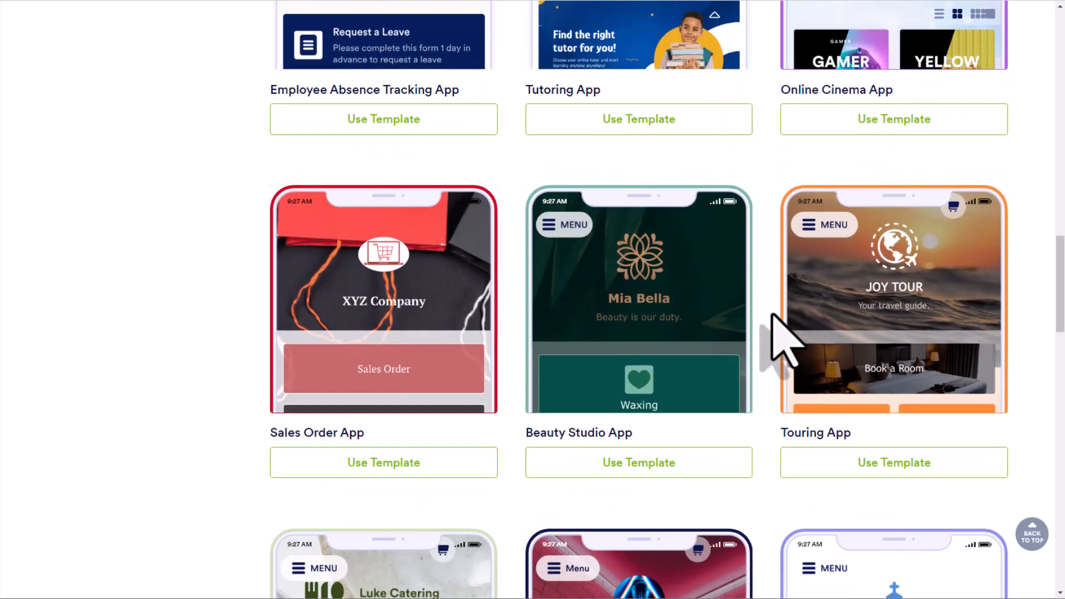
{"action": "scroll", "scroll_direction": "down", "scroll_amount": 3}
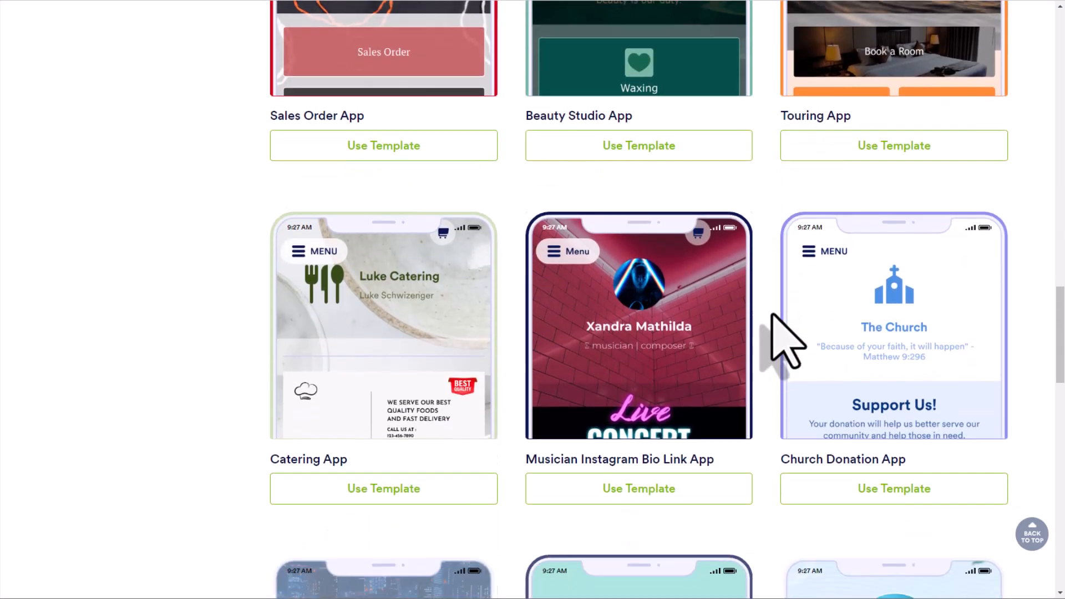
{"action": "scroll", "scroll_direction": "down", "scroll_amount": 3}
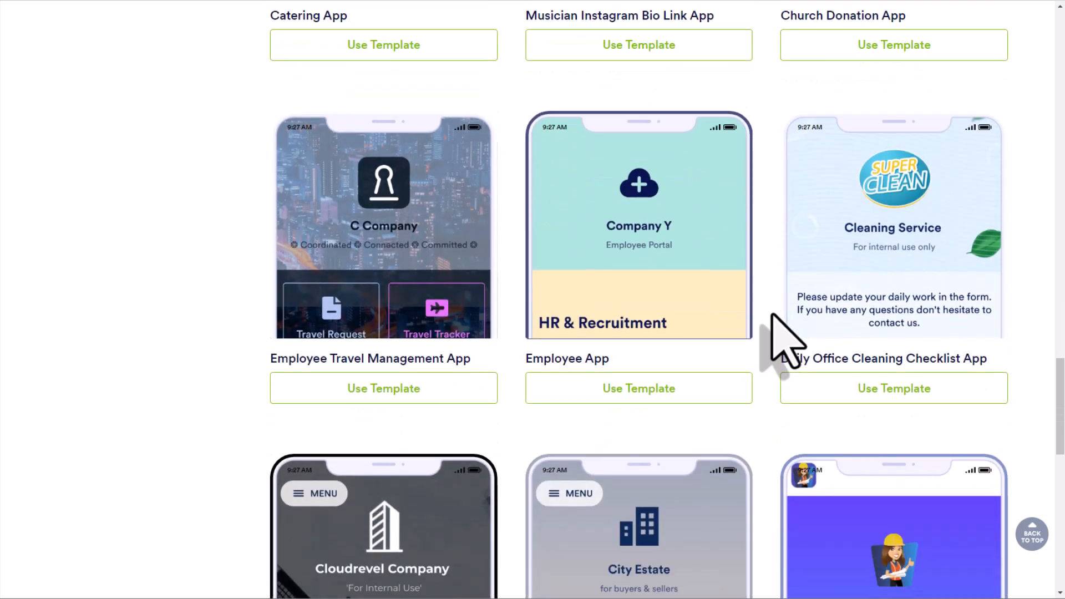
{"action": "scroll", "scroll_direction": "up", "scroll_amount": 3}
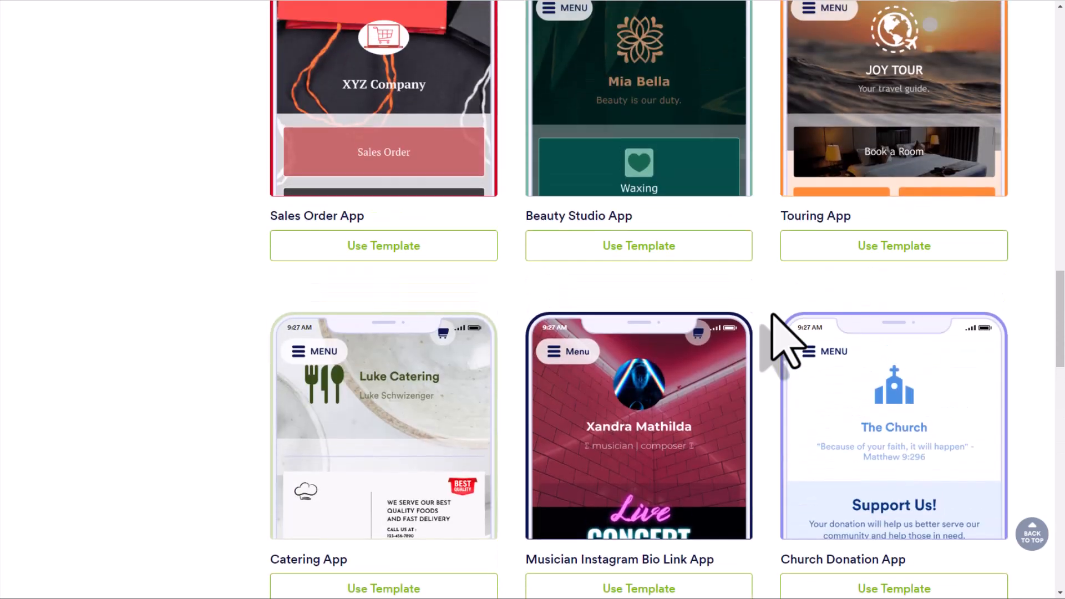
{"action": "scroll", "scroll_direction": "down", "scroll_amount": 3}
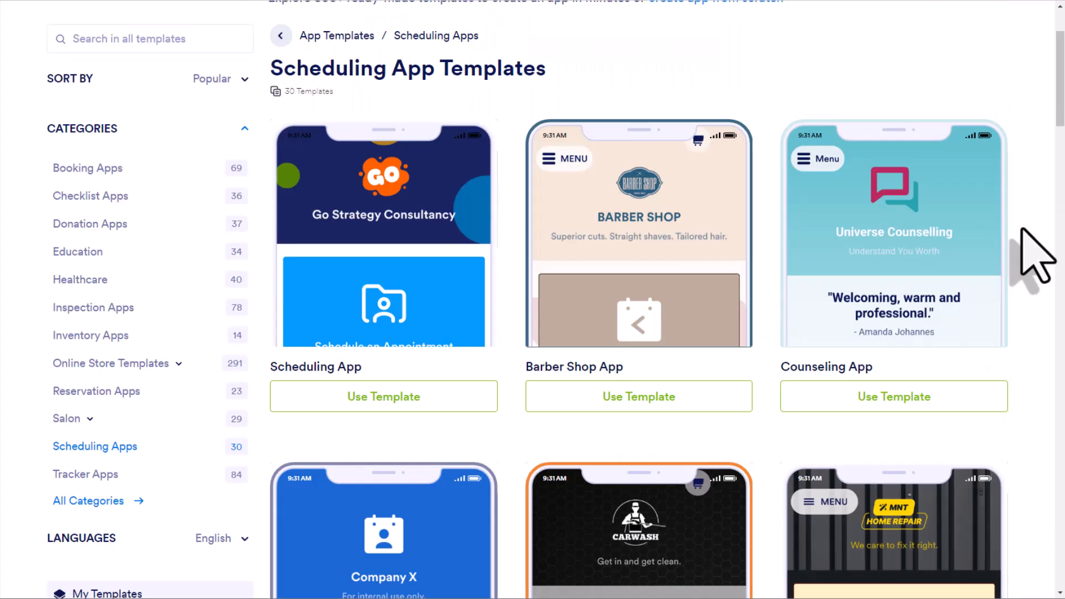
{"action": "mouse_move", "coordinate": [893, 231]}
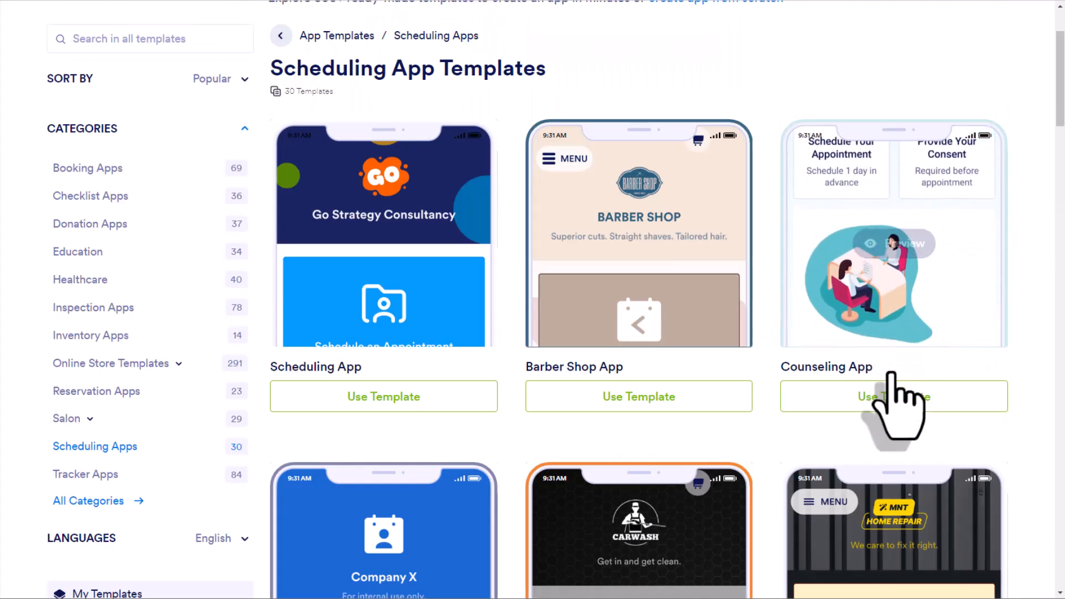
Step: Use the Counseling App template from the Scheduling category for the new app
{"action": "left_click", "coordinate": [893, 396]}
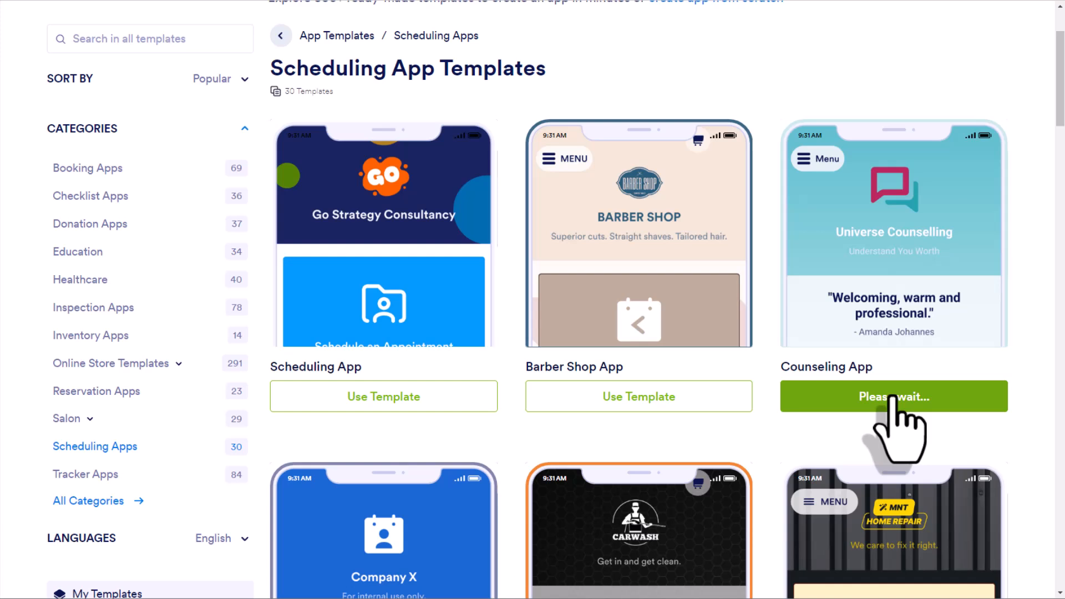
{"action": "left_click", "coordinate": [894, 396]}
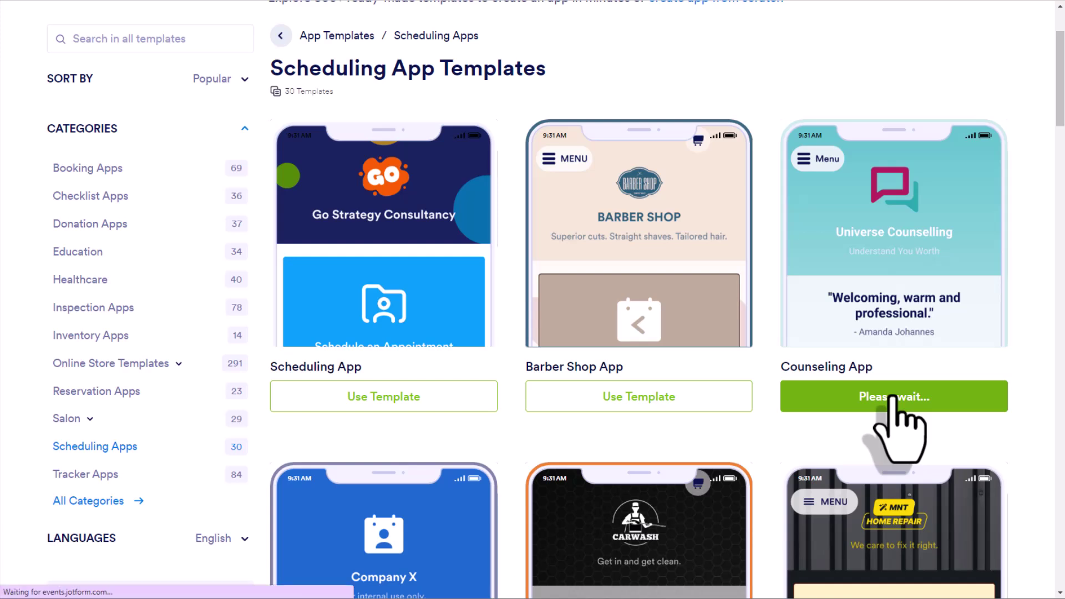
Step: Load the Counseling App in the builder and scroll through its Universe Counselling home and Profile pages
{"action": "left_click", "coordinate": [893, 397]}
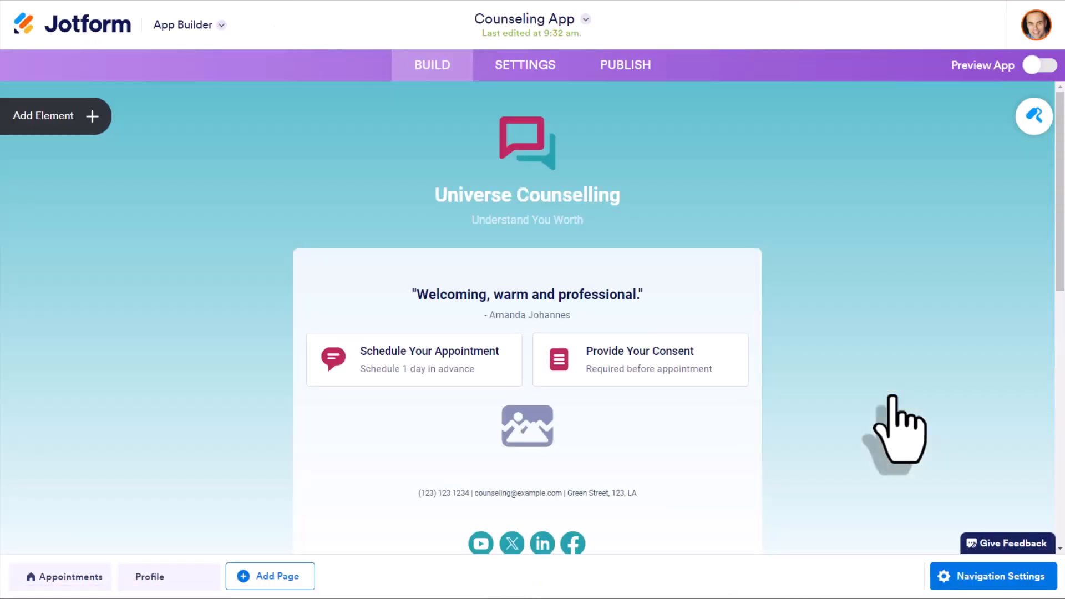
{"action": "mouse_move", "coordinate": [849, 271]}
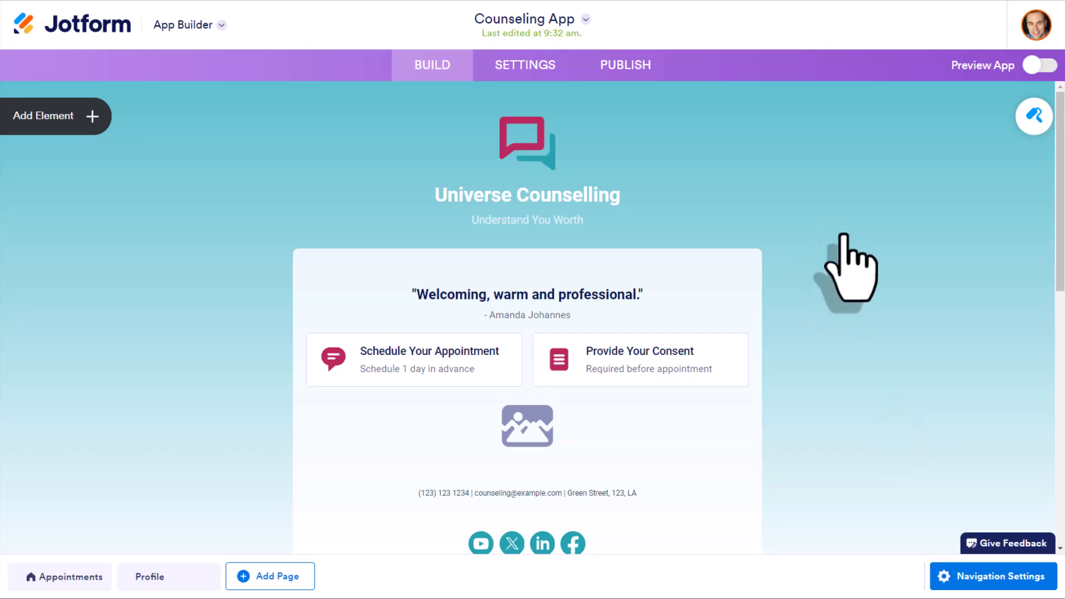
{"action": "mouse_move", "coordinate": [857, 266]}
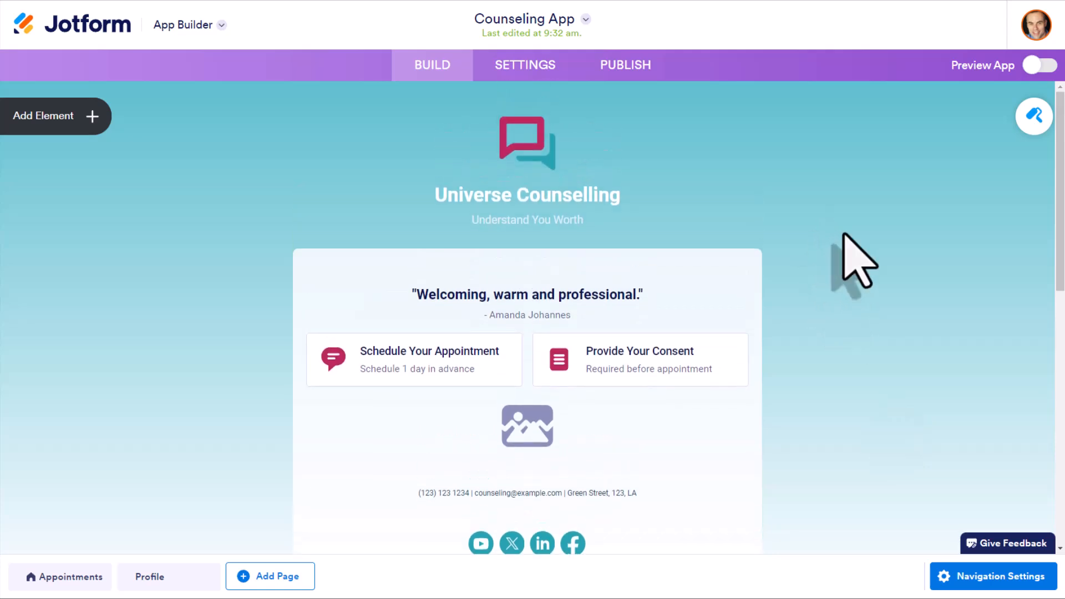
{"action": "mouse_move", "coordinate": [422, 377]}
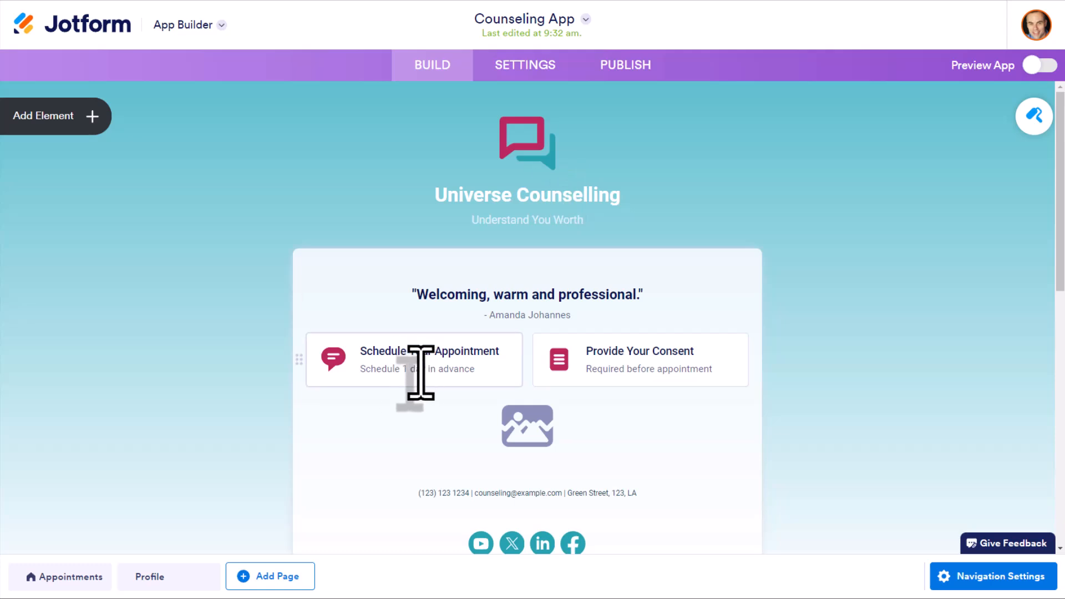
{"action": "mouse_move", "coordinate": [413, 367]}
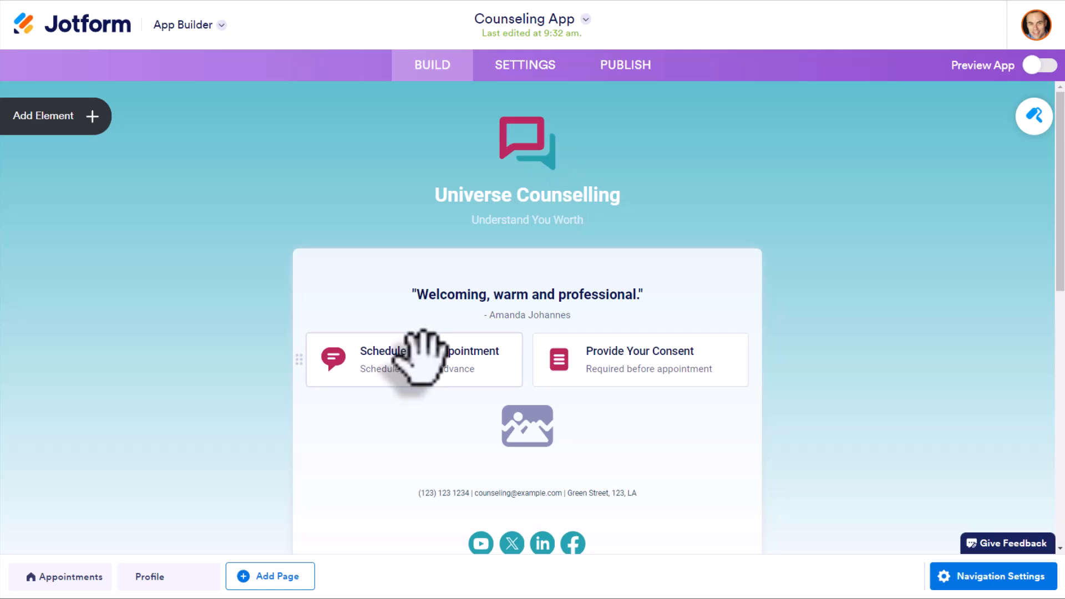
{"action": "mouse_move", "coordinate": [649, 381]}
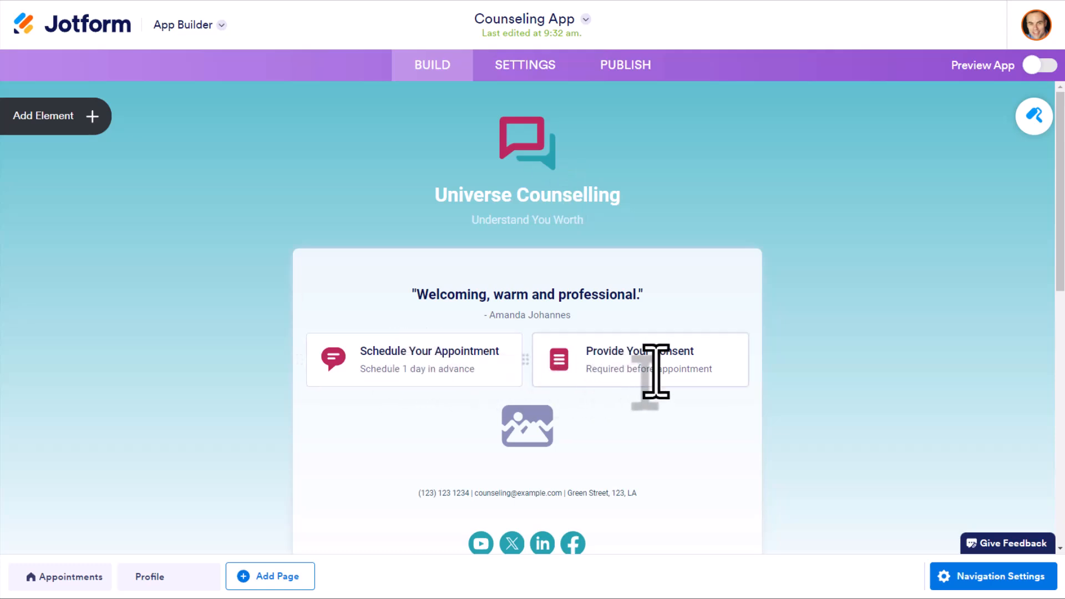
{"action": "scroll", "scroll_direction": "down", "scroll_amount": 3}
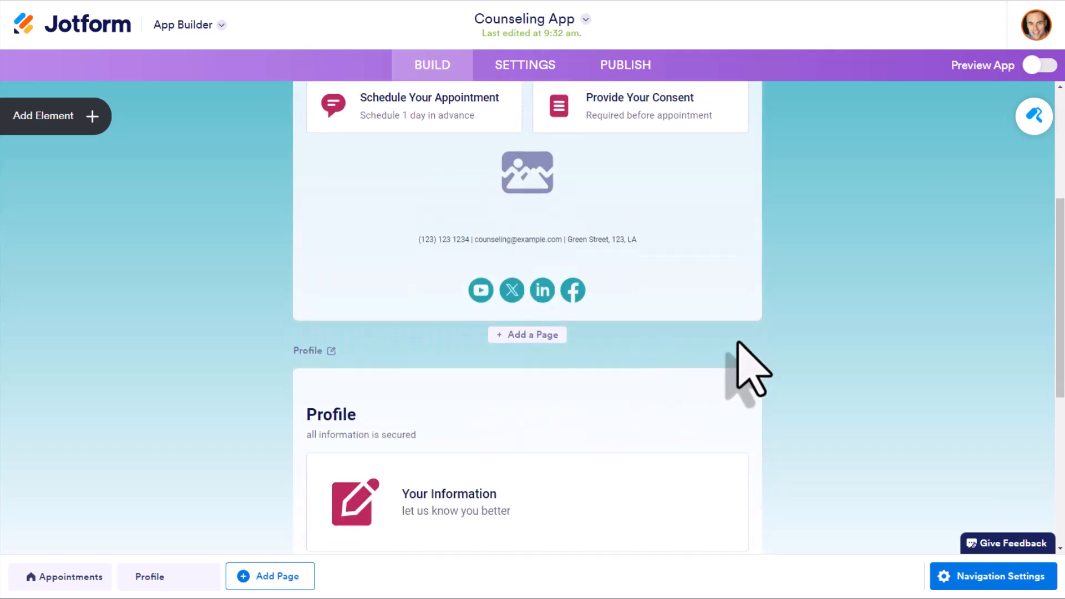
{"action": "scroll", "scroll_direction": "down", "scroll_amount": 3}
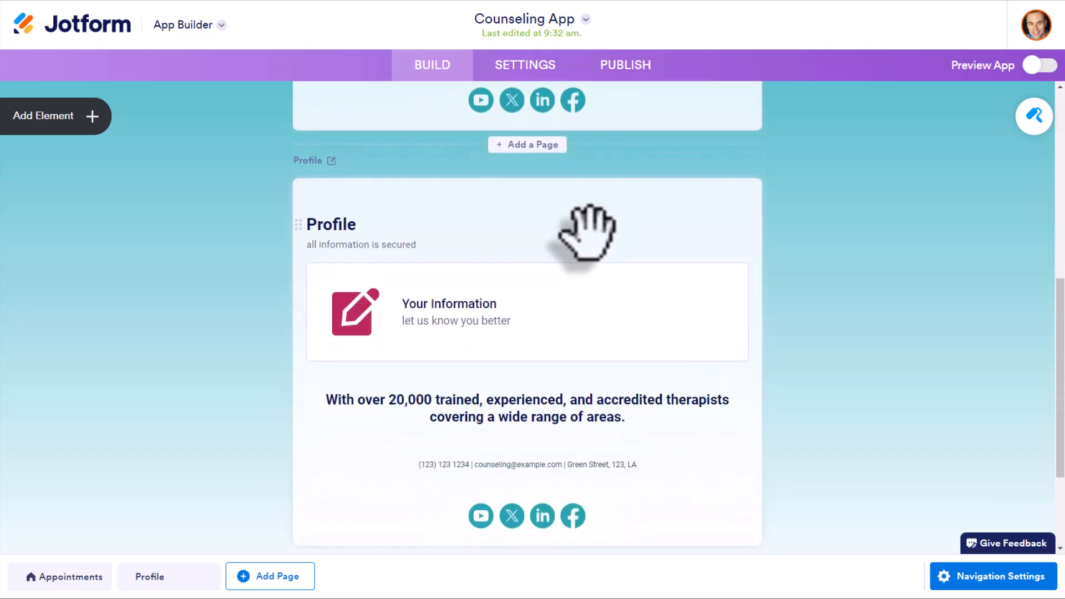
{"action": "mouse_move", "coordinate": [547, 326]}
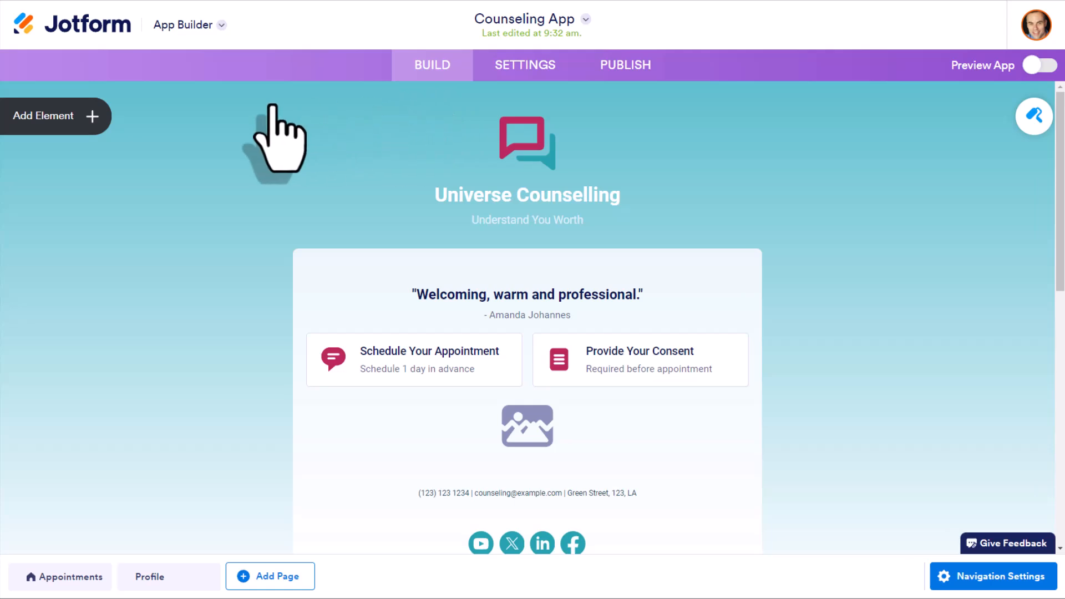
{"action": "left_click", "coordinate": [43, 115]}
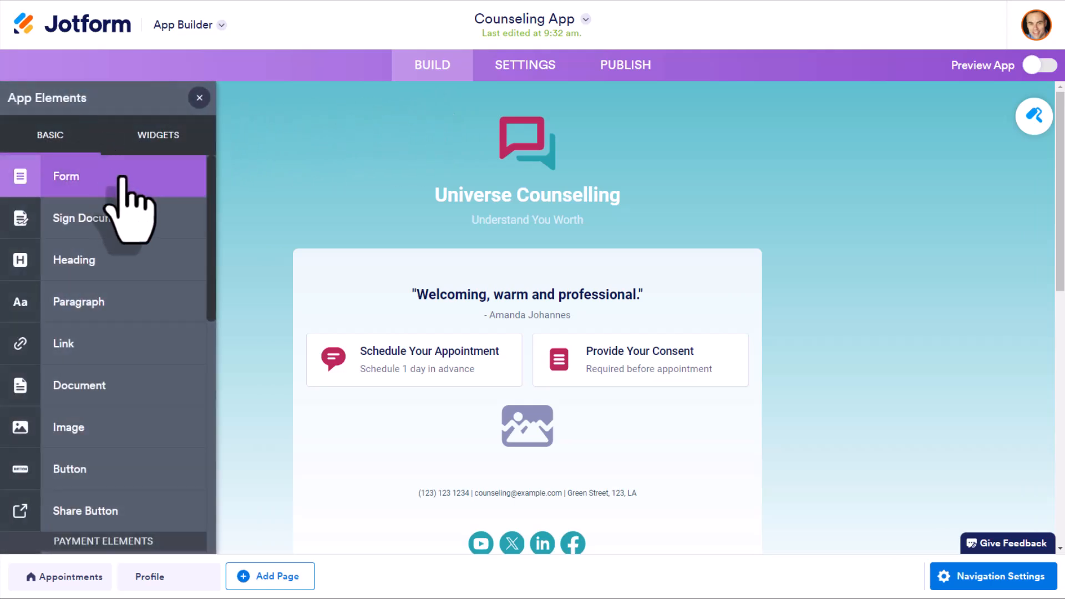
{"action": "scroll", "scroll_direction": "down", "scroll_amount": 3}
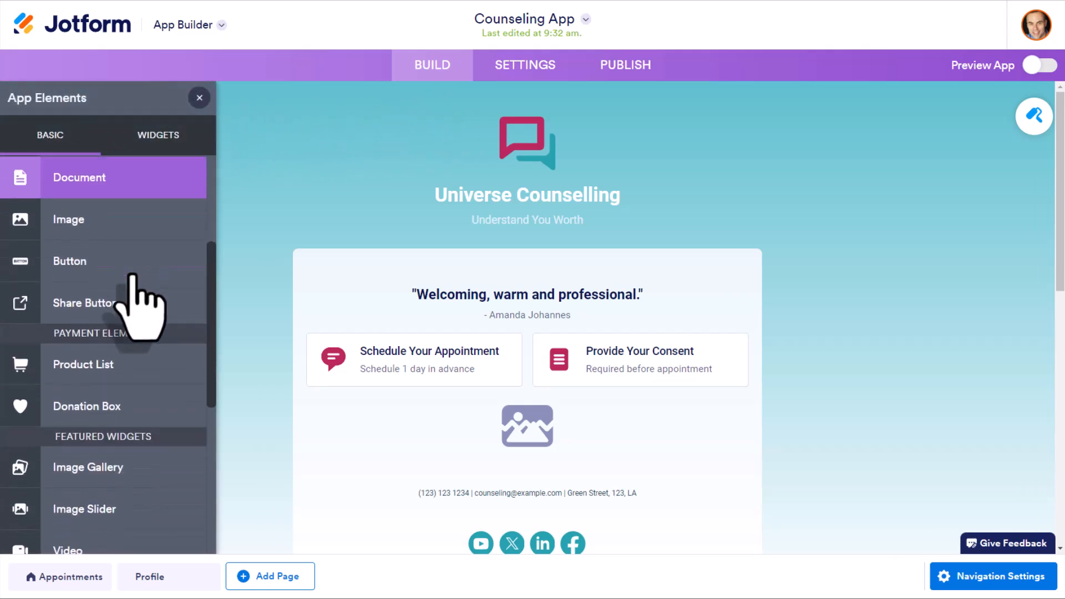
{"action": "scroll", "scroll_direction": "down", "scroll_amount": 3}
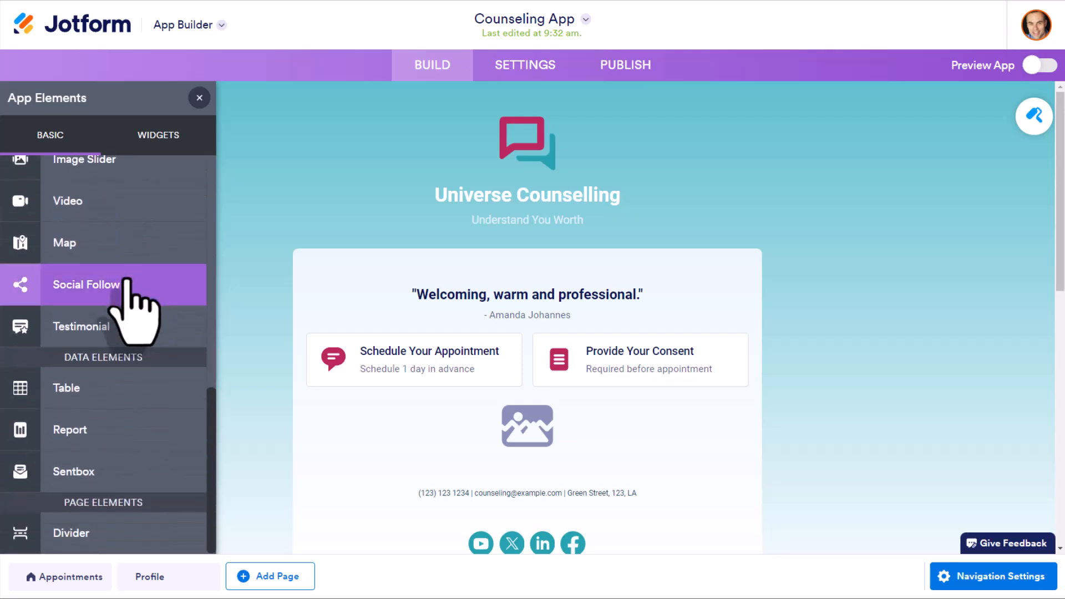
{"action": "mouse_move", "coordinate": [135, 333]}
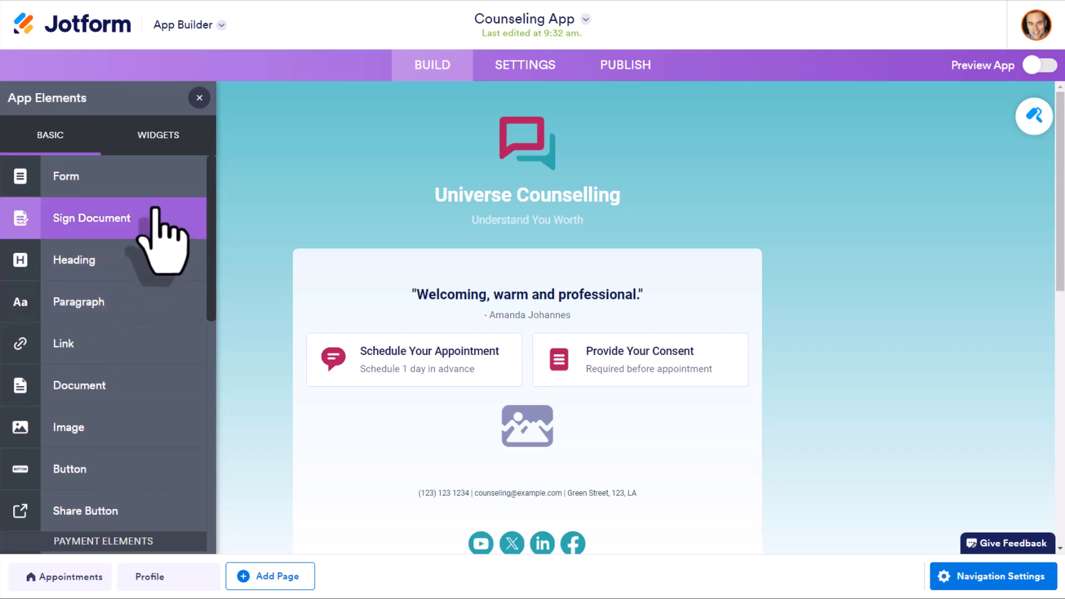
{"action": "scroll", "scroll_direction": "down", "scroll_amount": 3}
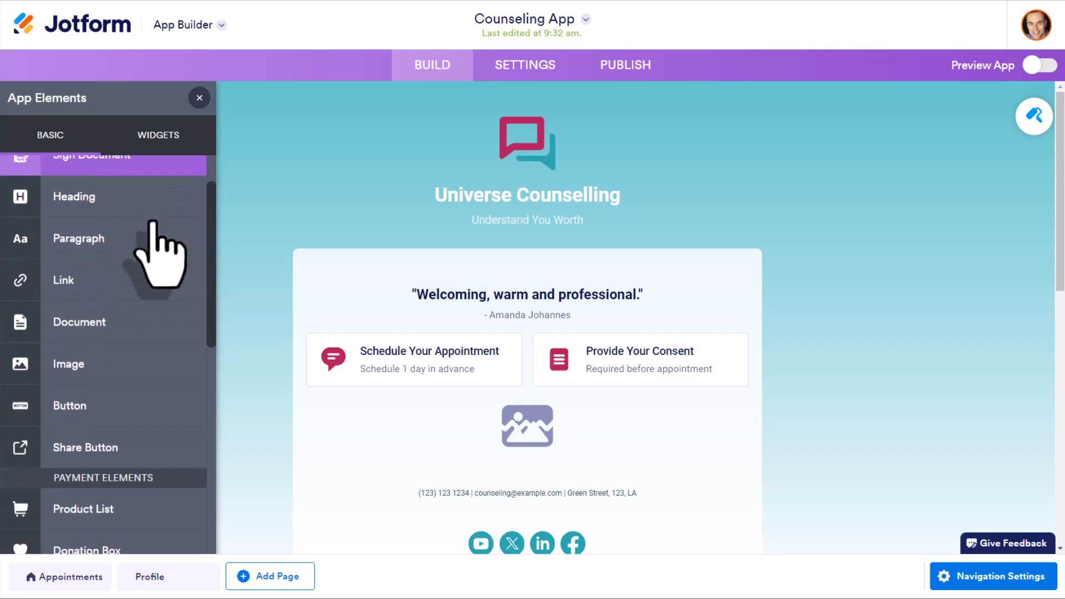
{"action": "scroll", "scroll_direction": "down", "scroll_amount": 3}
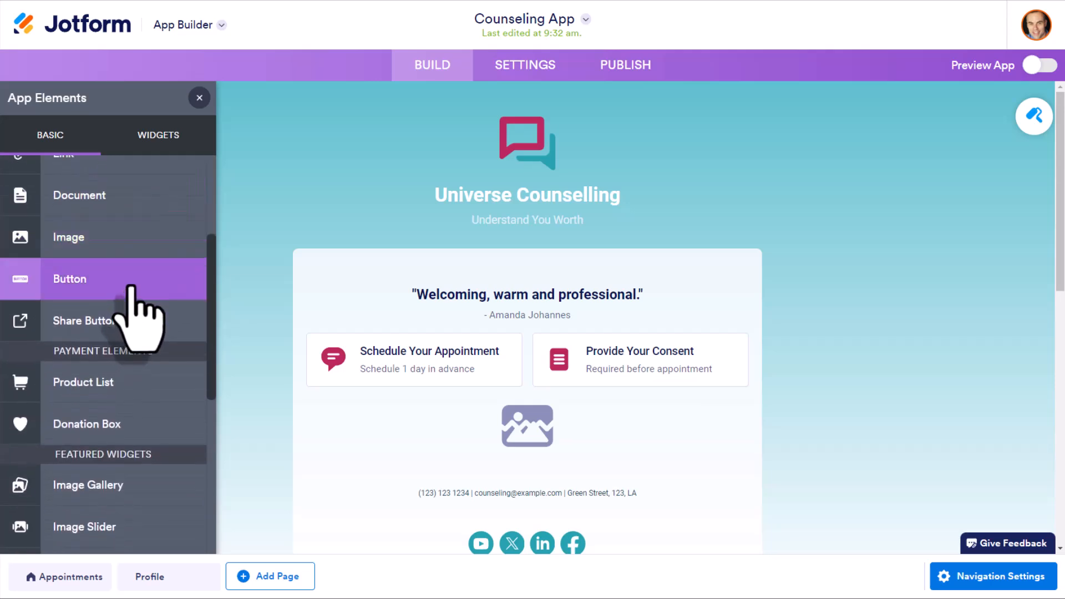
{"action": "scroll", "scroll_direction": "down", "scroll_amount": 3}
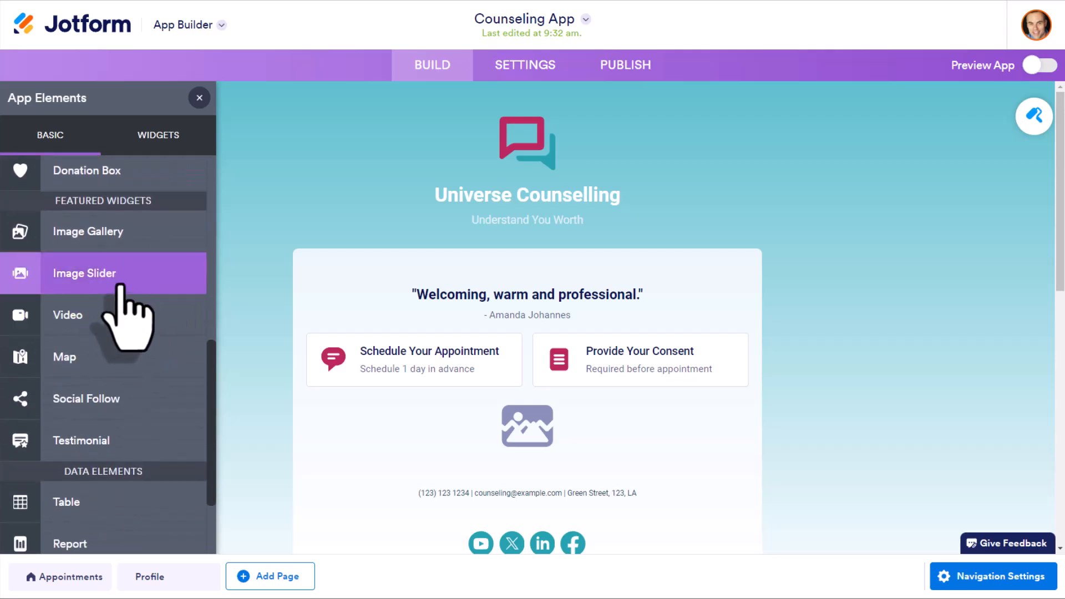
{"action": "scroll", "scroll_direction": "down", "scroll_amount": 3}
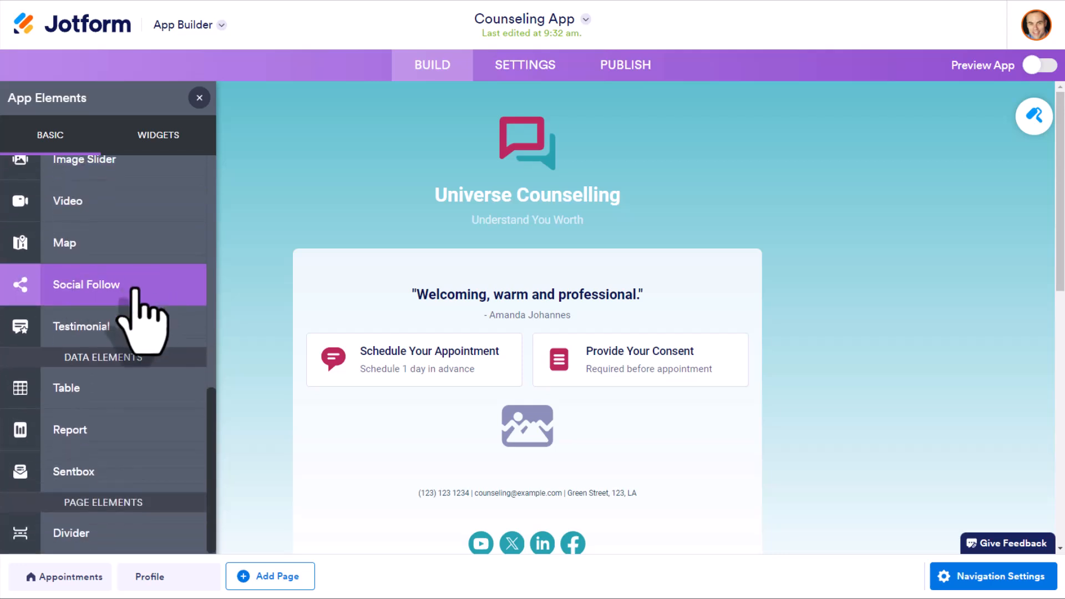
{"action": "mouse_move", "coordinate": [421, 397]}
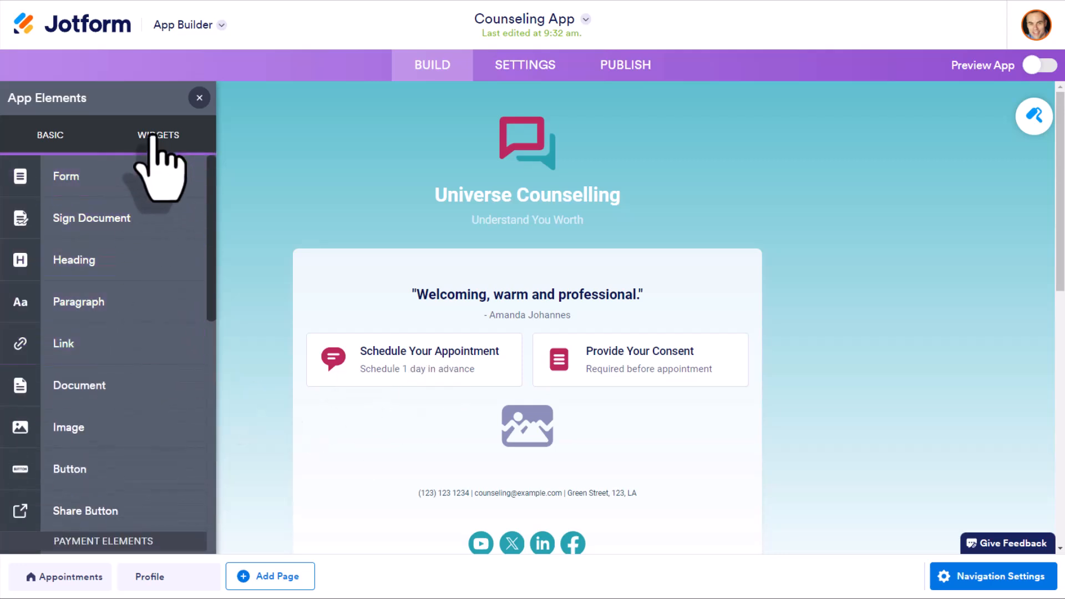
{"action": "left_click", "coordinate": [157, 134]}
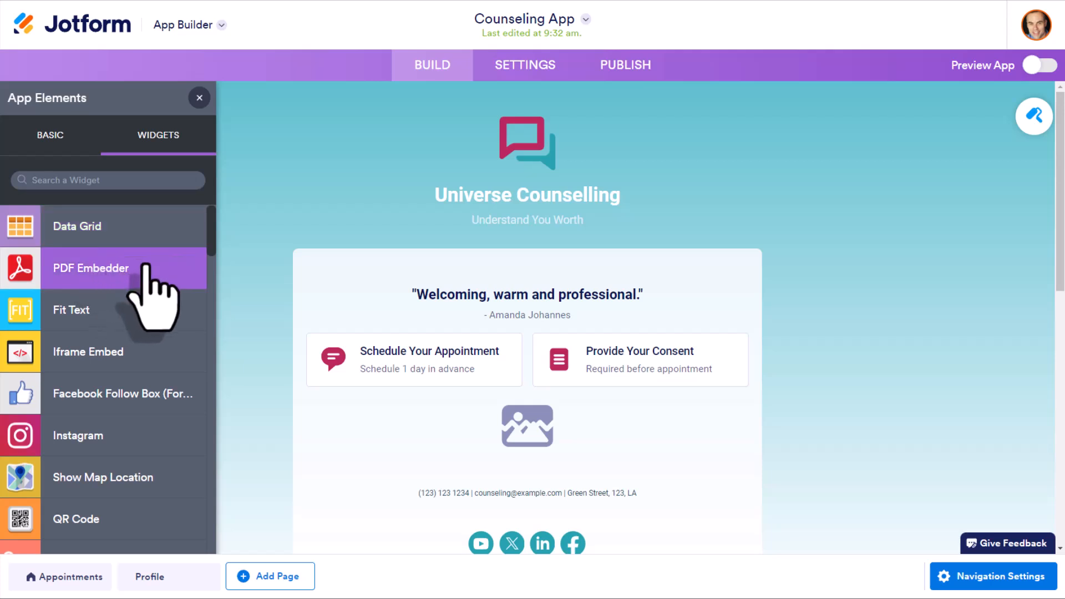
{"action": "mouse_move", "coordinate": [102, 477]}
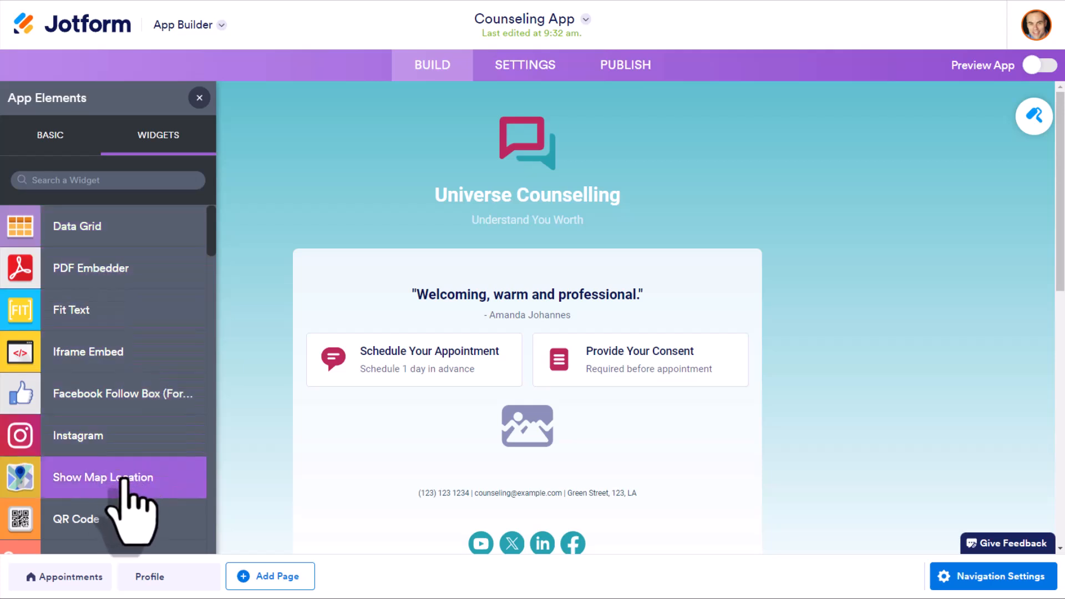
{"action": "left_click", "coordinate": [50, 134]}
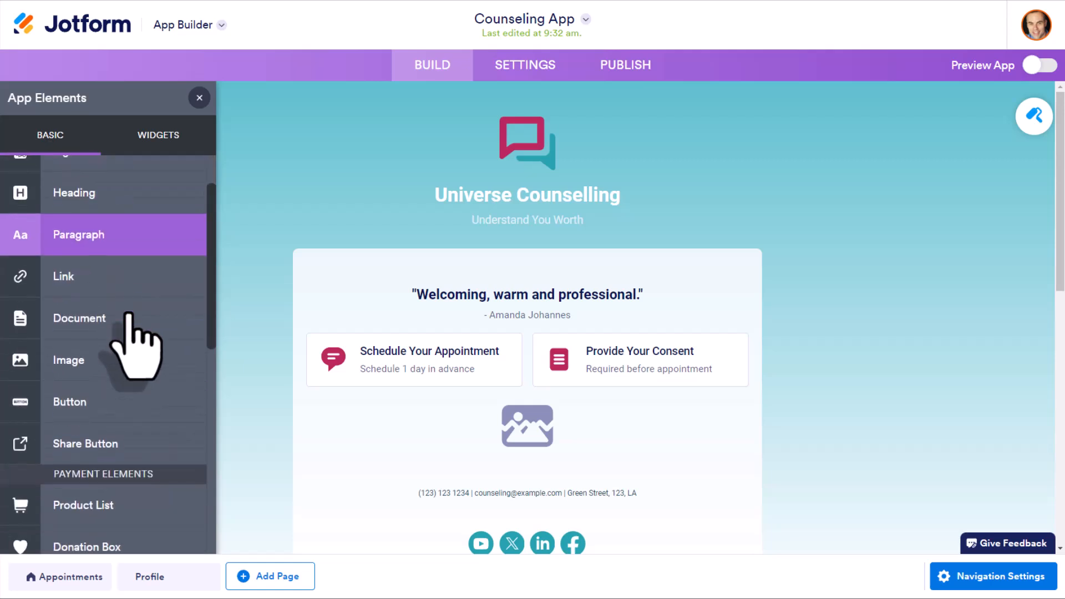
{"action": "scroll", "scroll_direction": "down", "scroll_amount": 3}
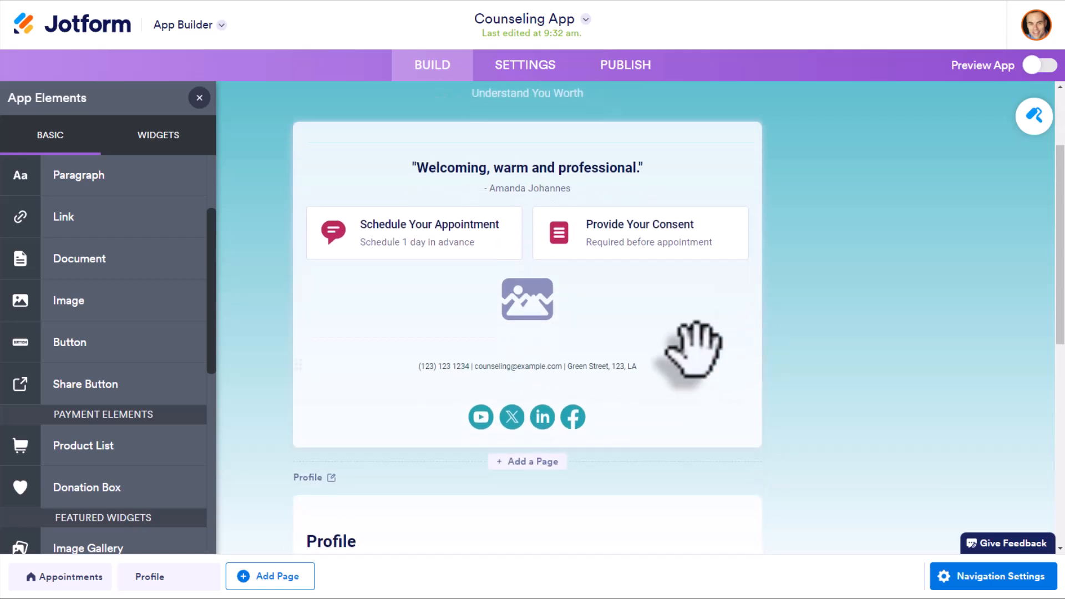
{"action": "mouse_move", "coordinate": [418, 350]}
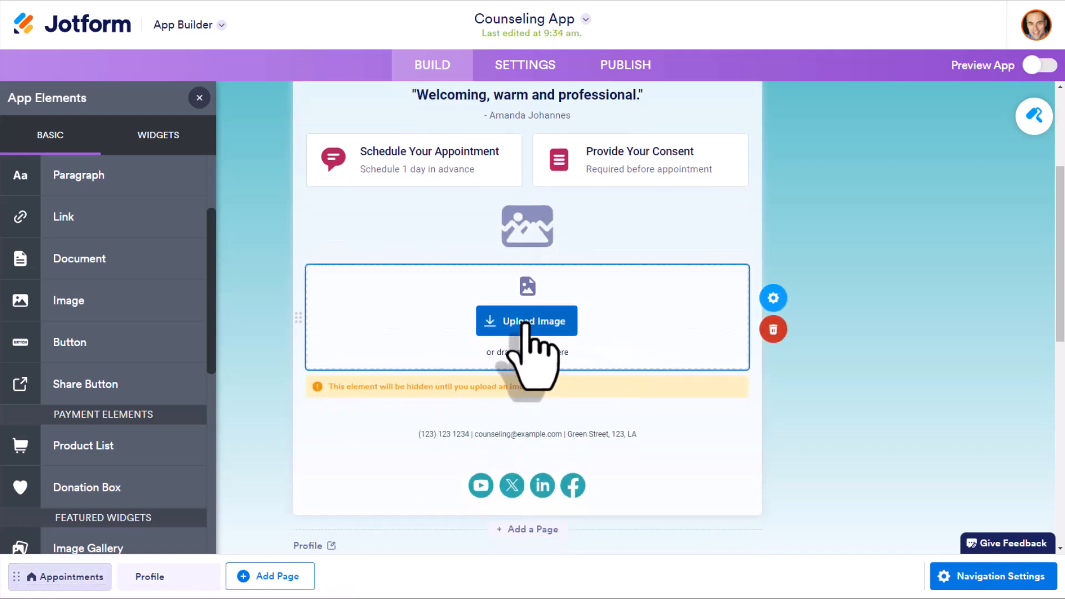
{"action": "left_click", "coordinate": [526, 320]}
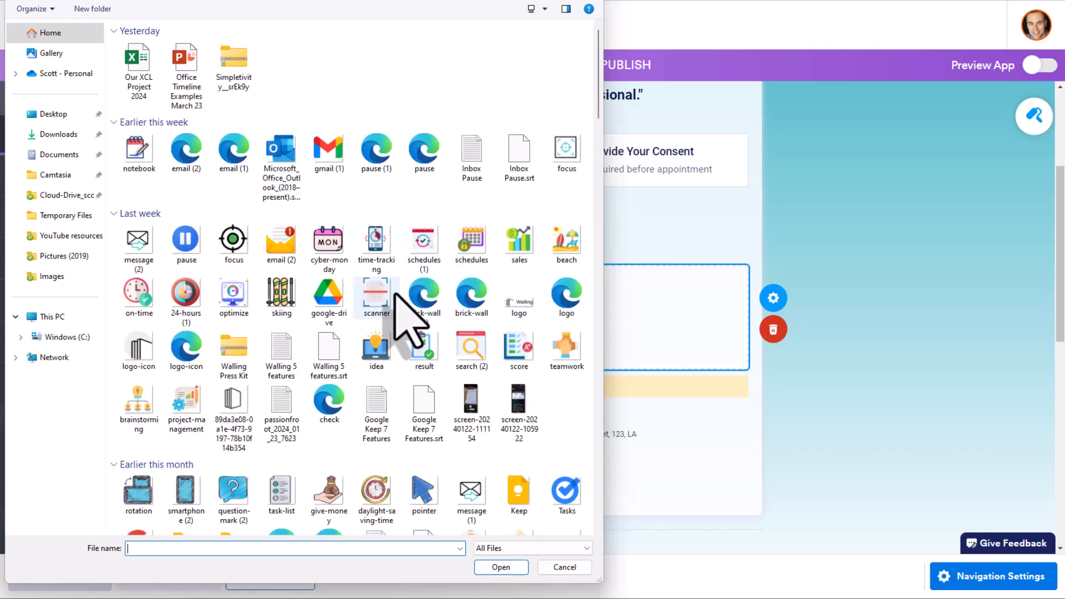
{"action": "left_click", "coordinate": [563, 566]}
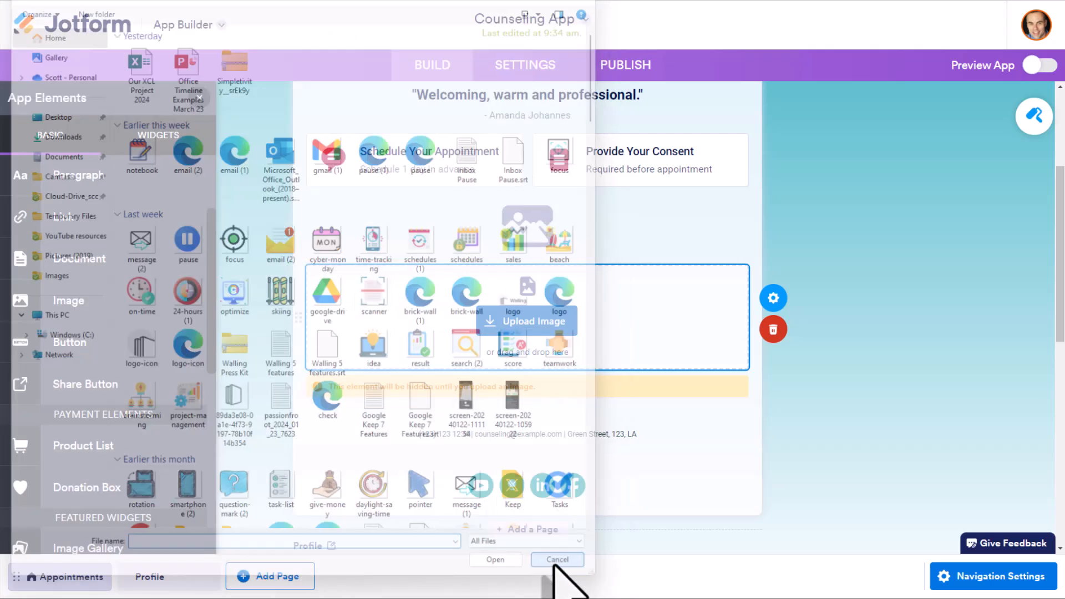
{"action": "left_click", "coordinate": [556, 559]}
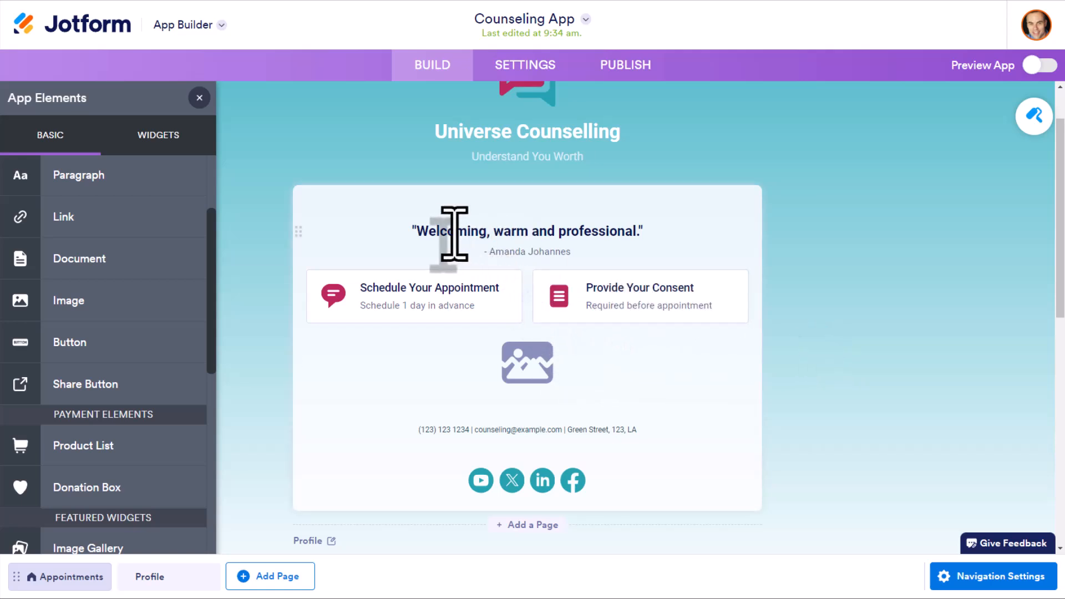
{"action": "mouse_move", "coordinate": [455, 302]}
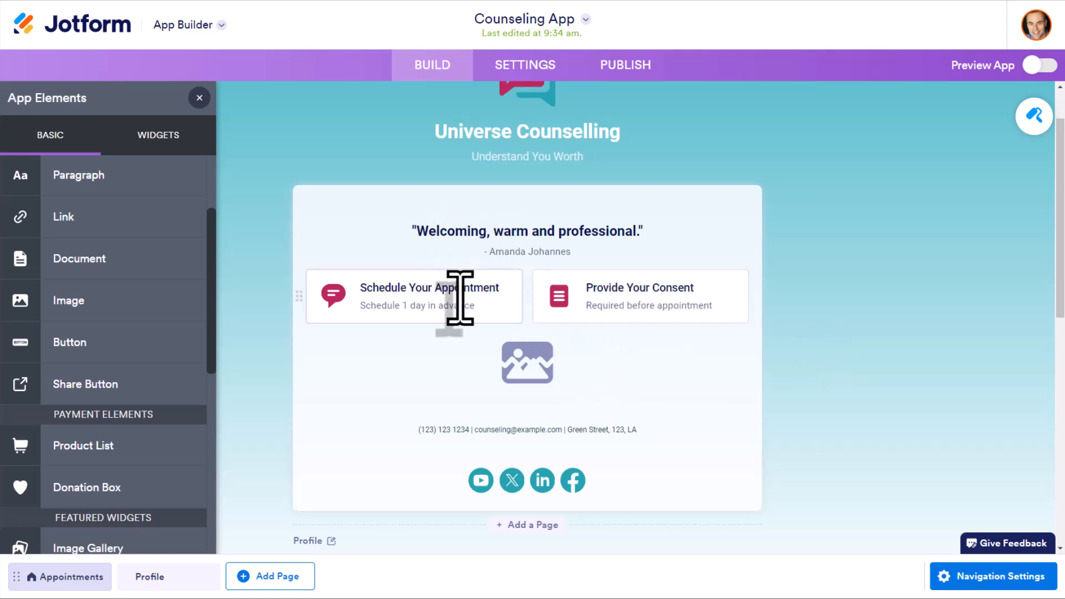
{"action": "mouse_move", "coordinate": [320, 291]}
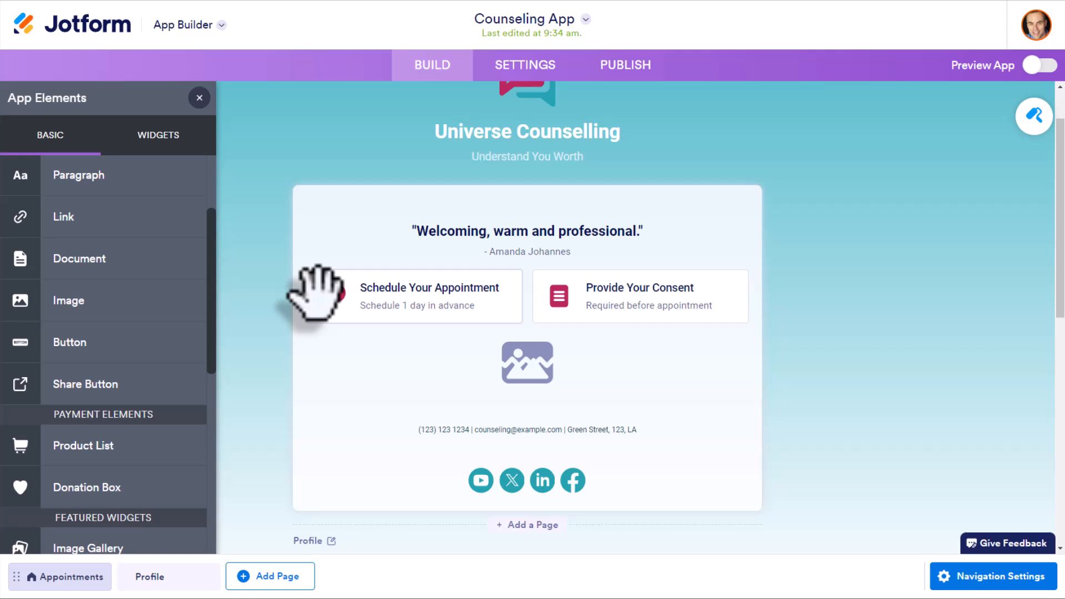
{"action": "mouse_move", "coordinate": [544, 292]}
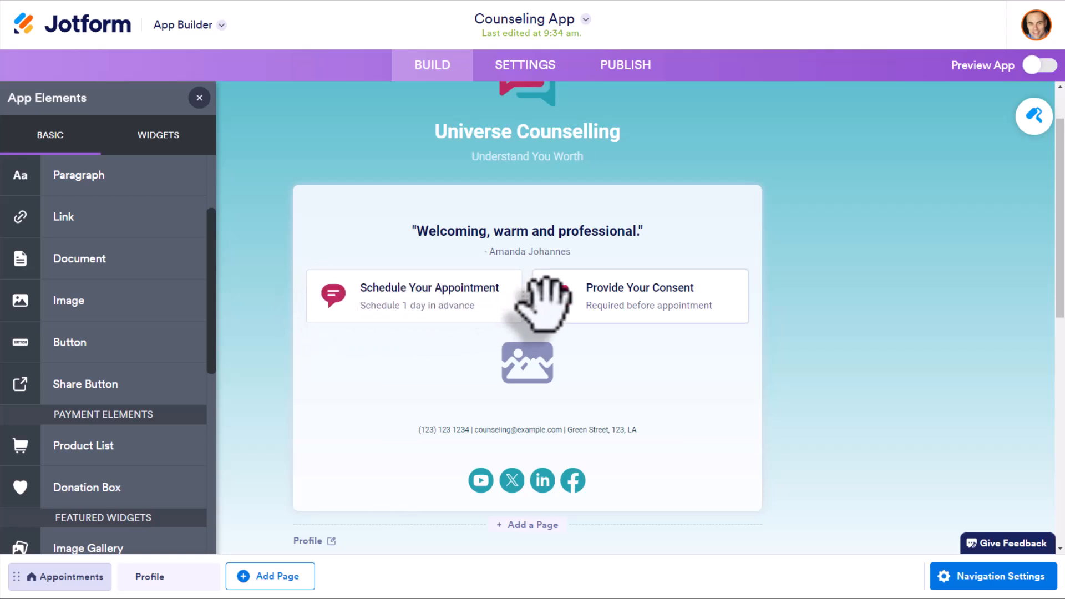
{"action": "mouse_move", "coordinate": [614, 297]}
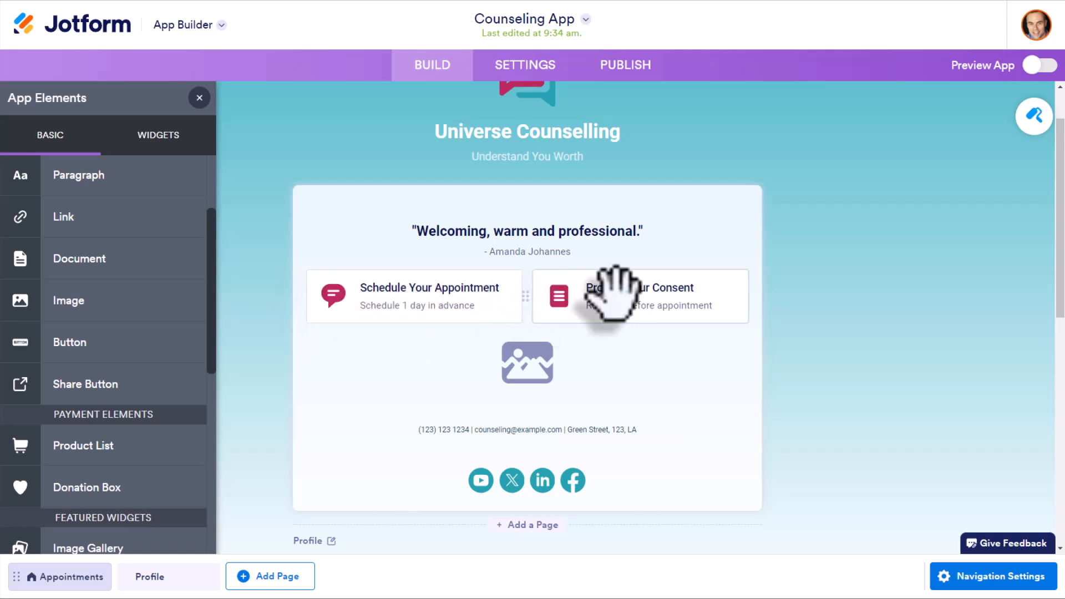
{"action": "mouse_move", "coordinate": [679, 313]}
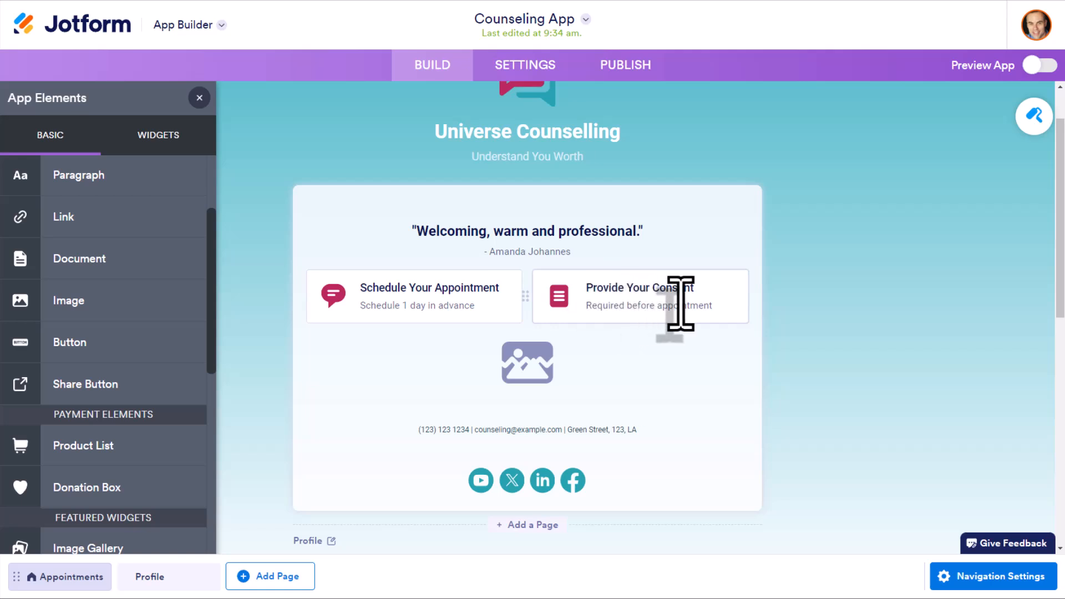
{"action": "mouse_move", "coordinate": [435, 320]}
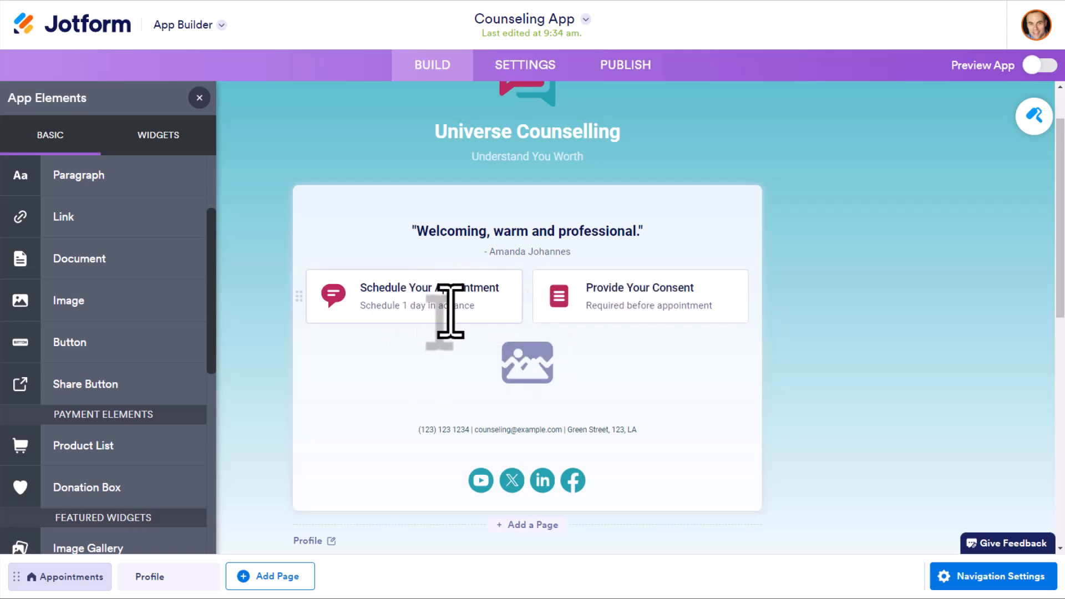
{"action": "mouse_move", "coordinate": [515, 298]}
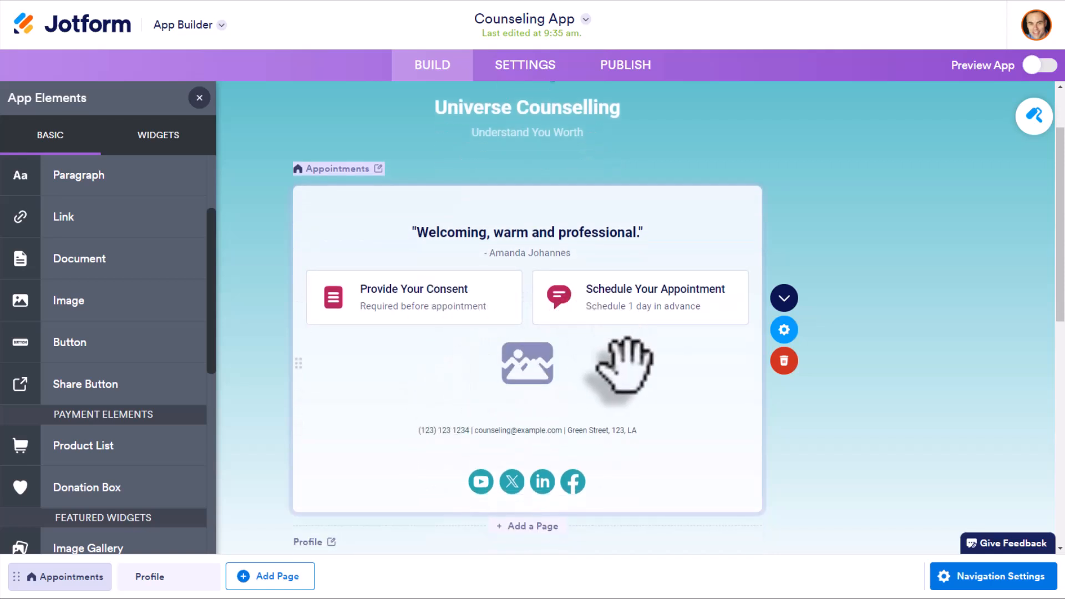
{"action": "mouse_move", "coordinate": [630, 313]}
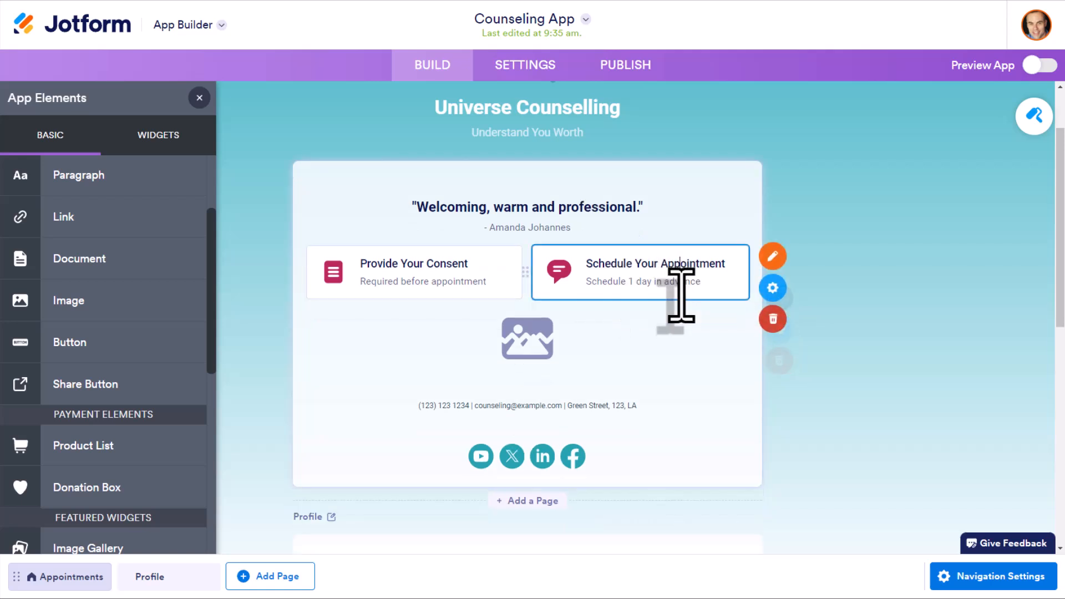
{"action": "mouse_move", "coordinate": [665, 278]}
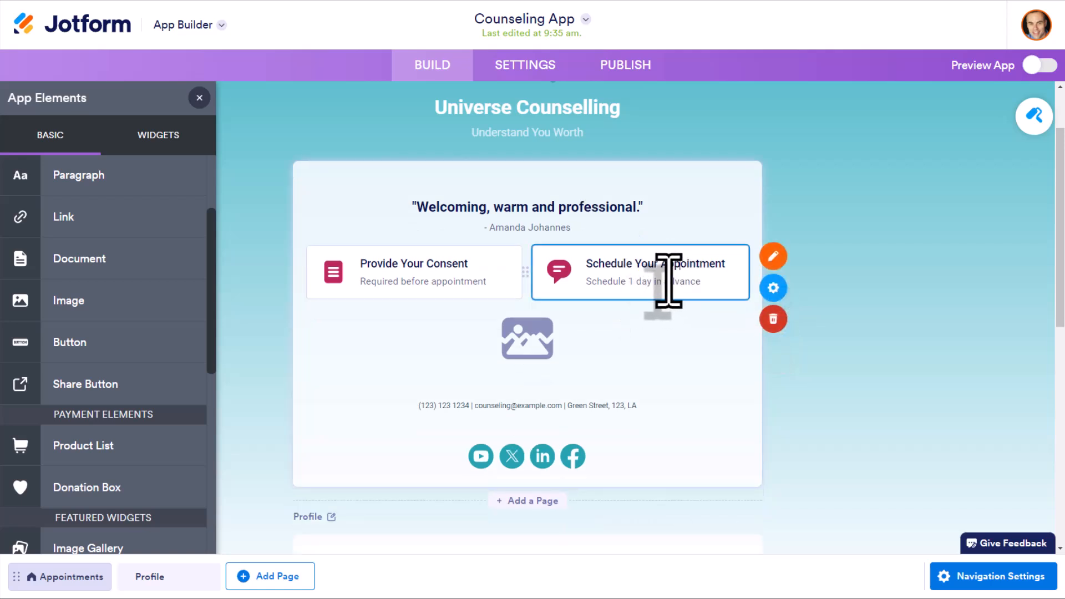
Step: Inspect the Schedule Appointment form's request fields and appointment date-time picker in Form Builder
{"action": "left_click", "coordinate": [772, 256]}
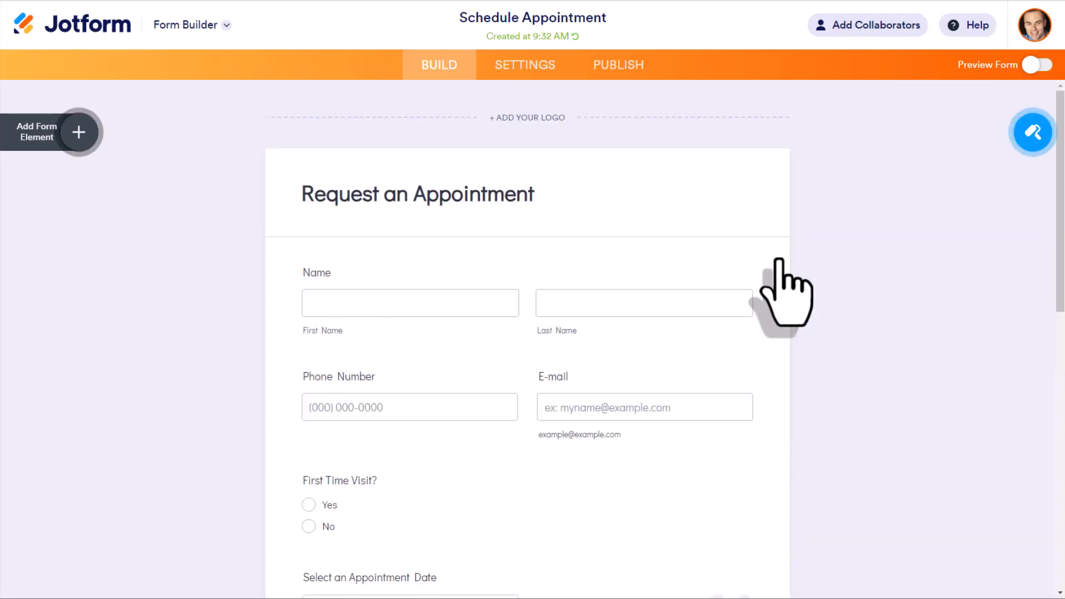
{"action": "mouse_move", "coordinate": [740, 231]}
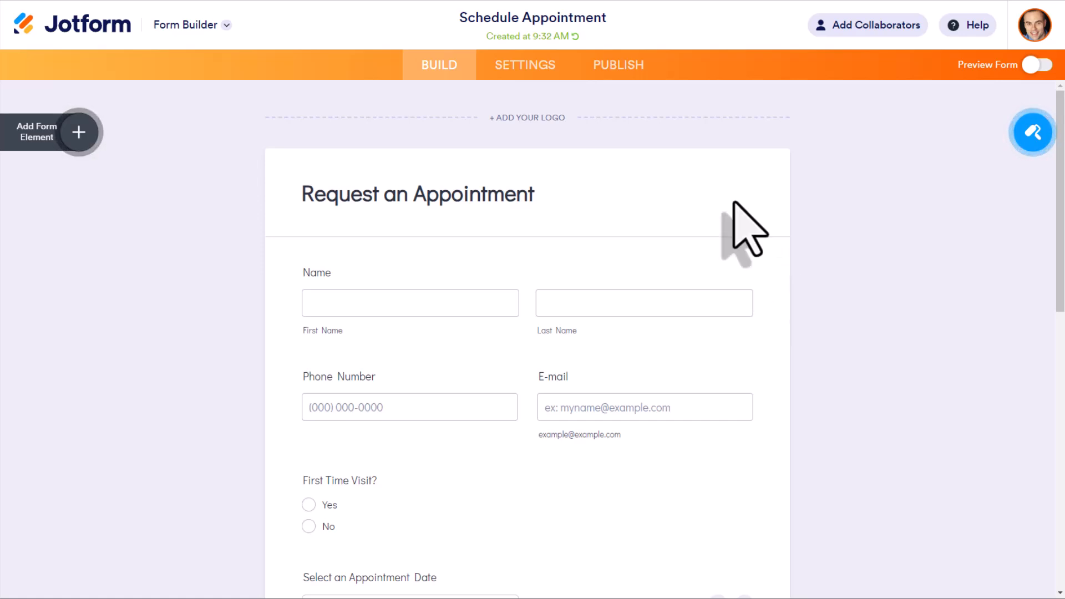
{"action": "scroll", "scroll_direction": "down", "scroll_amount": 3}
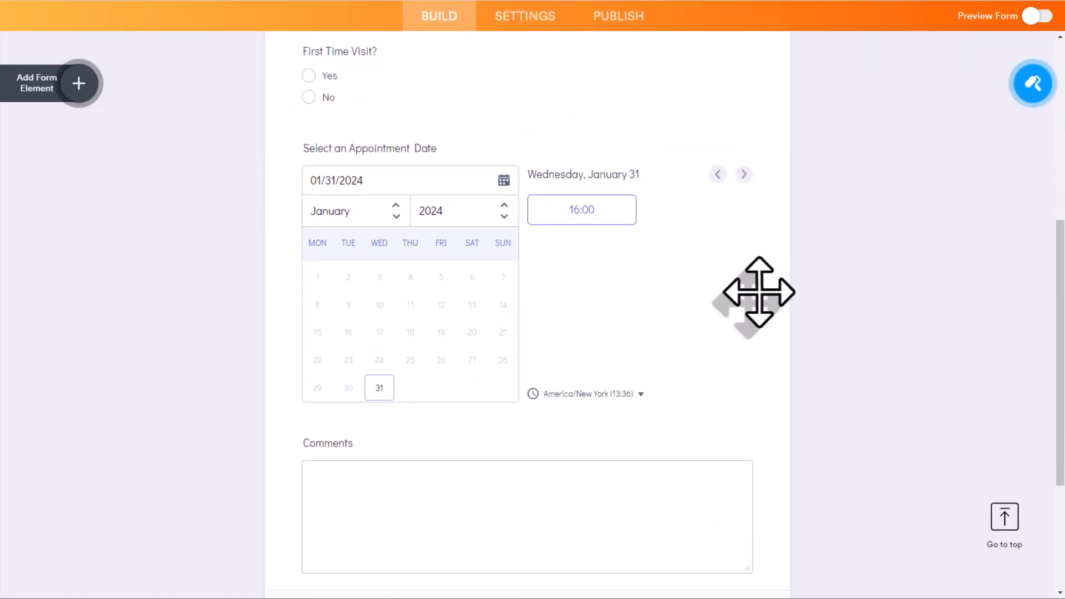
{"action": "scroll", "scroll_direction": "up", "scroll_amount": 3}
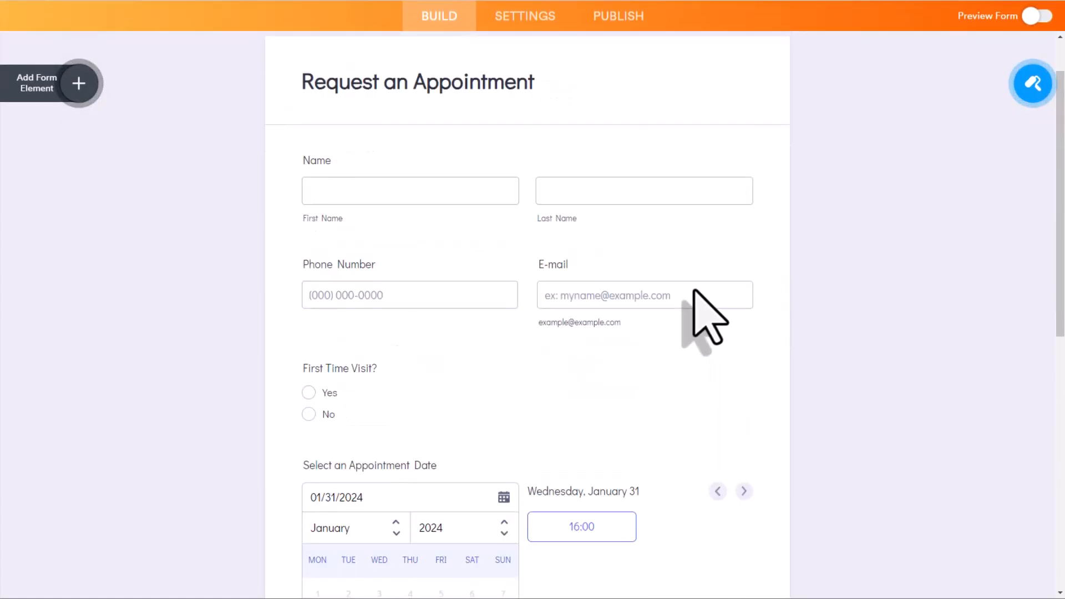
{"action": "scroll", "scroll_direction": "down", "scroll_amount": 3}
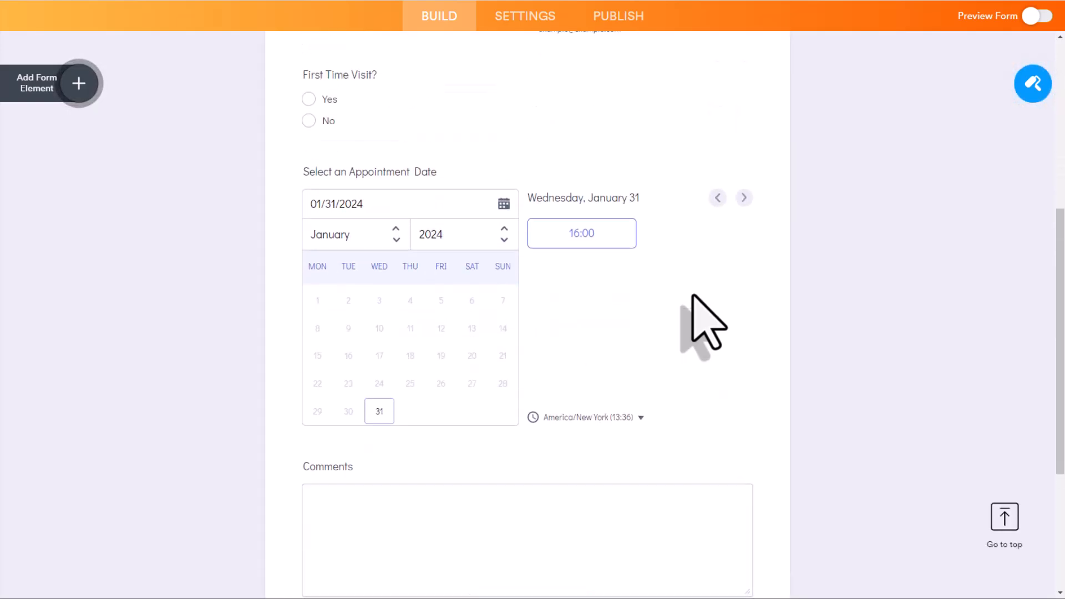
{"action": "scroll", "scroll_direction": "up", "scroll_amount": 3}
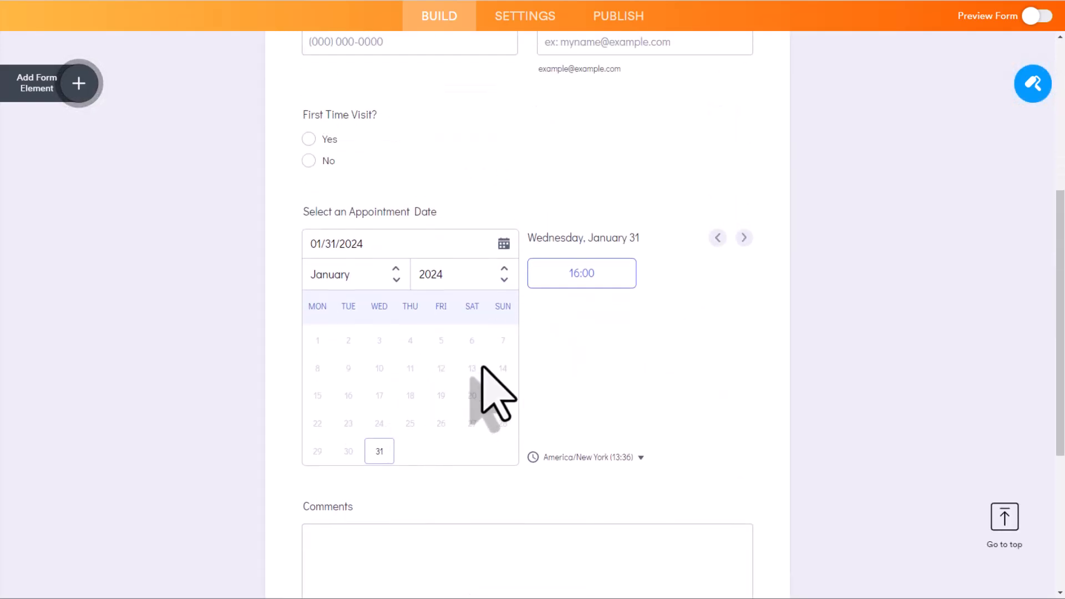
{"action": "scroll", "scroll_direction": "up", "scroll_amount": 3}
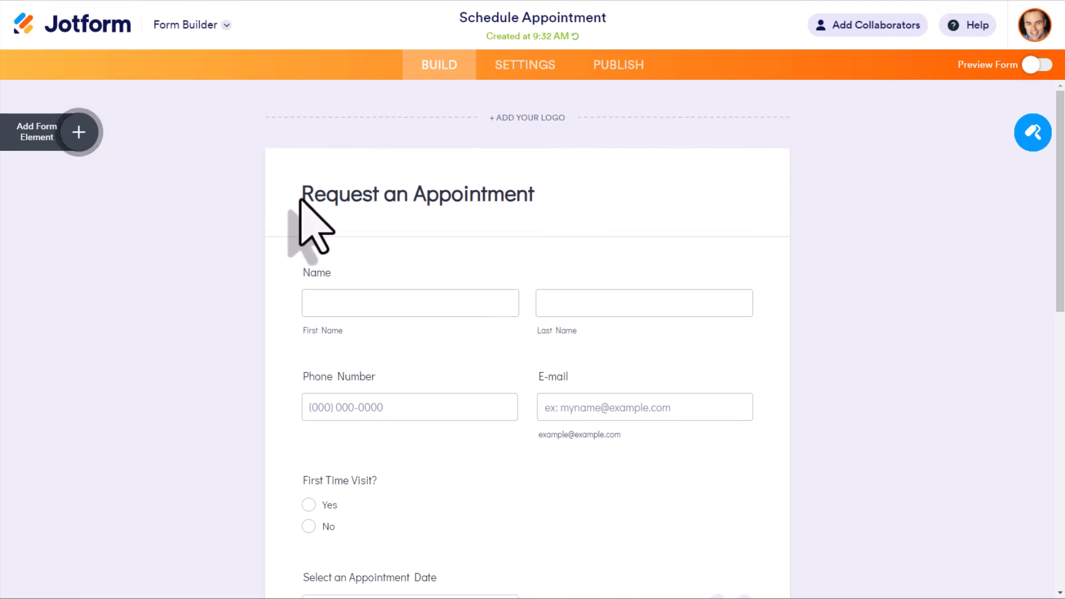
{"action": "mouse_move", "coordinate": [201, 166]}
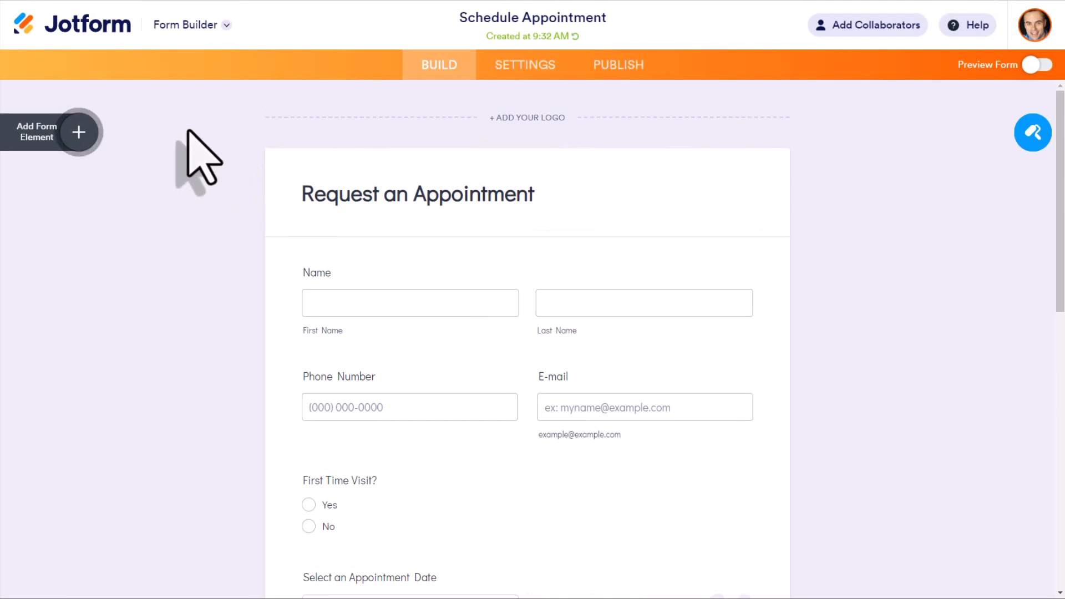
{"action": "mouse_move", "coordinate": [112, 67]}
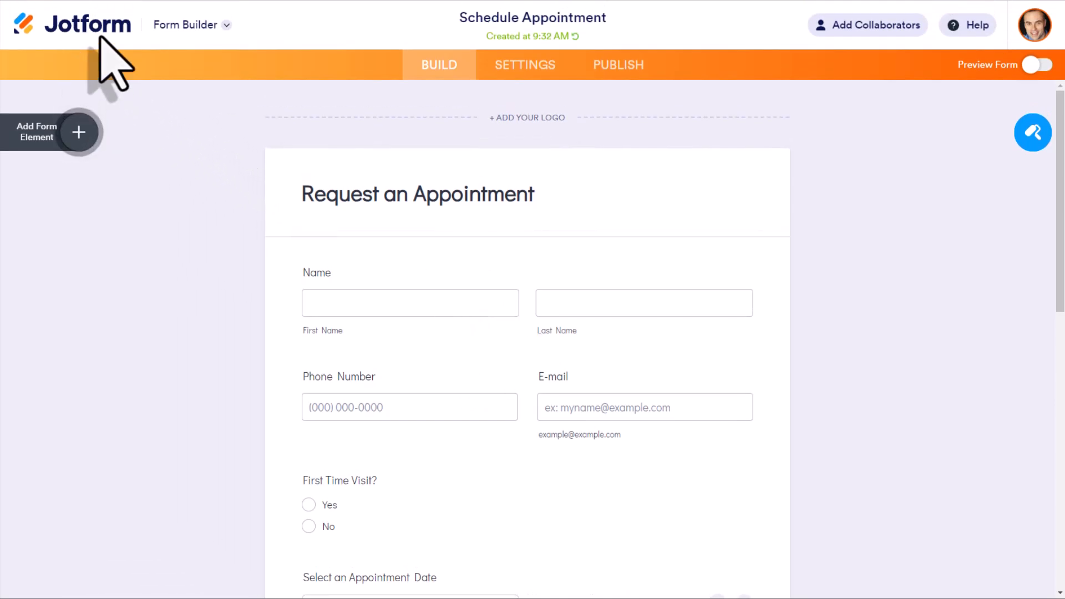
{"action": "mouse_move", "coordinate": [618, 340]}
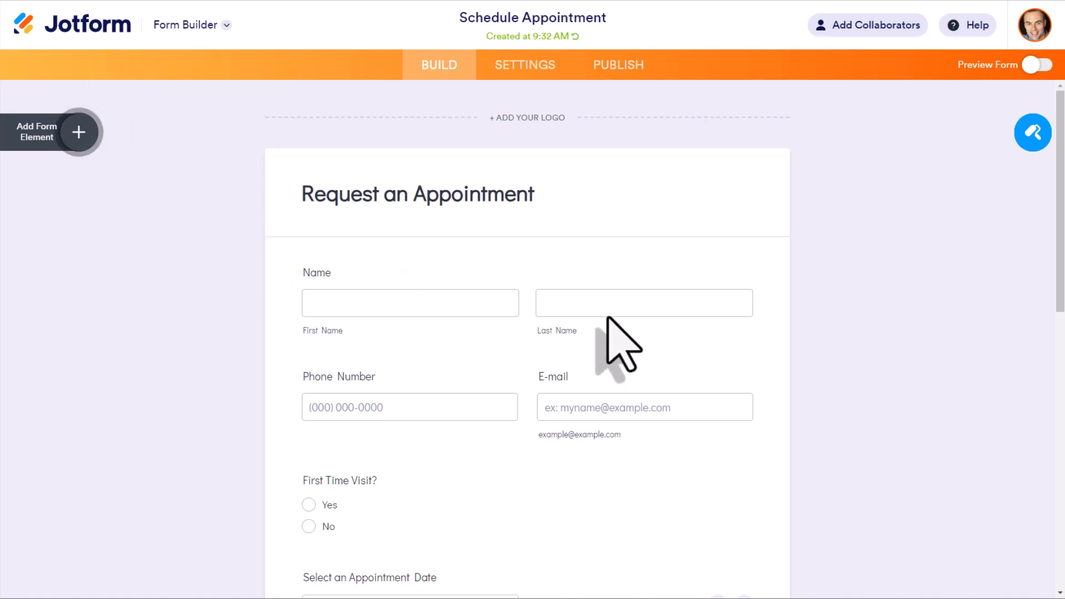
{"action": "scroll", "scroll_direction": "down", "scroll_amount": 3}
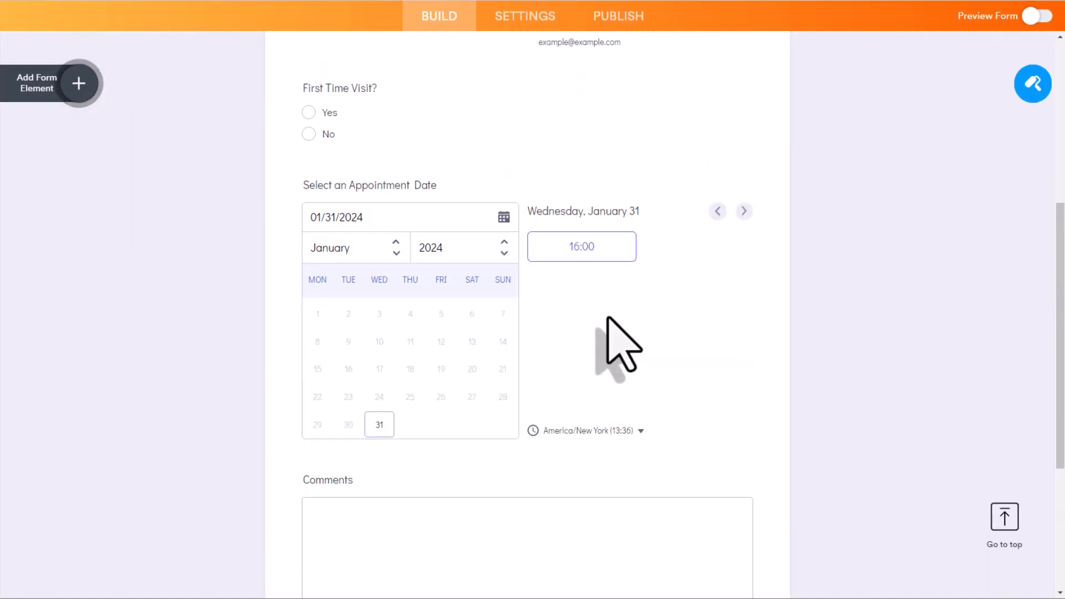
{"action": "scroll", "scroll_direction": "up", "scroll_amount": 3}
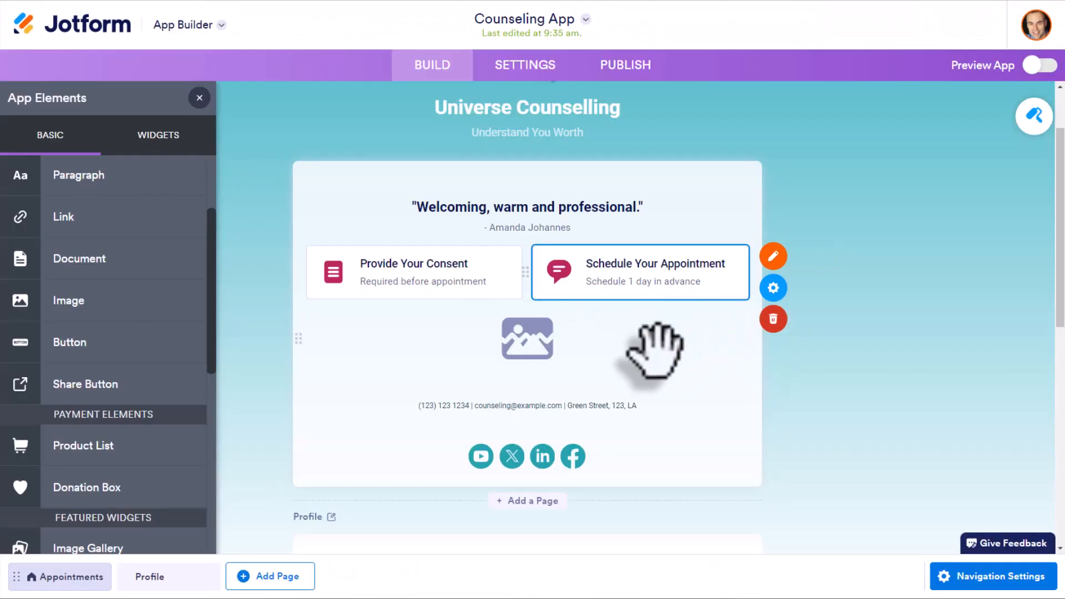
Step: Dismiss the App Elements panel to show the Universe Counselling home page in full
{"action": "left_click", "coordinate": [198, 98]}
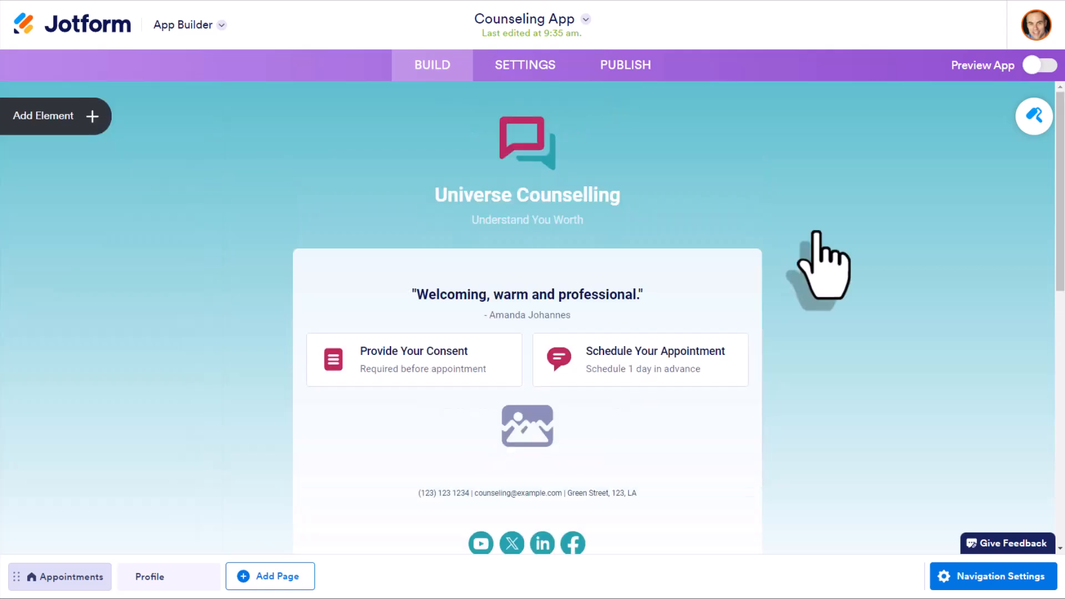
{"action": "mouse_move", "coordinate": [957, 217]}
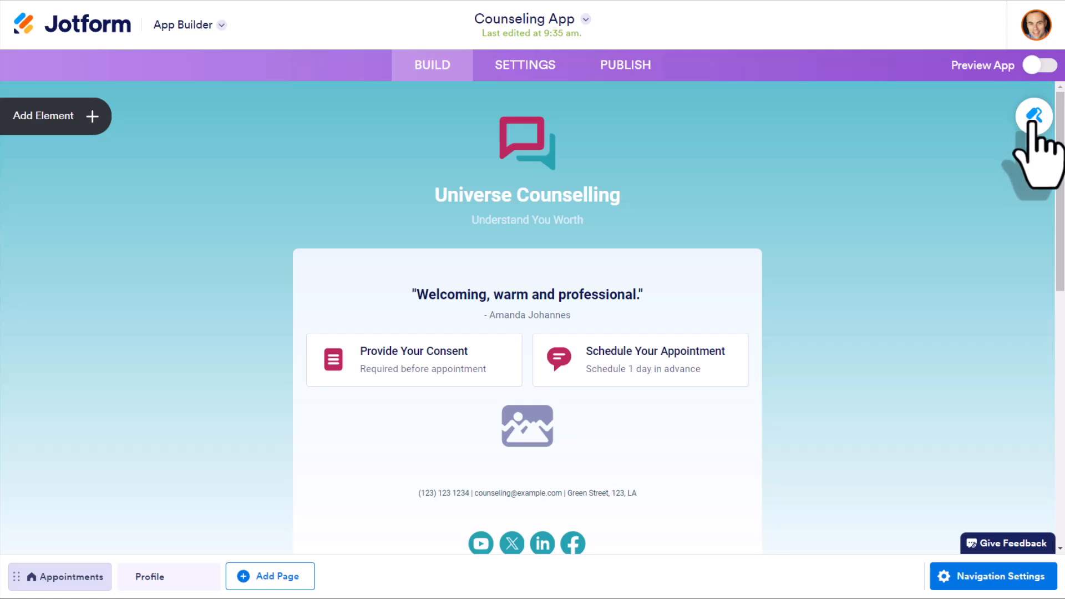
Step: In App Designer, try the blue scheme, then apply the orange-and-yellow colour scheme
{"action": "left_click", "coordinate": [1033, 115]}
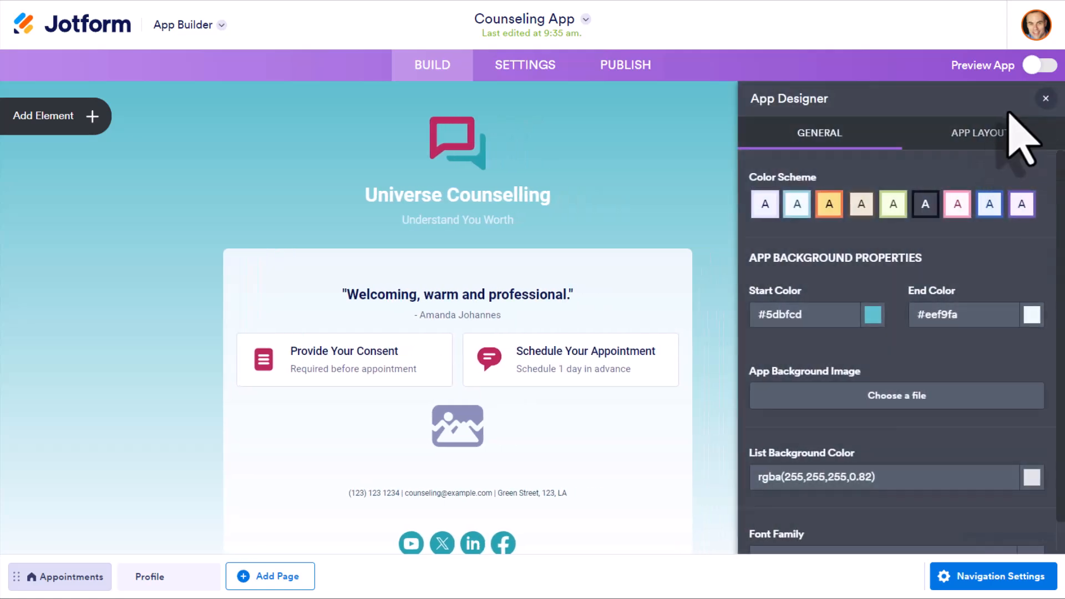
{"action": "mouse_move", "coordinate": [1009, 282]}
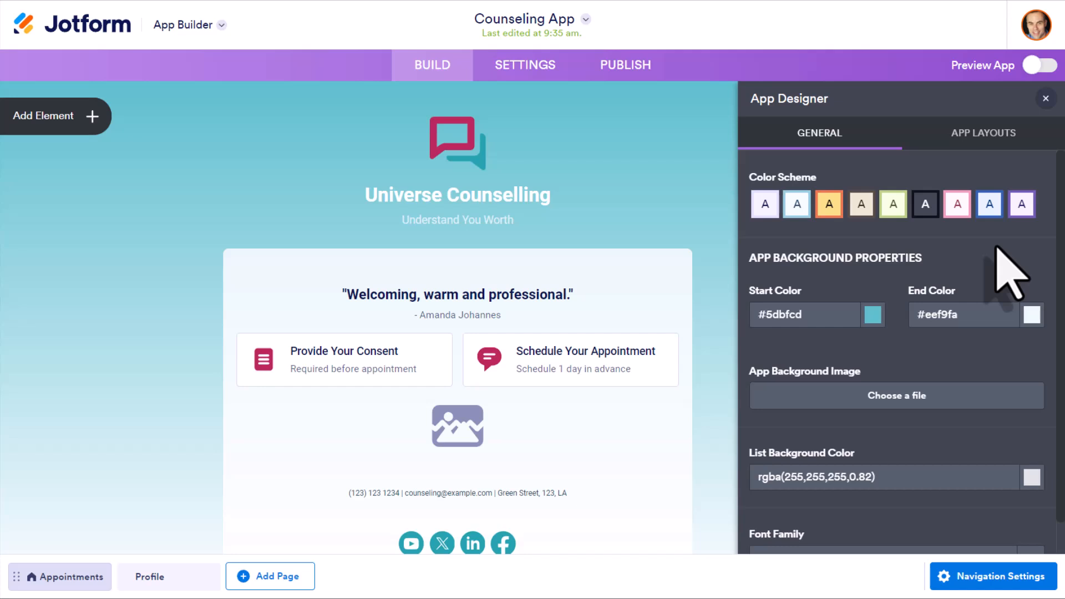
{"action": "scroll", "scroll_direction": "down", "scroll_amount": 3}
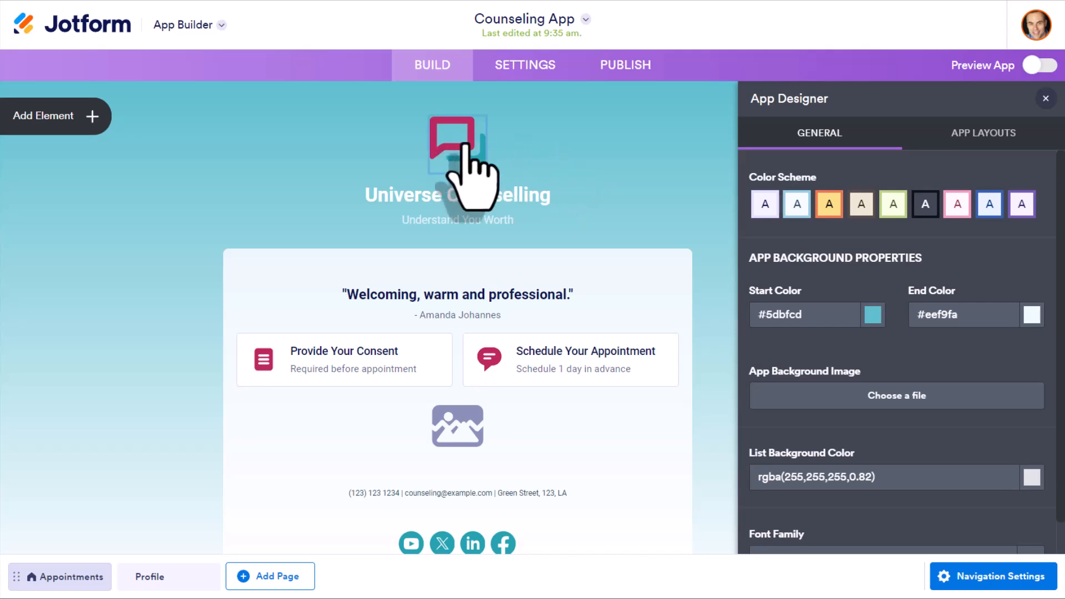
{"action": "mouse_move", "coordinate": [910, 285]}
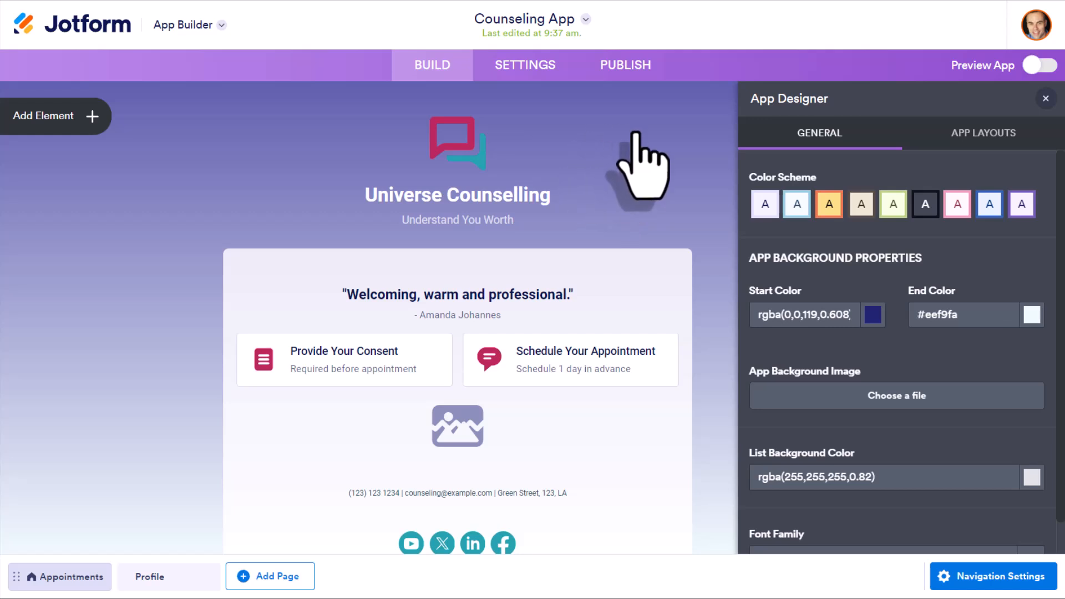
{"action": "mouse_move", "coordinate": [740, 245]}
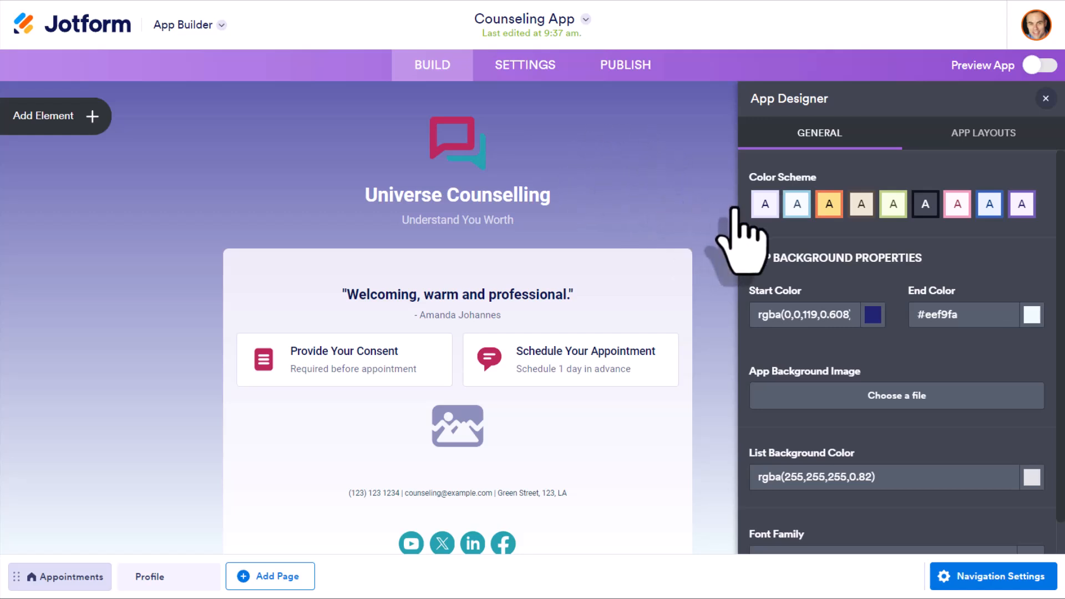
{"action": "mouse_move", "coordinate": [861, 227]}
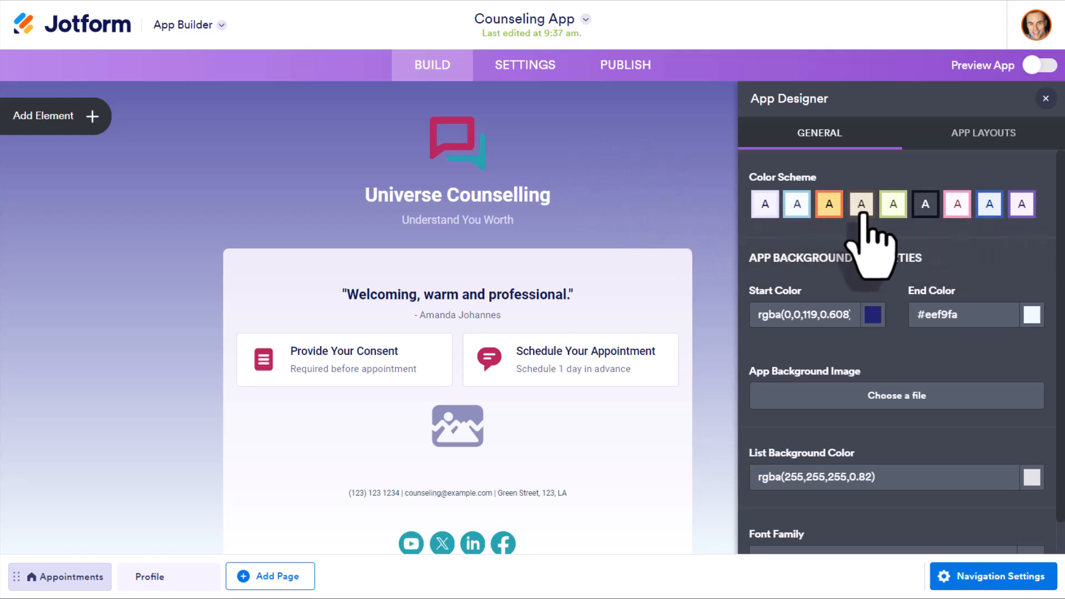
{"action": "left_click", "coordinate": [828, 204]}
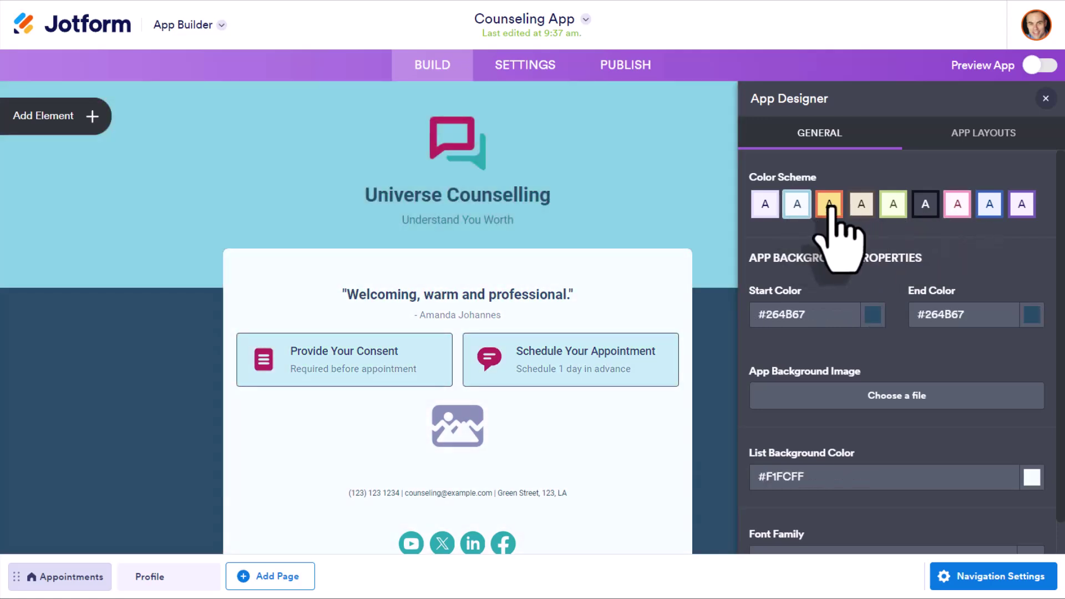
{"action": "left_click", "coordinate": [828, 205]}
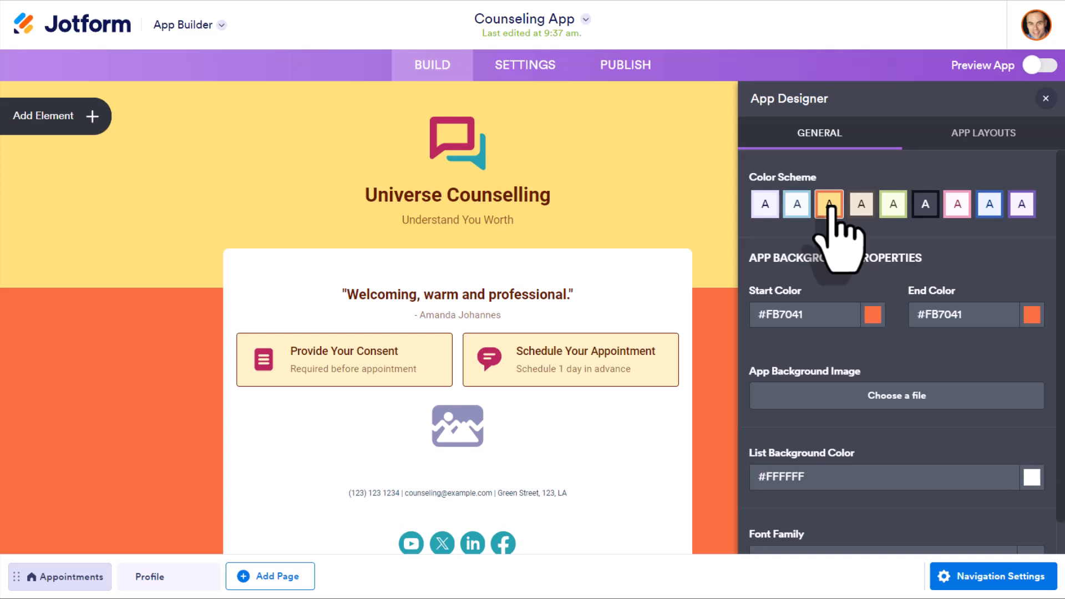
{"action": "mouse_move", "coordinate": [464, 163]}
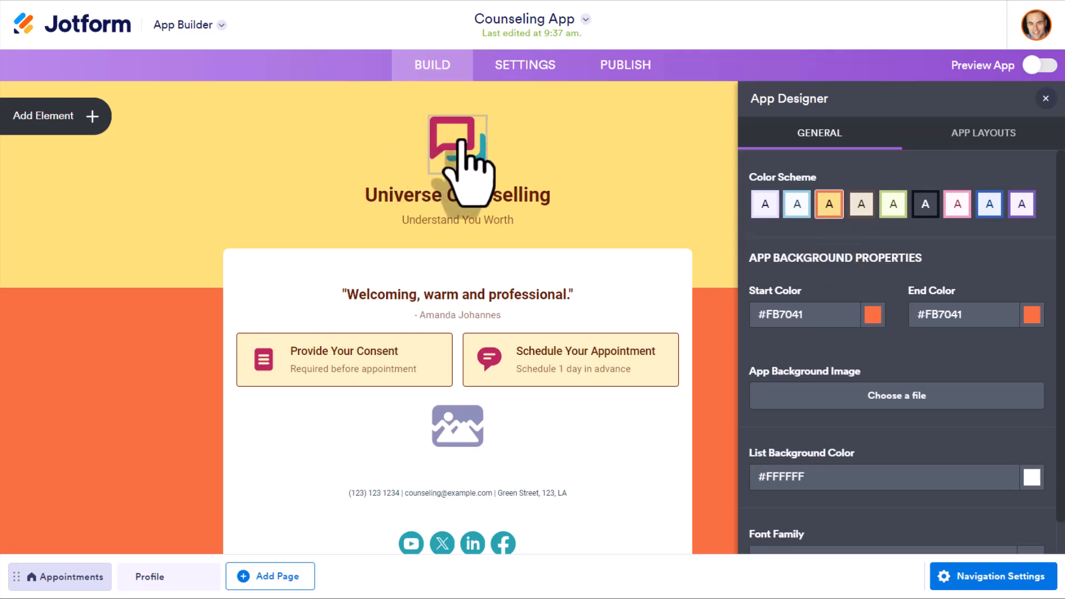
Step: Review the App Header logo properties and close the panel, leaving the orange-themed home page
{"action": "left_click", "coordinate": [457, 143]}
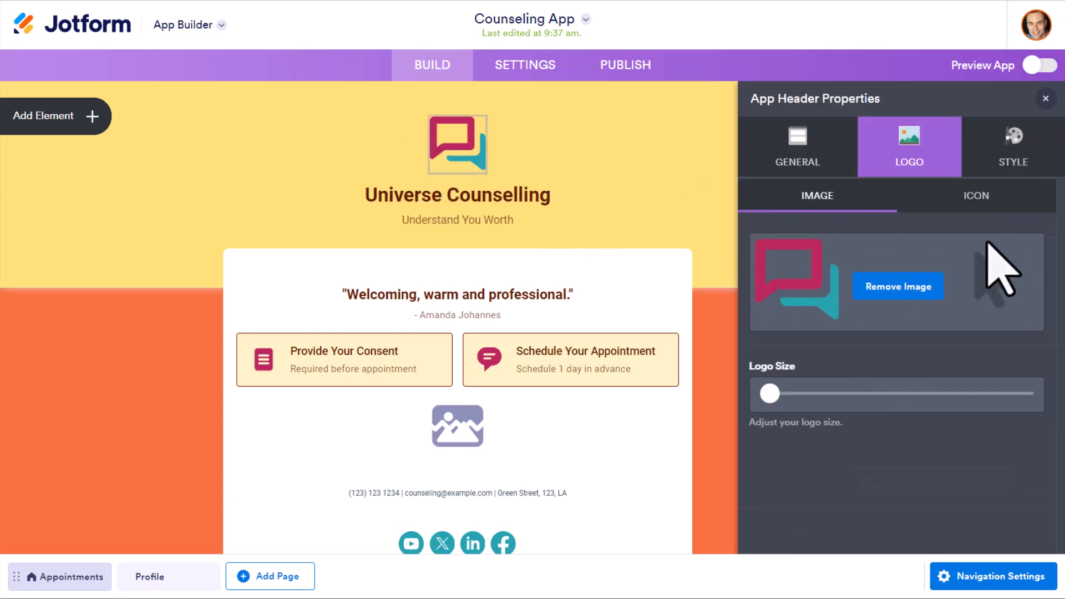
{"action": "mouse_move", "coordinate": [897, 286]}
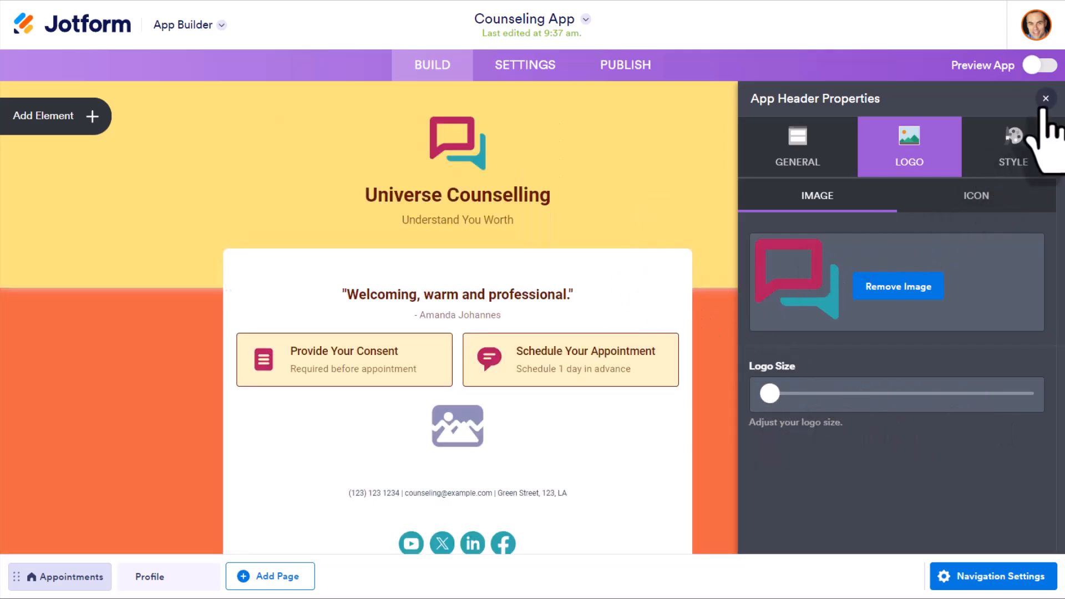
{"action": "left_click", "coordinate": [1045, 98]}
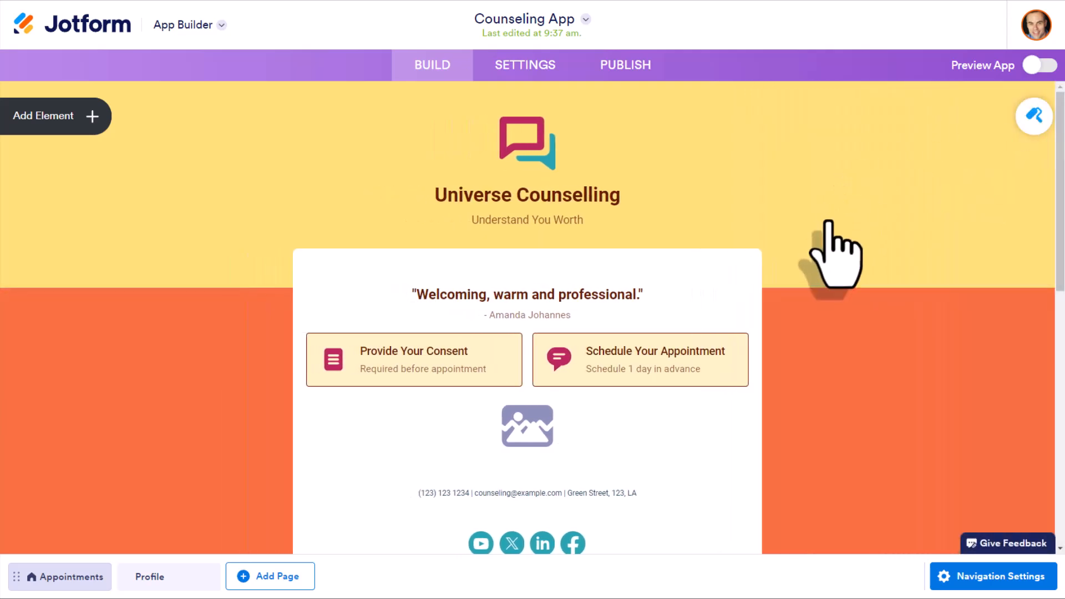
{"action": "mouse_move", "coordinate": [903, 230]}
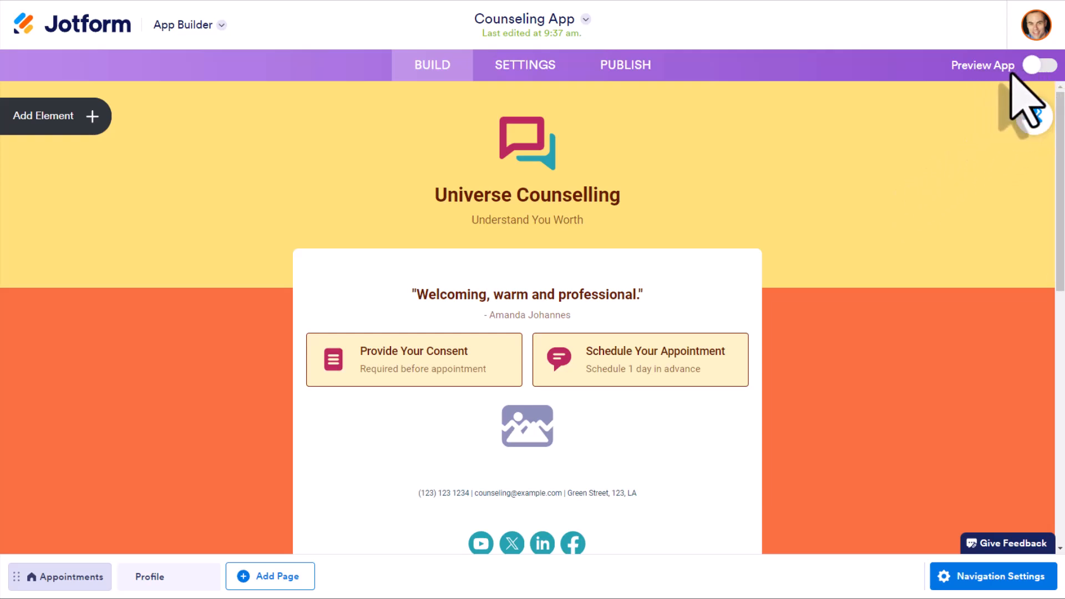
Step: Preview the Counseling App on a phone, go to its Profile page and rotate to landscape
{"action": "left_click", "coordinate": [1039, 64]}
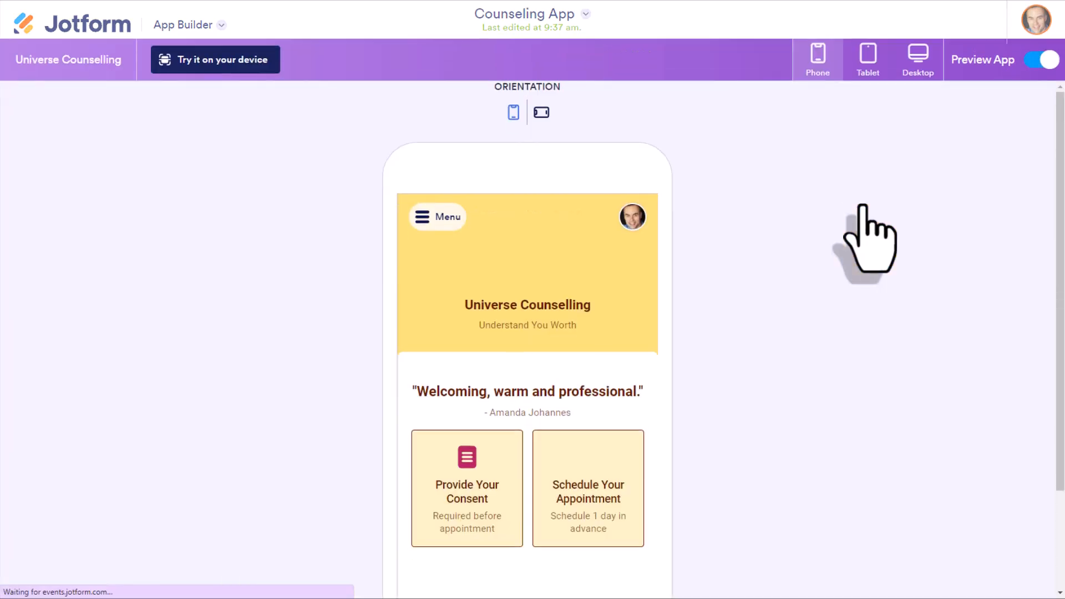
{"action": "scroll", "scroll_direction": "down", "scroll_amount": 3}
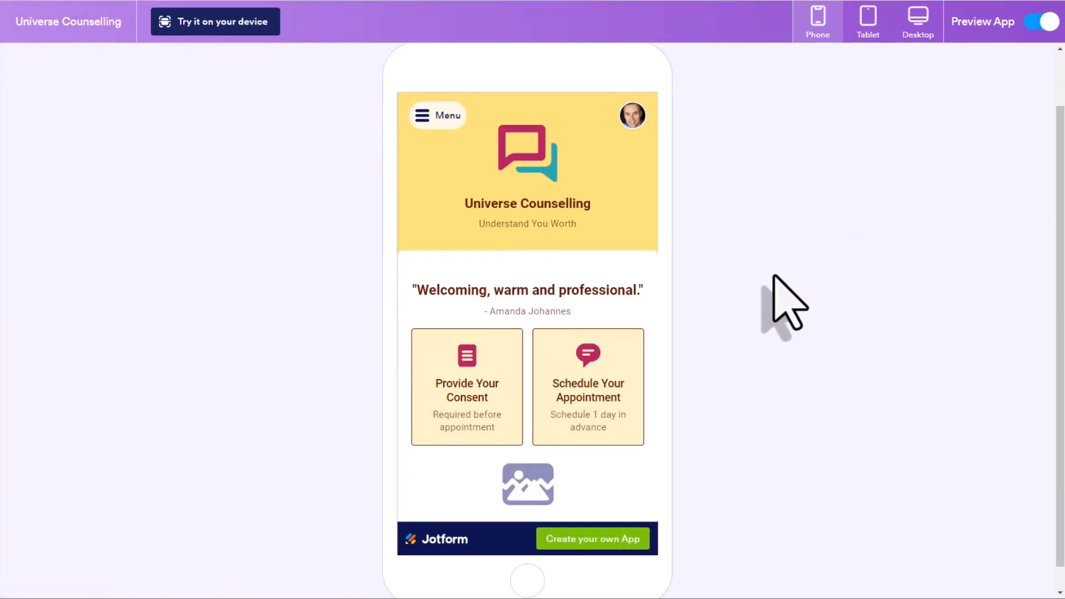
{"action": "mouse_move", "coordinate": [713, 353]}
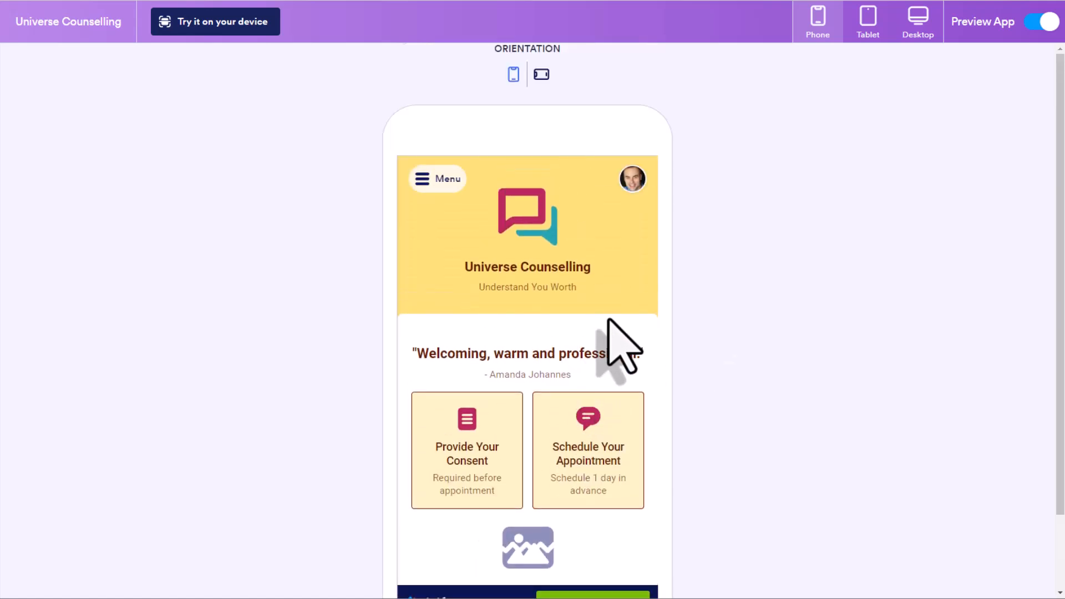
{"action": "left_click", "coordinate": [438, 179]}
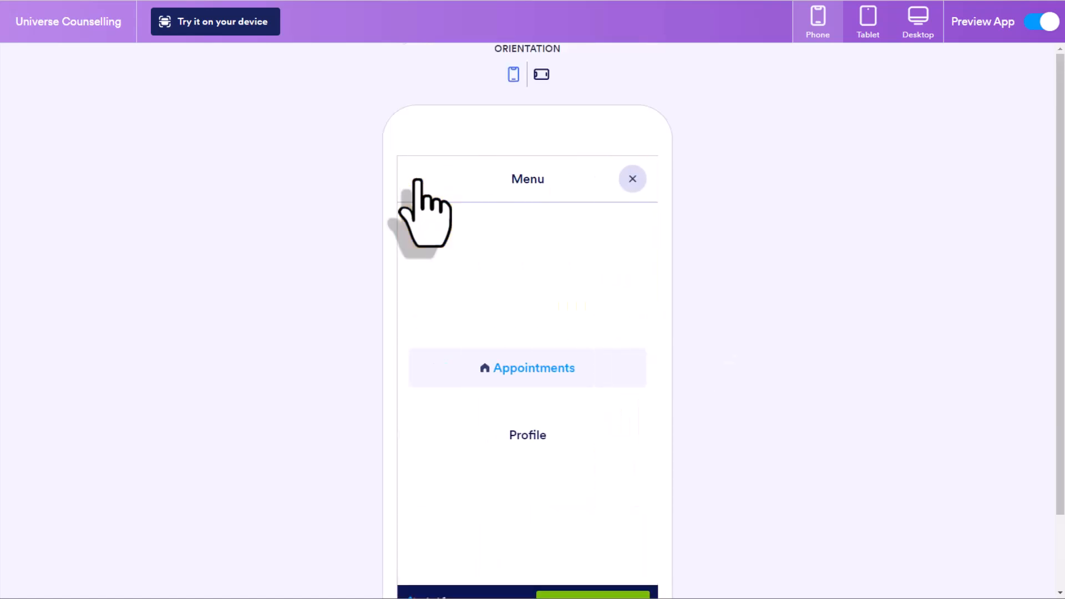
{"action": "left_click", "coordinate": [528, 435]}
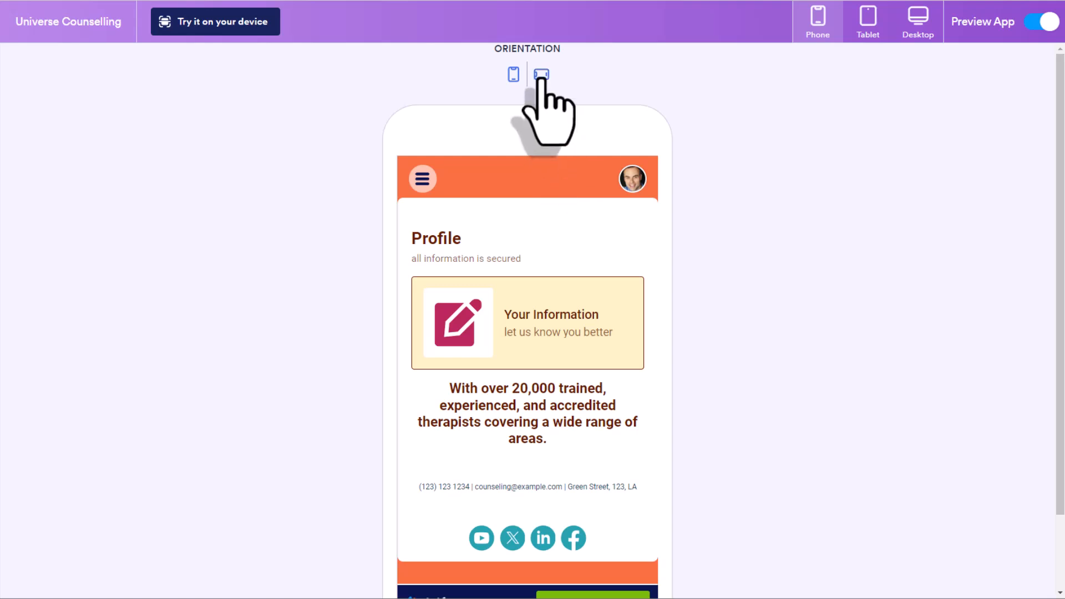
{"action": "left_click", "coordinate": [541, 74]}
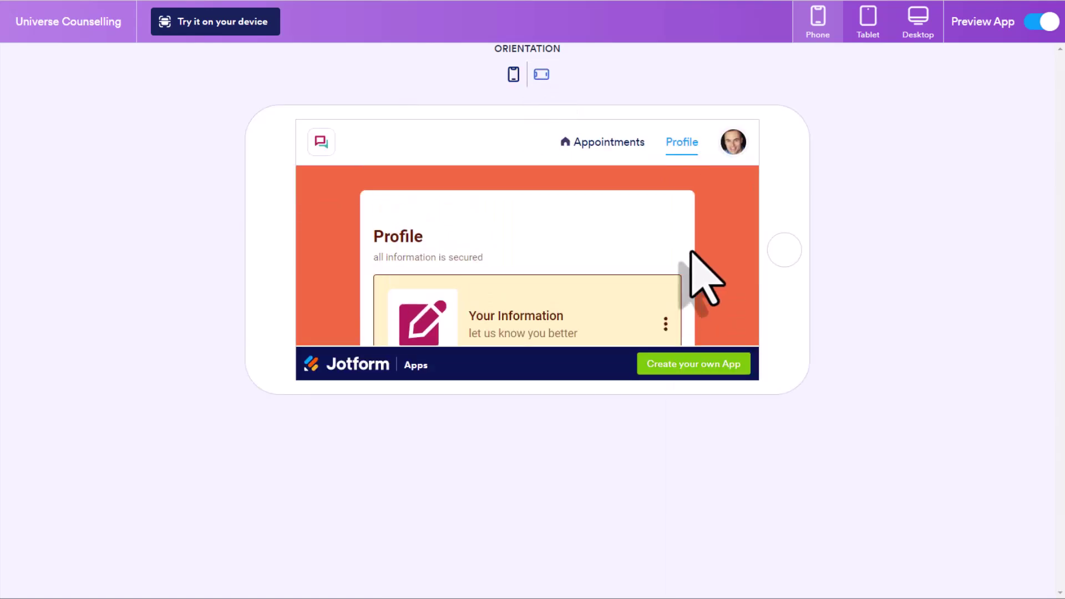
{"action": "mouse_move", "coordinate": [686, 224]}
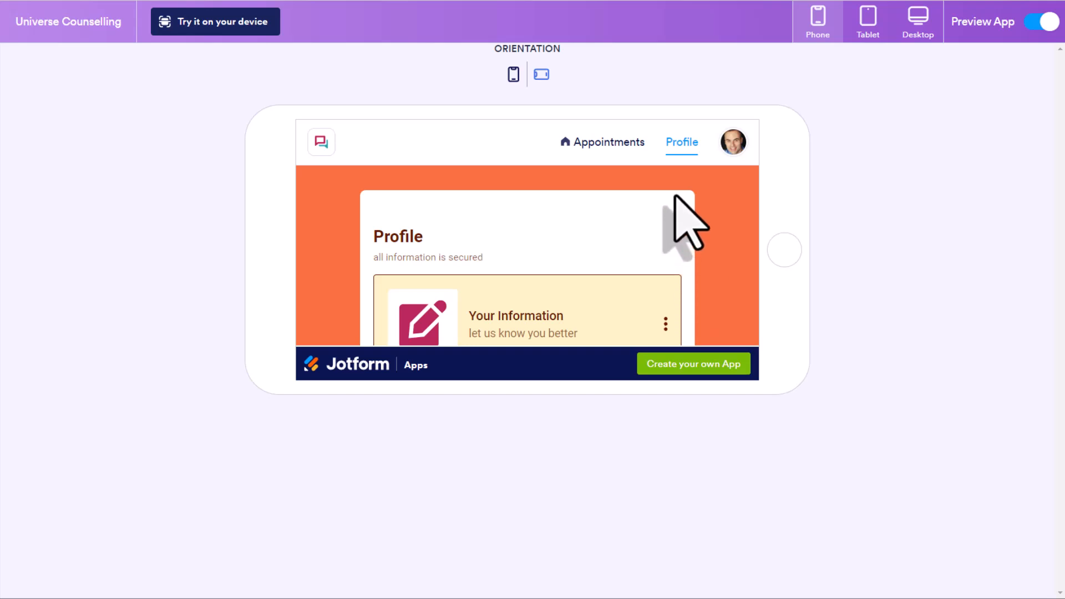
{"action": "mouse_move", "coordinate": [809, 109]}
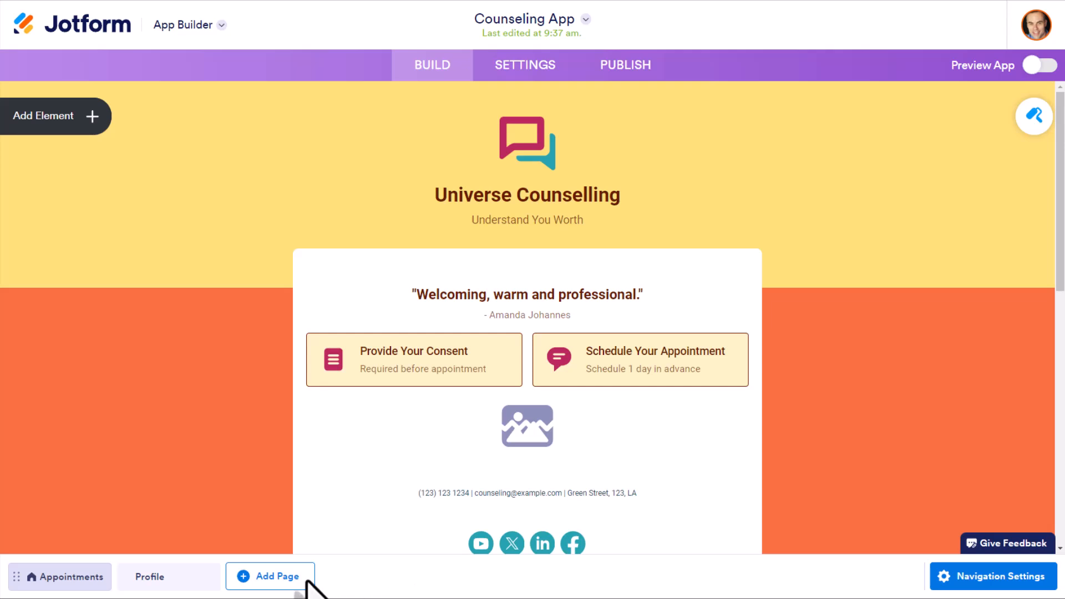
{"action": "mouse_move", "coordinate": [60, 577]}
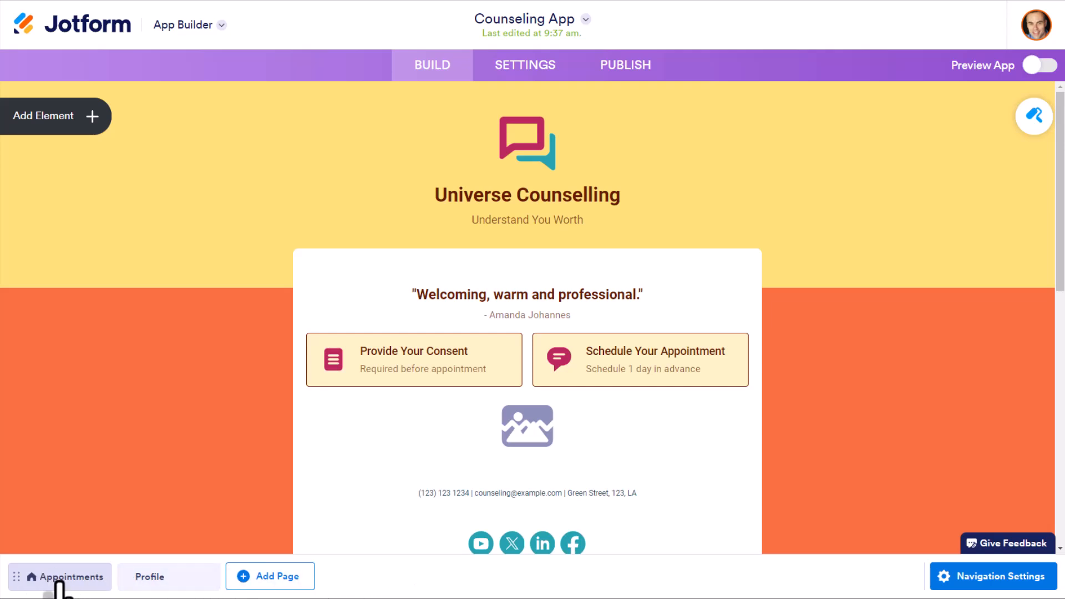
Step: Scroll back up toward the Preview App toggle to exit the preview
{"action": "scroll", "scroll_direction": "up", "scroll_amount": 3}
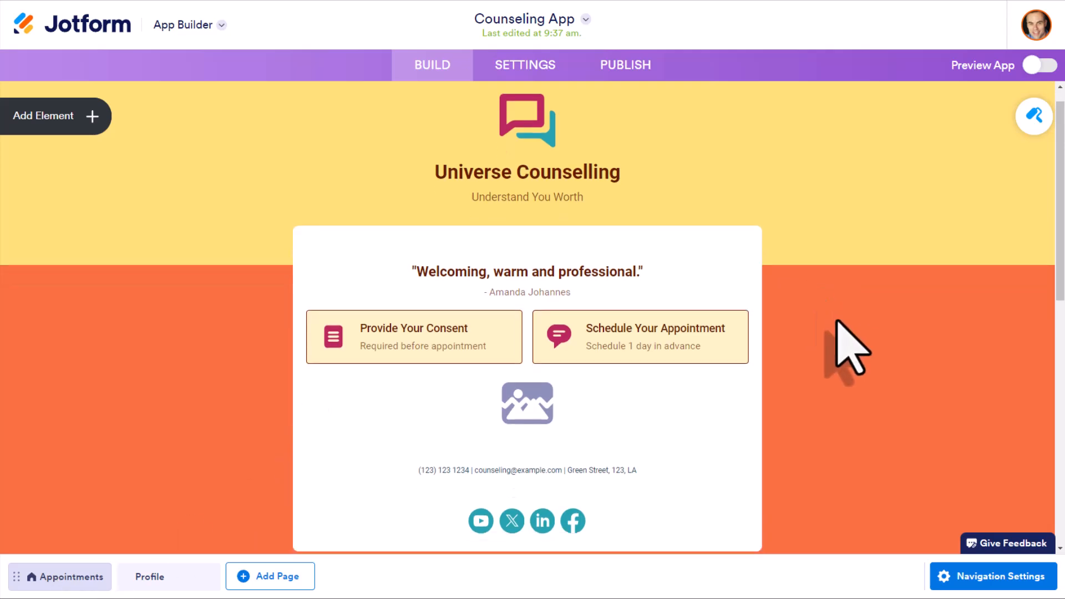
{"action": "scroll", "scroll_direction": "up", "scroll_amount": 3}
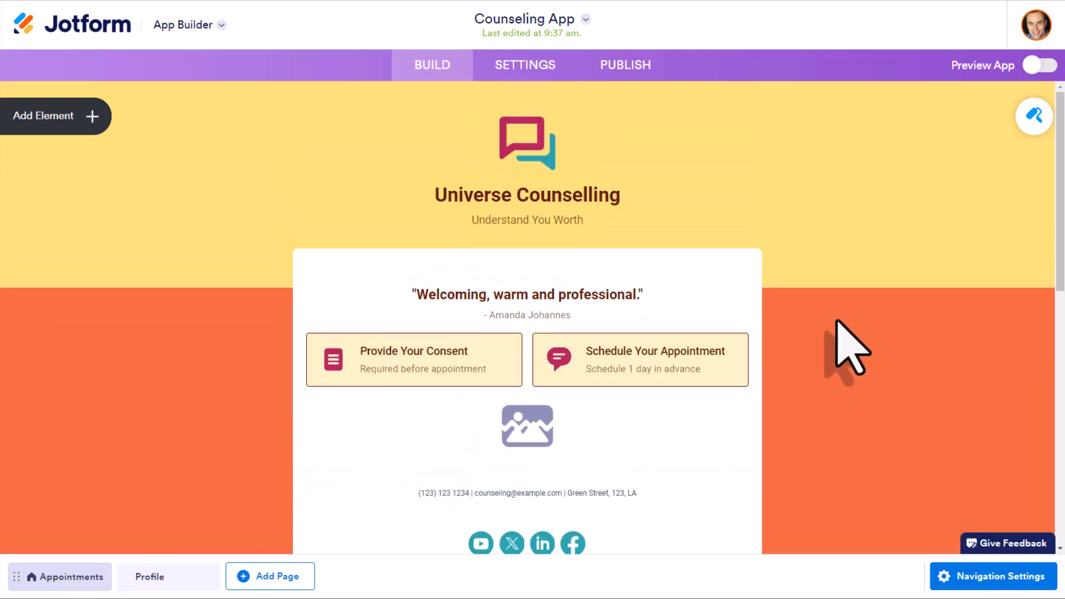
{"action": "scroll", "scroll_direction": "down", "scroll_amount": 3}
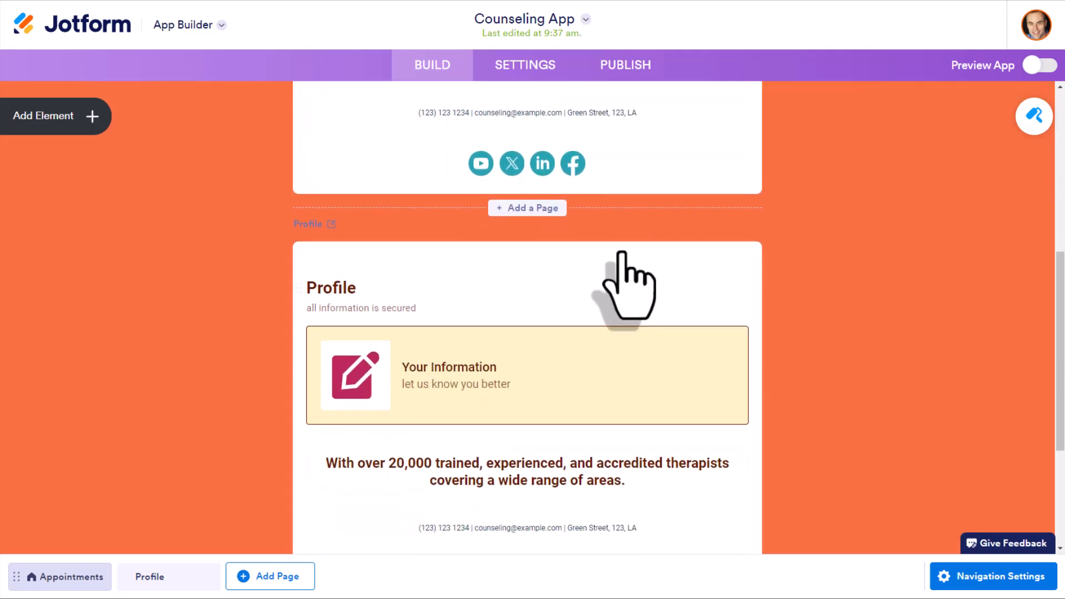
{"action": "mouse_move", "coordinate": [870, 306]}
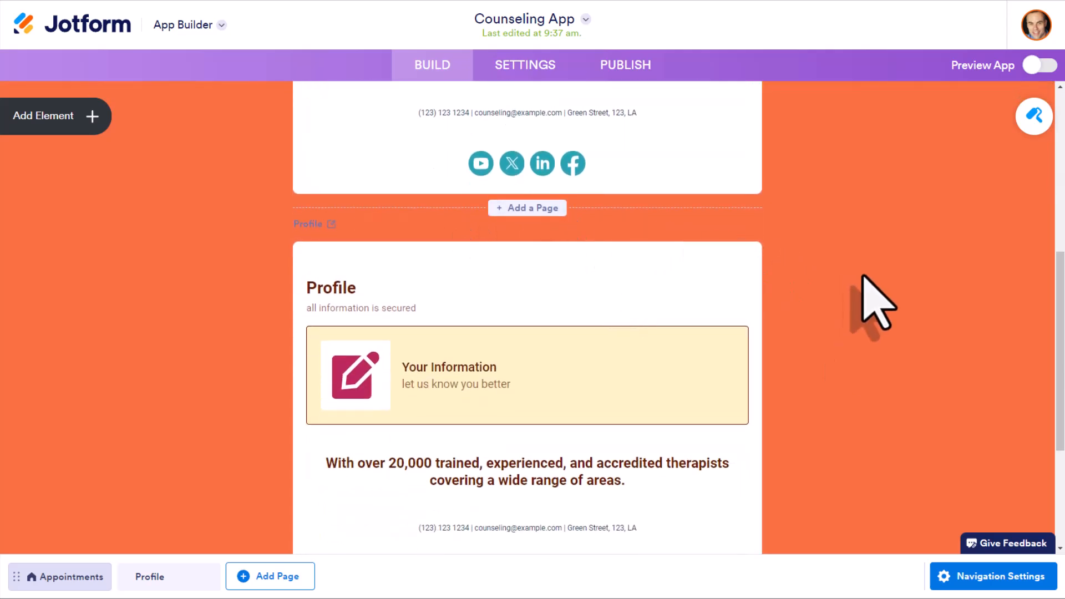
{"action": "scroll", "scroll_direction": "down", "scroll_amount": 3}
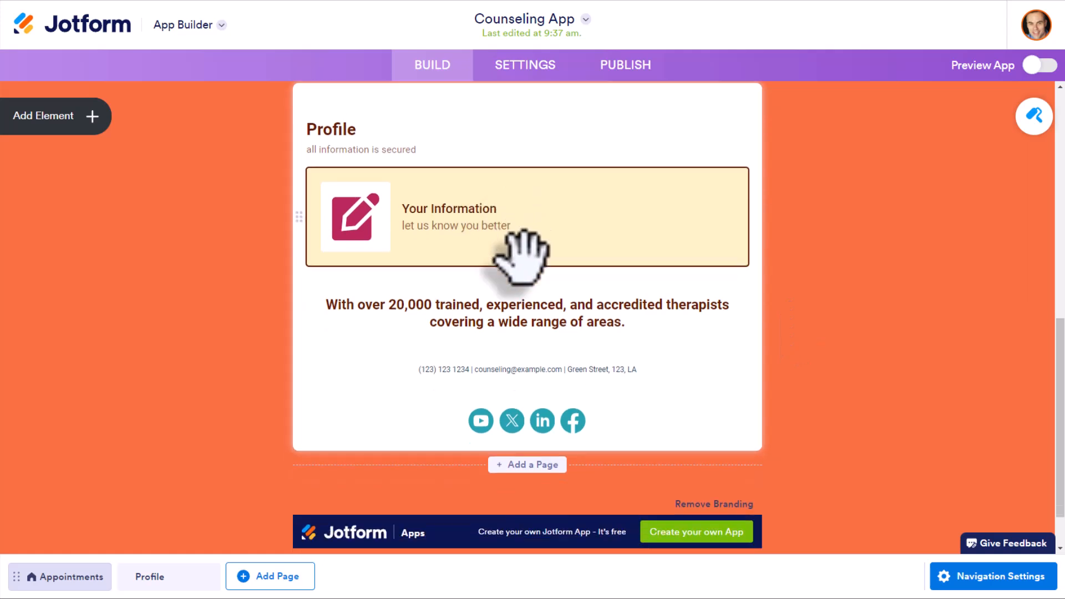
{"action": "scroll", "scroll_direction": "down", "scroll_amount": 3}
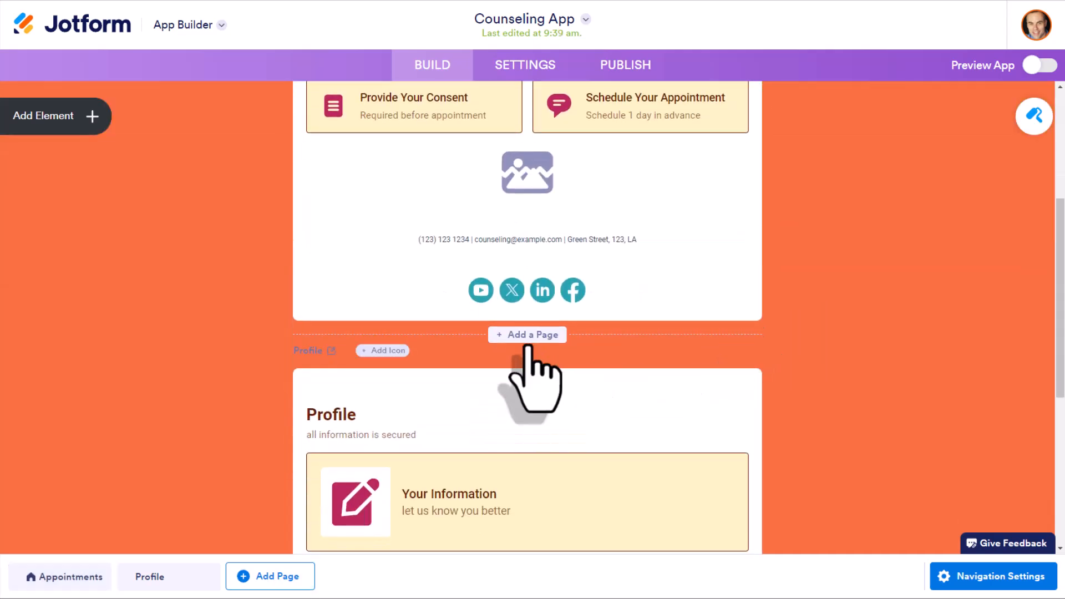
{"action": "mouse_move", "coordinate": [747, 367]}
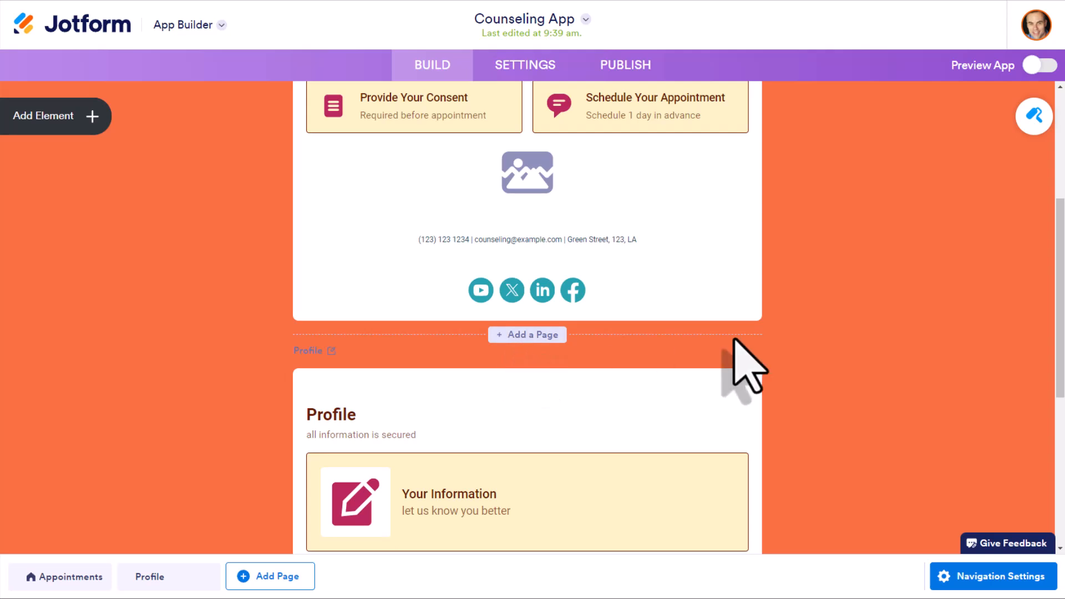
{"action": "scroll", "scroll_direction": "down", "scroll_amount": 3}
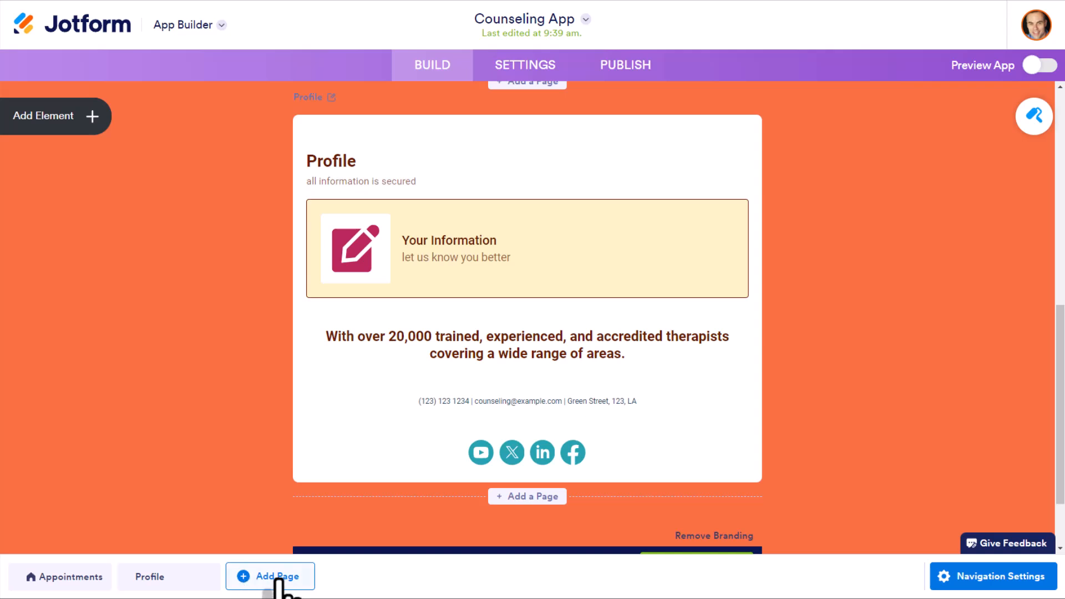
{"action": "left_click", "coordinate": [269, 577]}
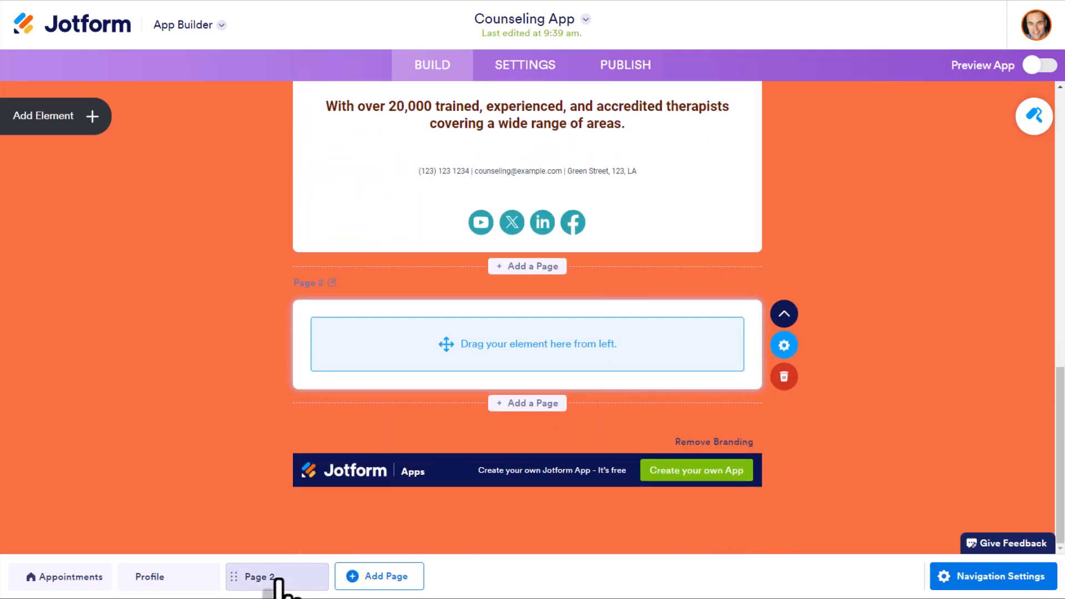
{"action": "mouse_move", "coordinate": [122, 143]}
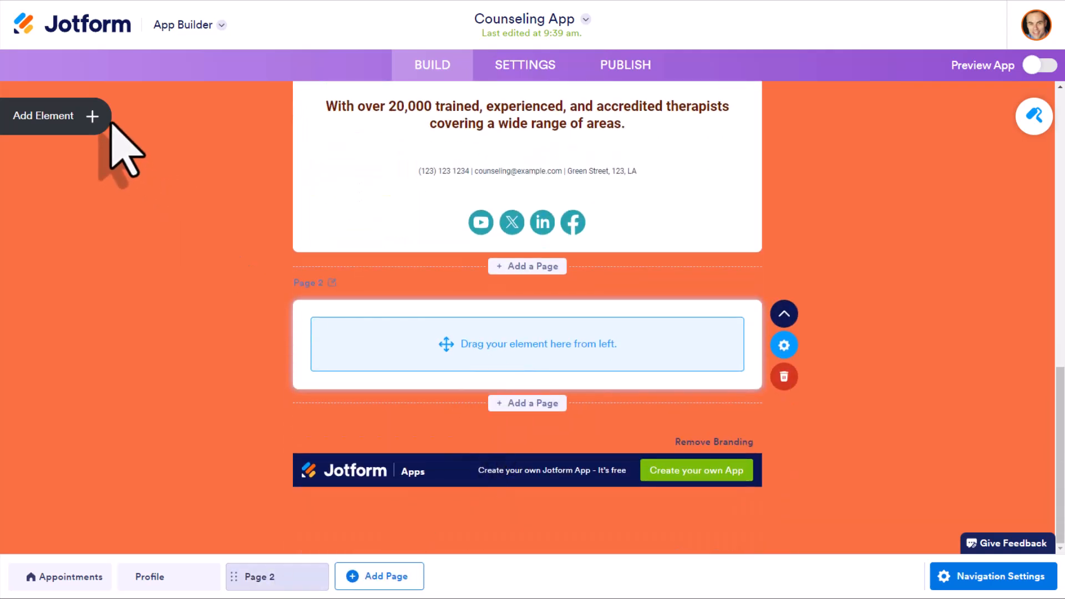
{"action": "left_click", "coordinate": [55, 116]}
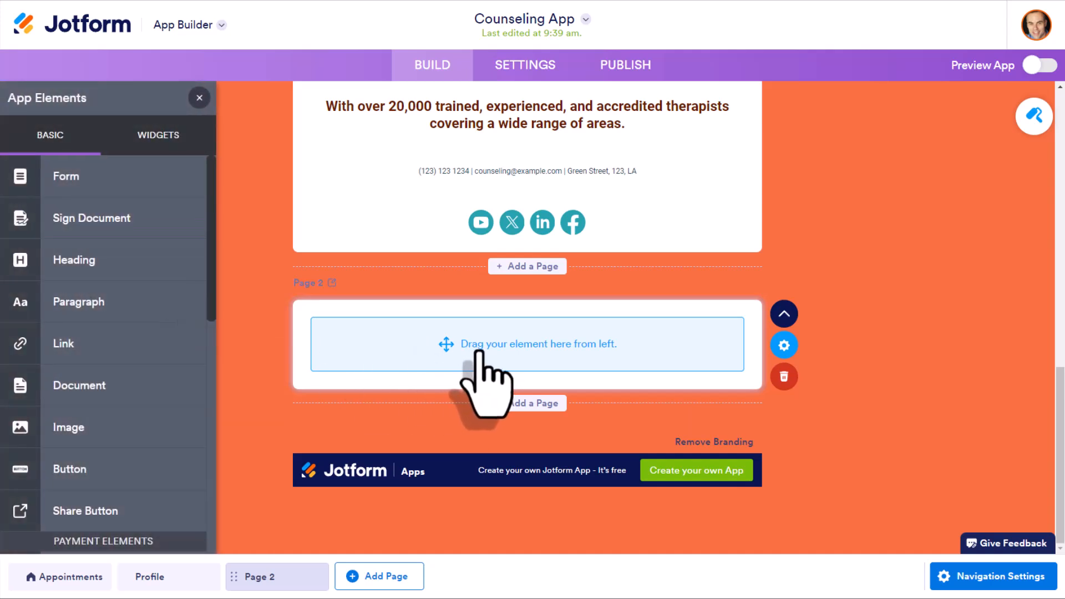
{"action": "mouse_move", "coordinate": [723, 418]}
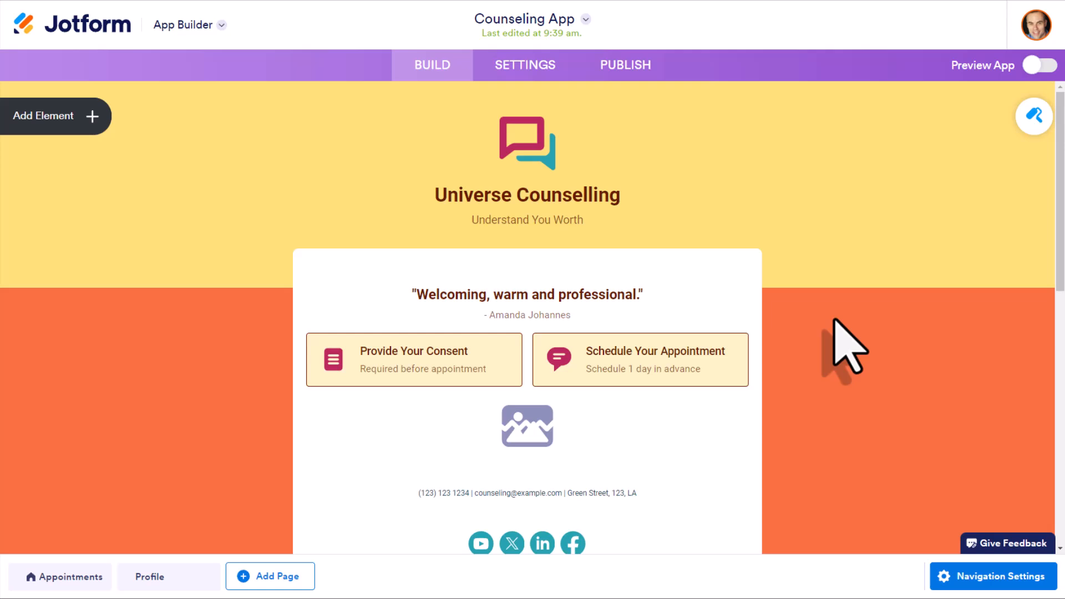
{"action": "mouse_move", "coordinate": [622, 198]}
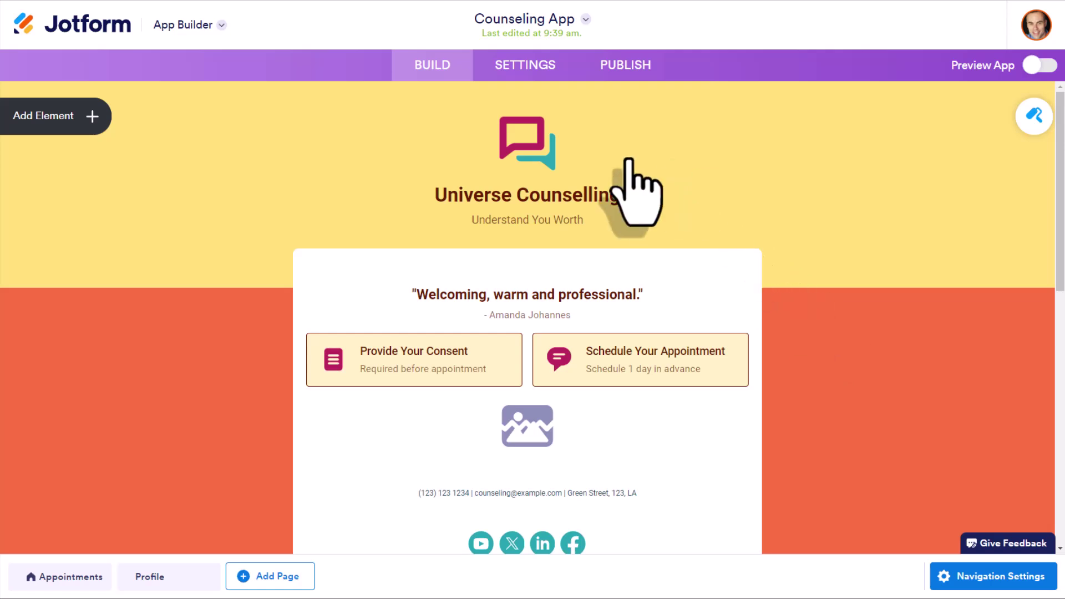
Step: Review the App Status options in Settings and leave the status Enabled
{"action": "left_click", "coordinate": [525, 64]}
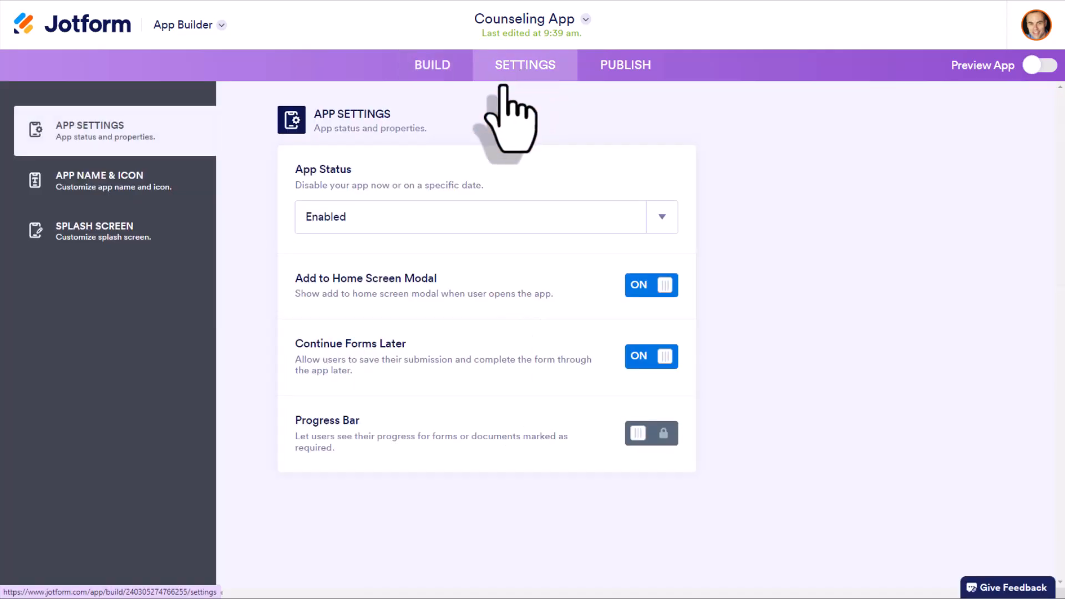
{"action": "mouse_move", "coordinate": [503, 125]}
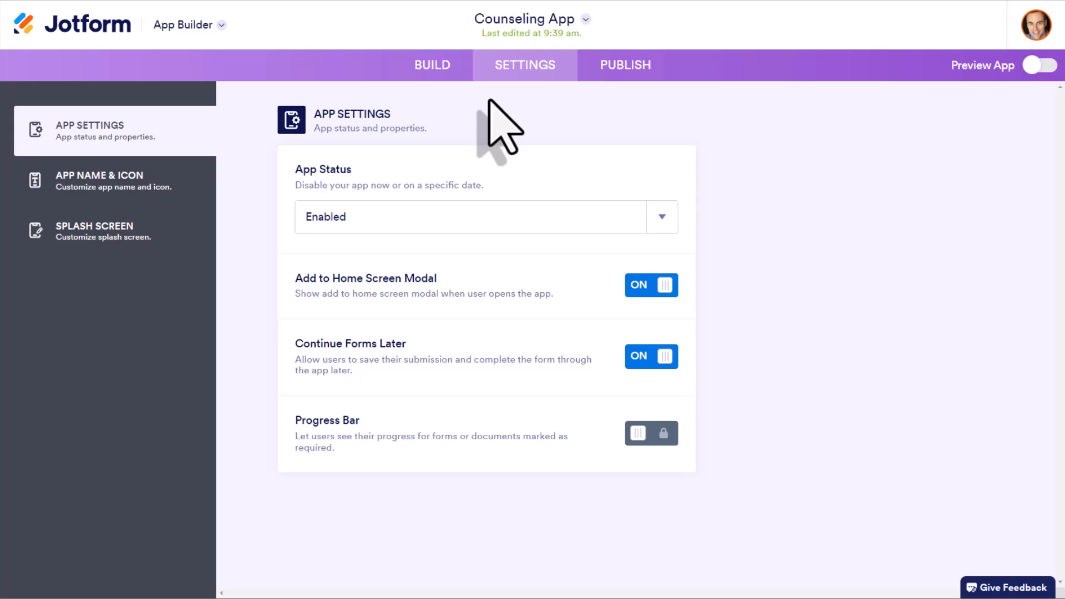
{"action": "mouse_move", "coordinate": [755, 224]}
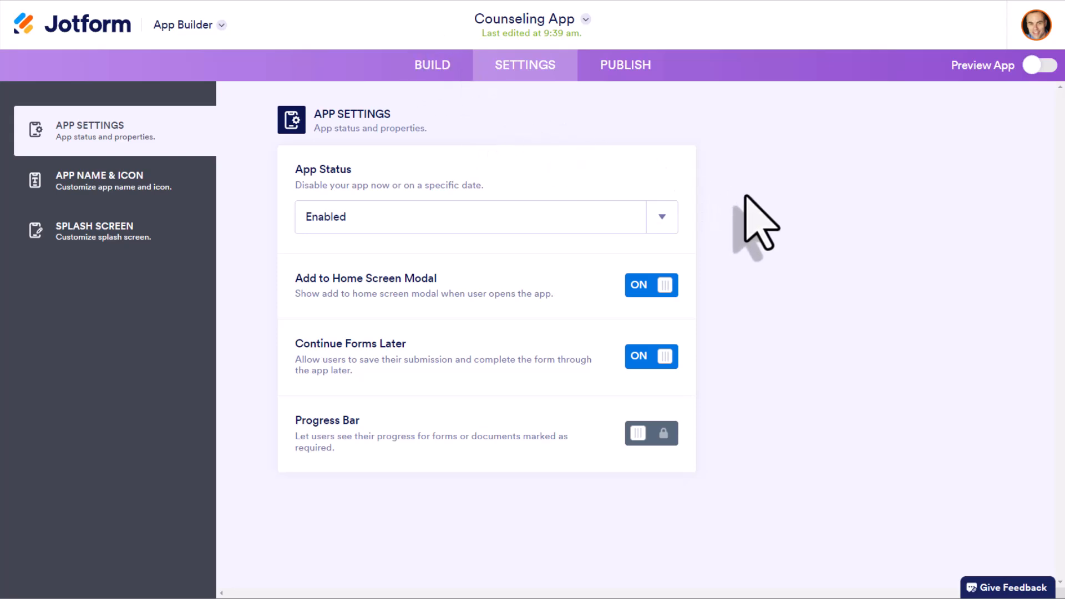
{"action": "left_click", "coordinate": [660, 216]}
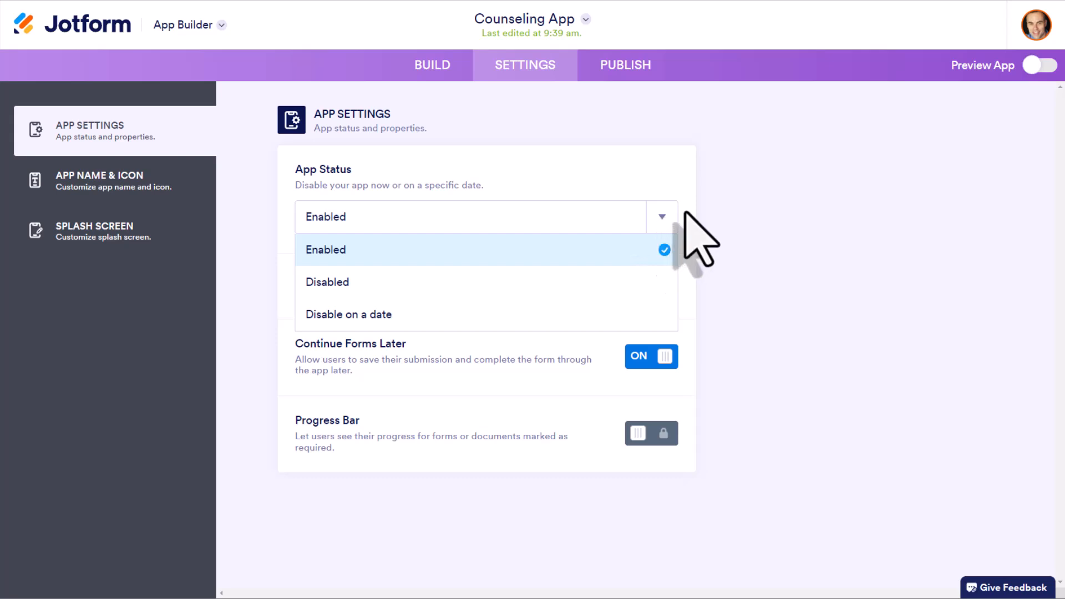
{"action": "left_click", "coordinate": [325, 250]}
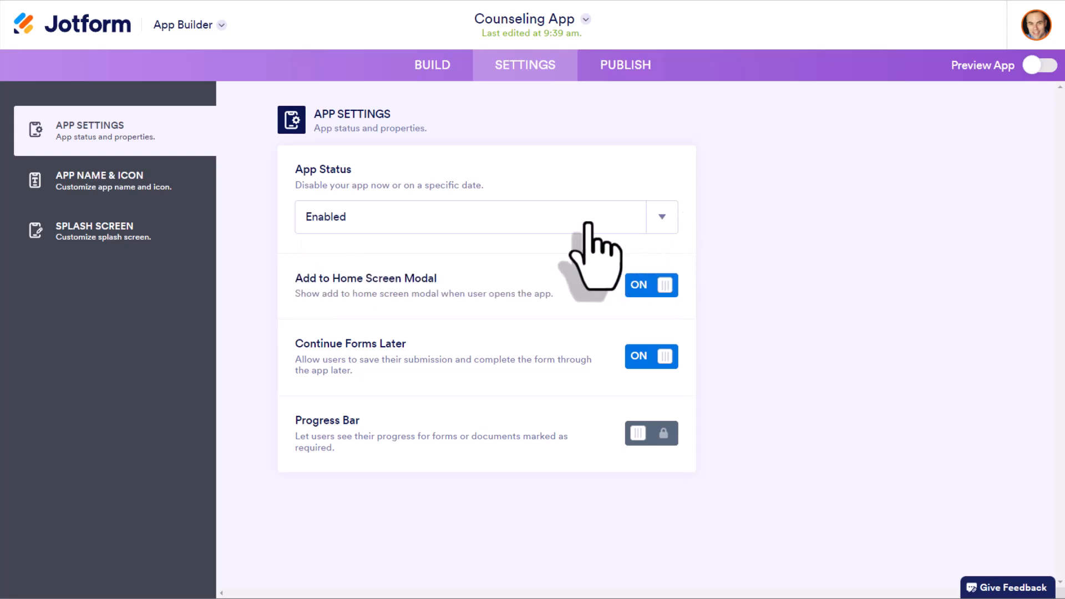
{"action": "mouse_move", "coordinate": [449, 252]}
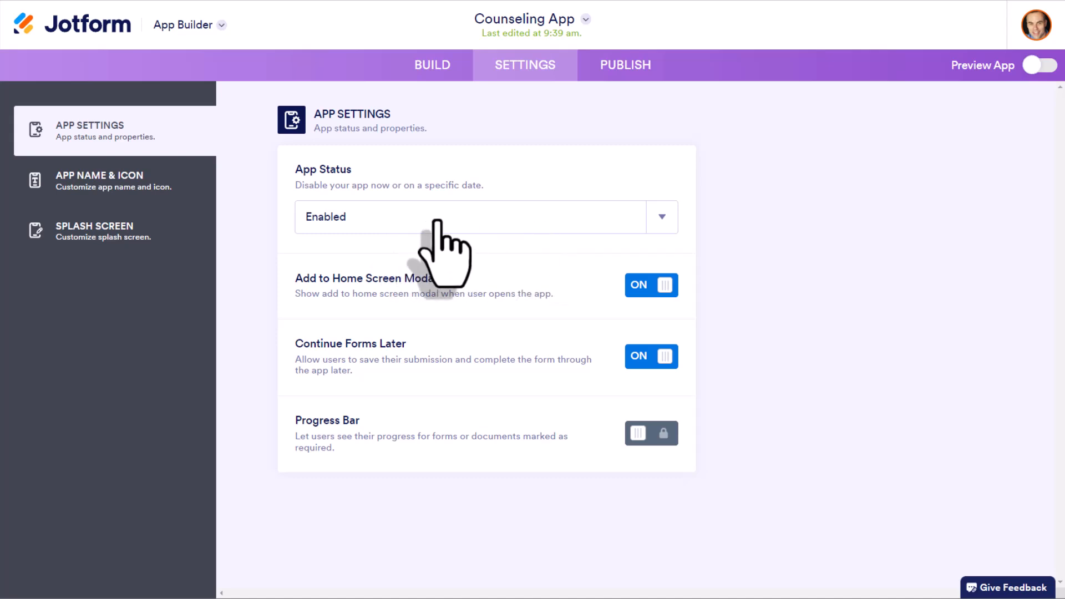
{"action": "left_click", "coordinate": [486, 216]}
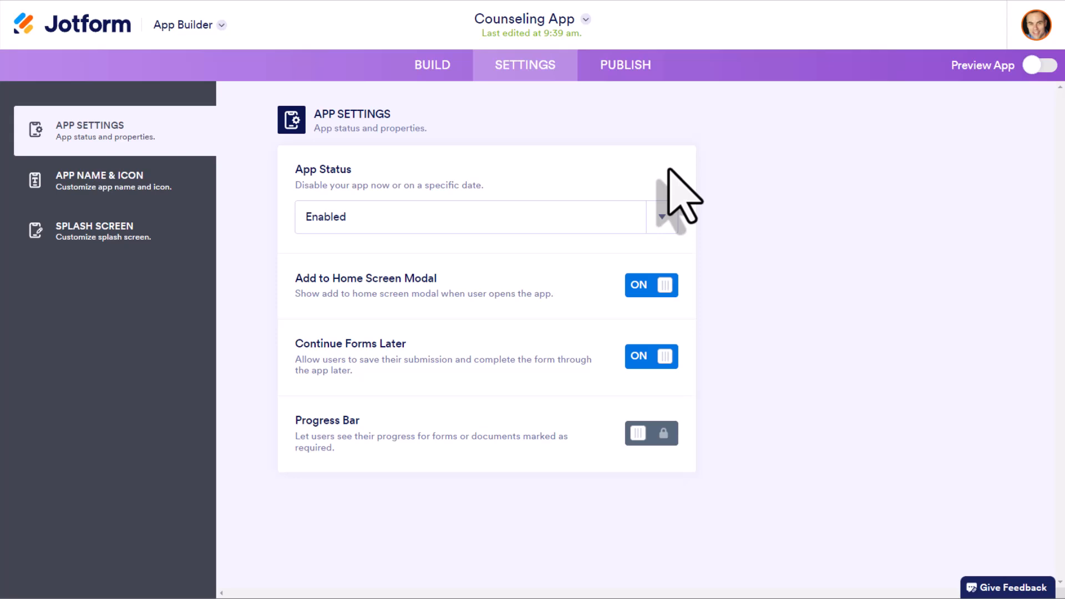
{"action": "mouse_move", "coordinate": [333, 330]}
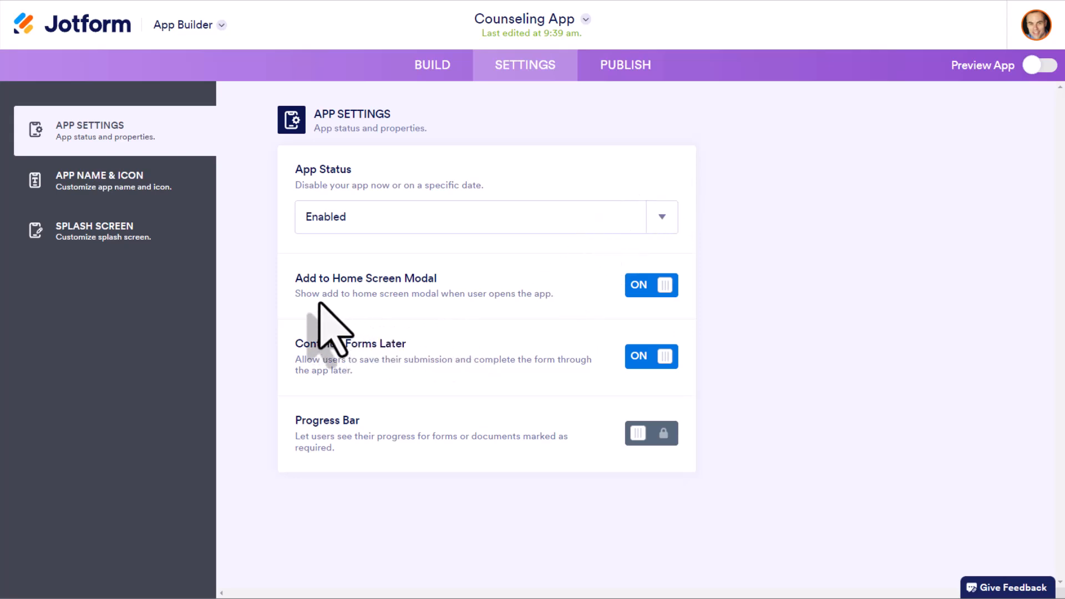
{"action": "mouse_move", "coordinate": [406, 302]}
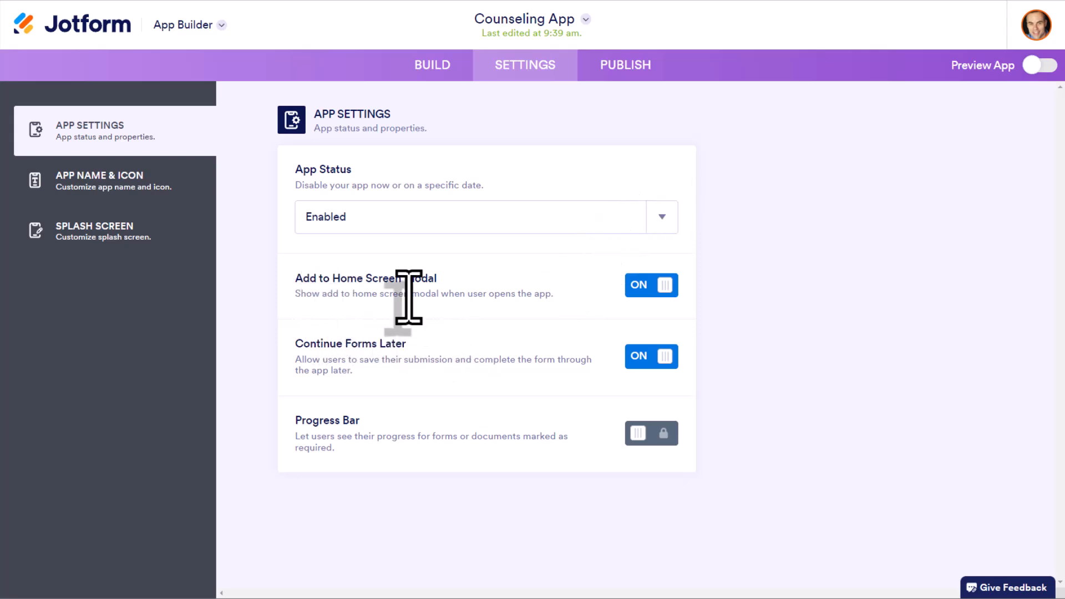
{"action": "mouse_move", "coordinate": [604, 313]}
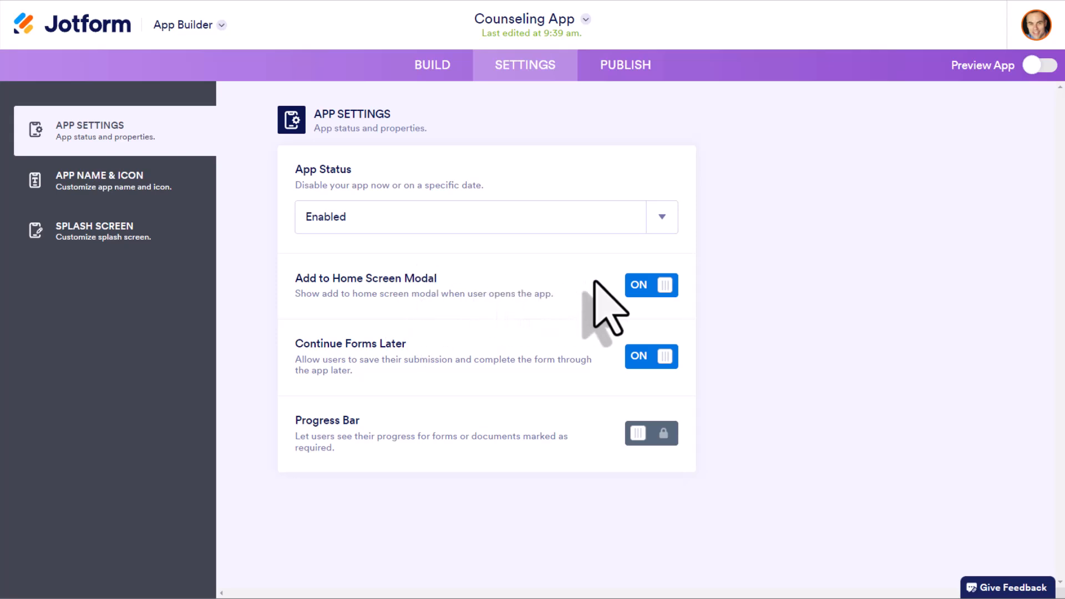
{"action": "mouse_move", "coordinate": [595, 323]}
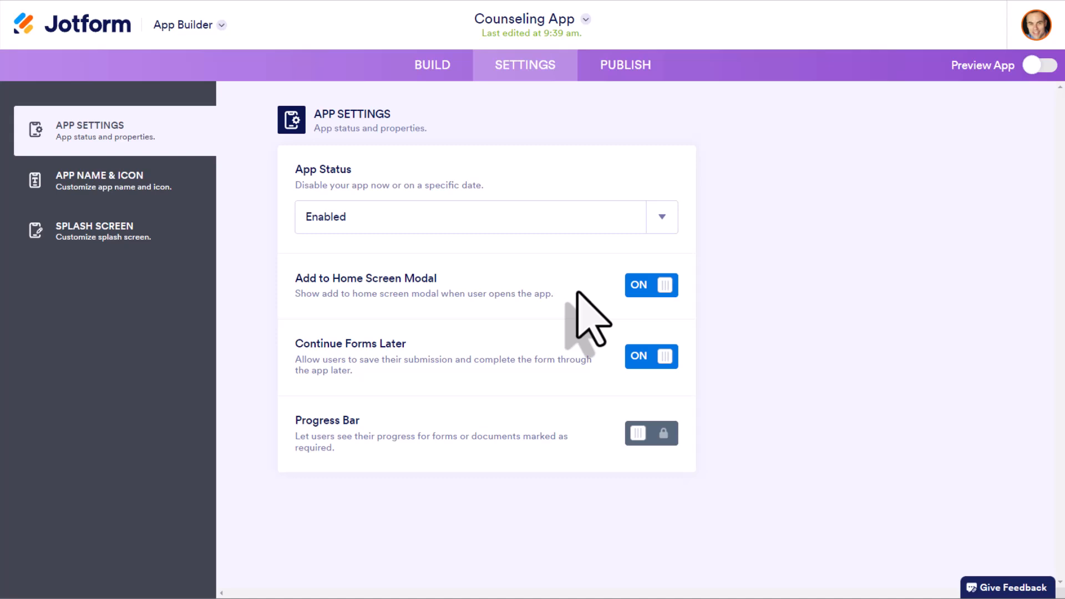
{"action": "mouse_move", "coordinate": [577, 326]}
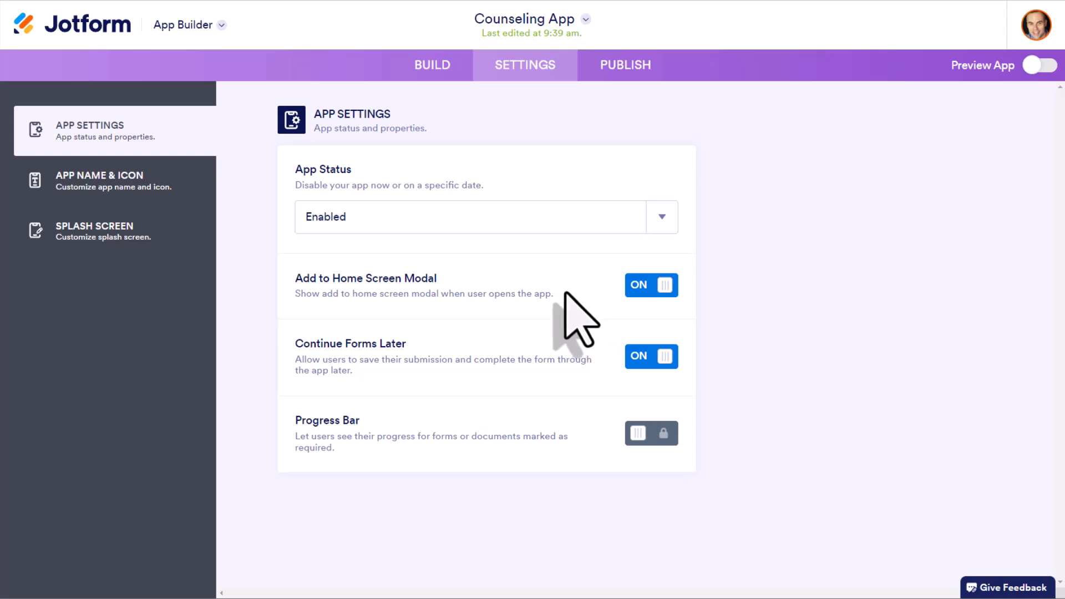
{"action": "mouse_move", "coordinate": [582, 327]}
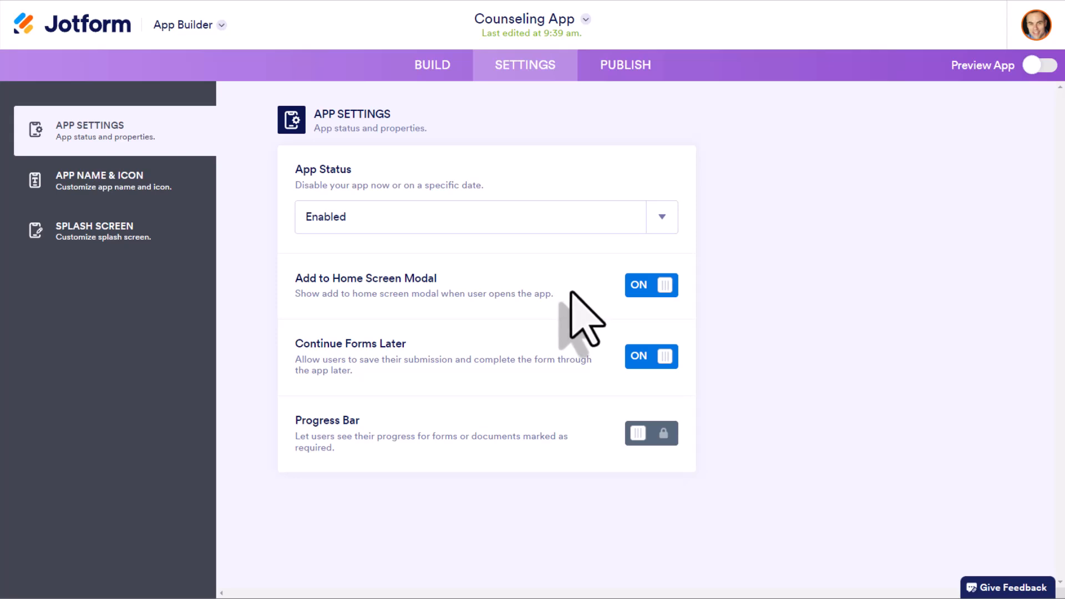
{"action": "mouse_move", "coordinate": [614, 333]}
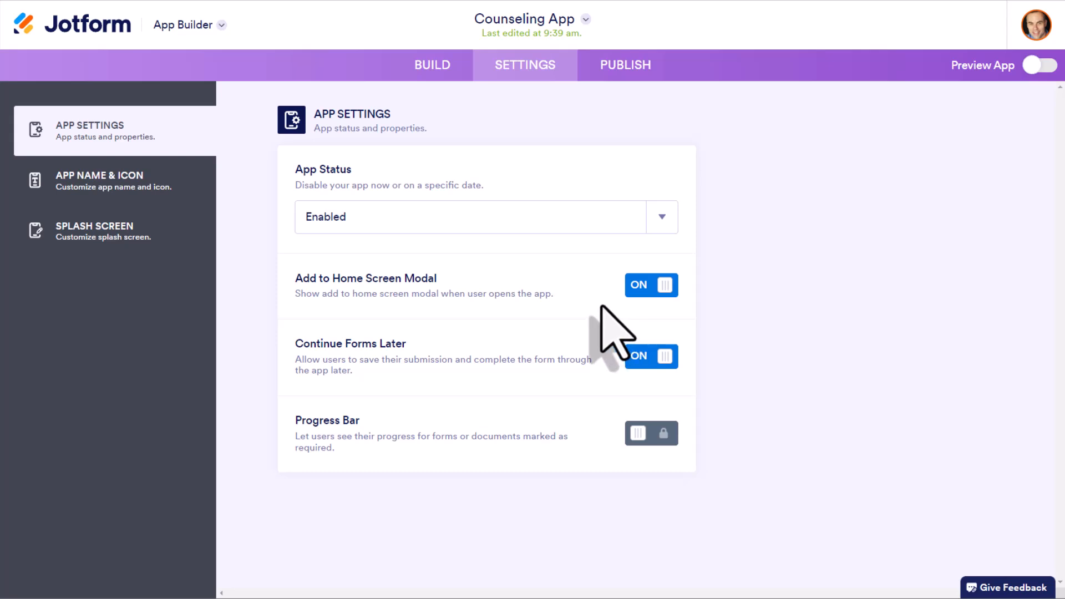
{"action": "mouse_move", "coordinate": [391, 340]}
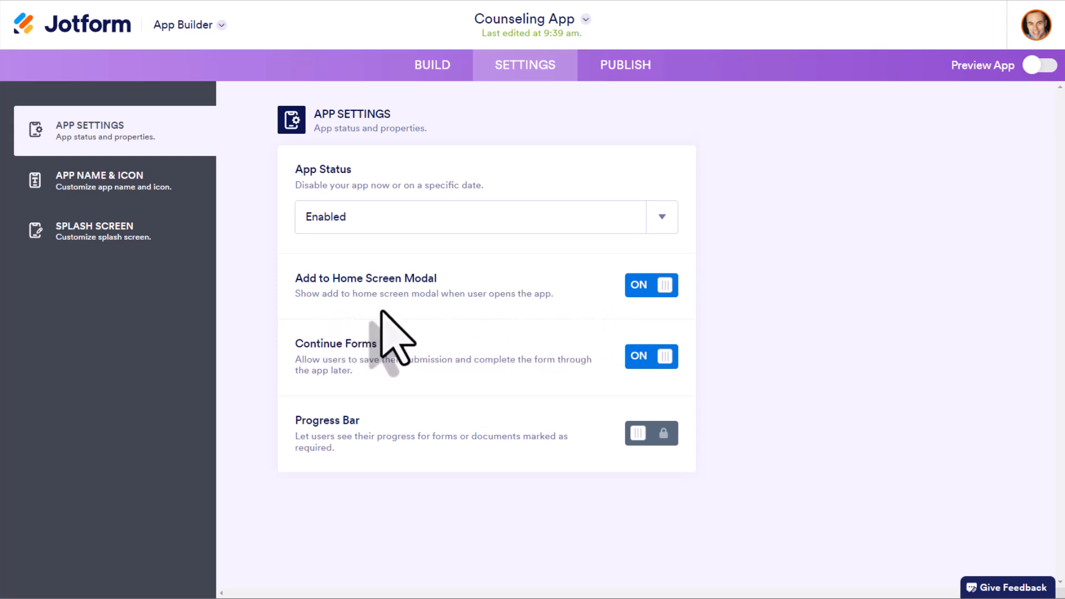
{"action": "mouse_move", "coordinate": [380, 333]}
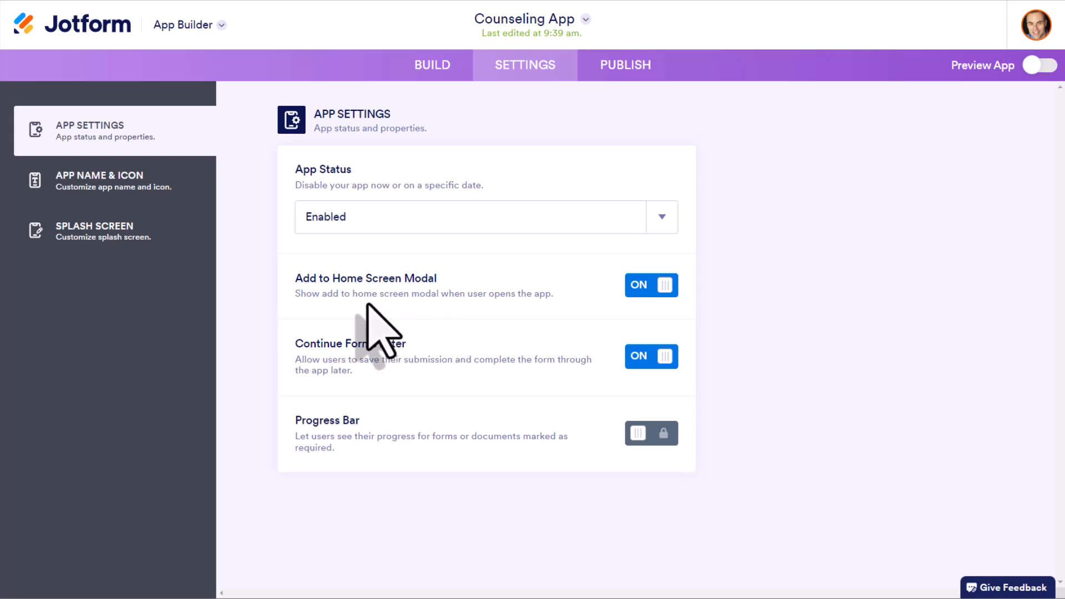
{"action": "mouse_move", "coordinate": [408, 333]}
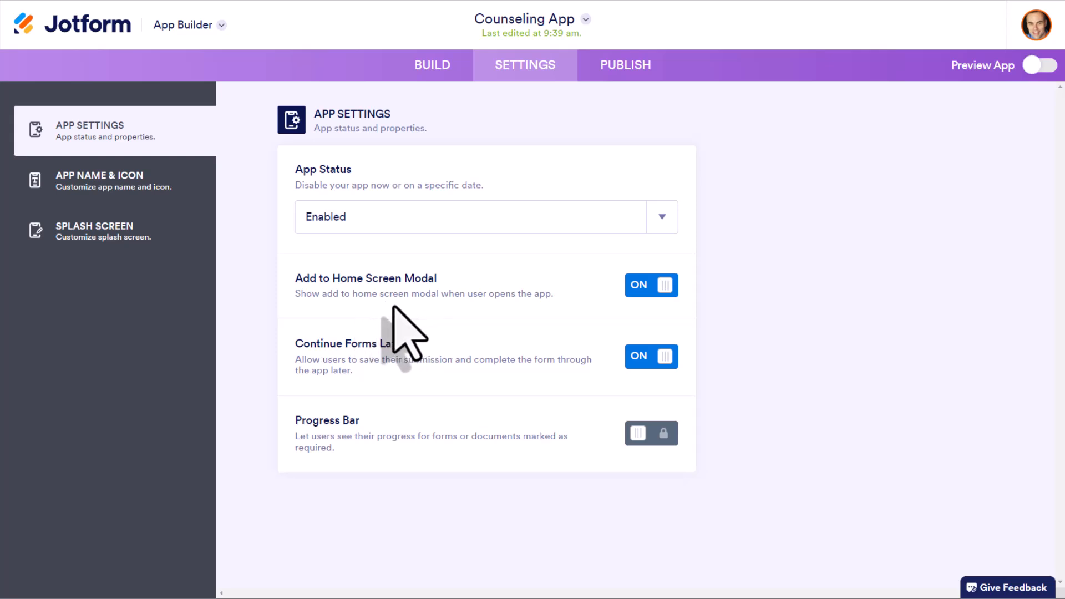
{"action": "mouse_move", "coordinate": [659, 333]}
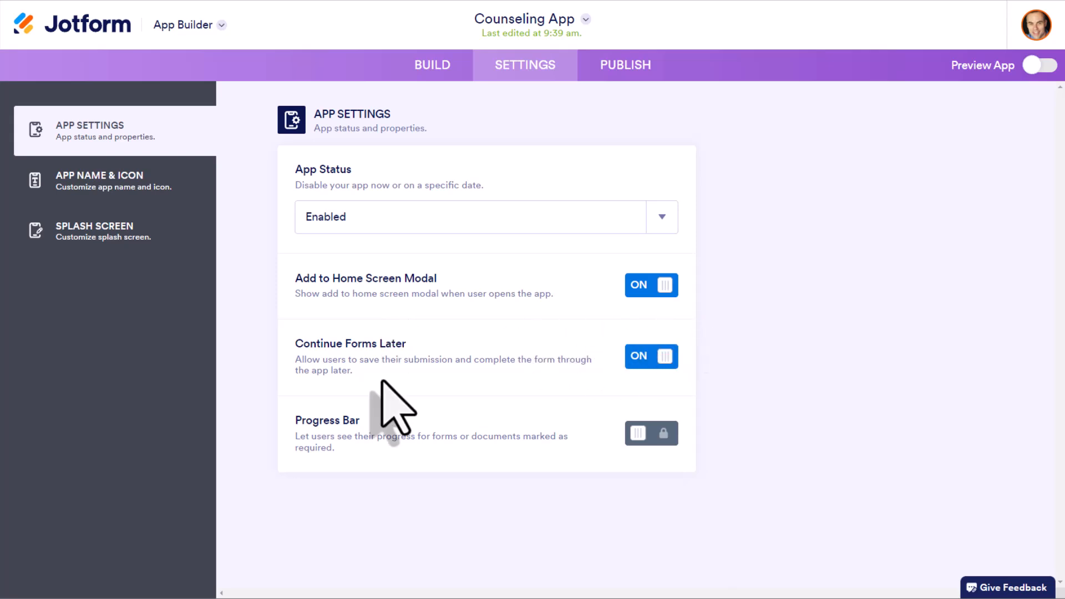
{"action": "mouse_move", "coordinate": [342, 359]}
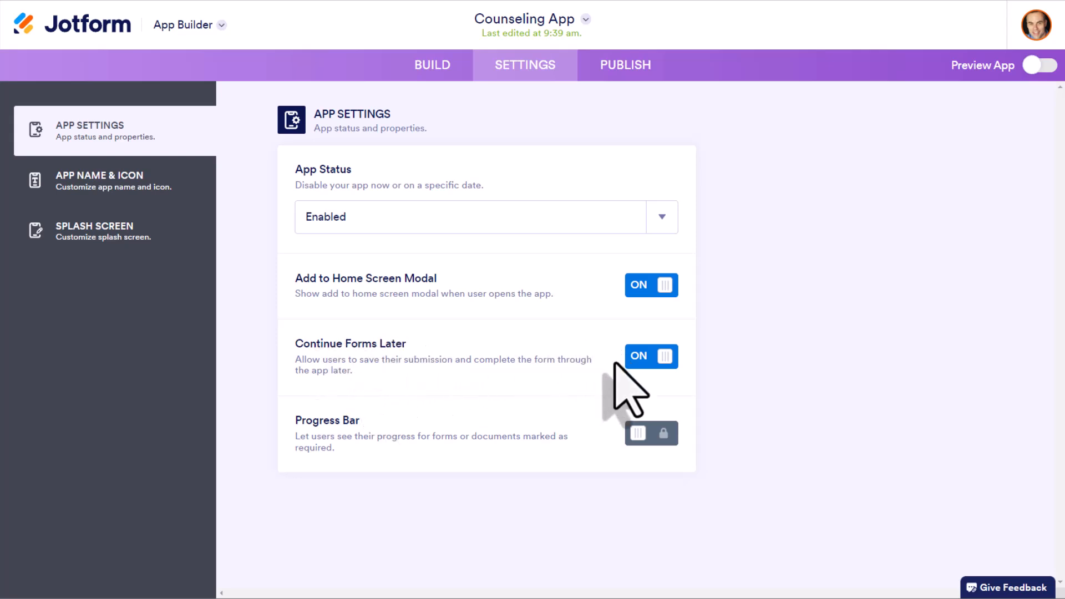
{"action": "mouse_move", "coordinate": [608, 404]}
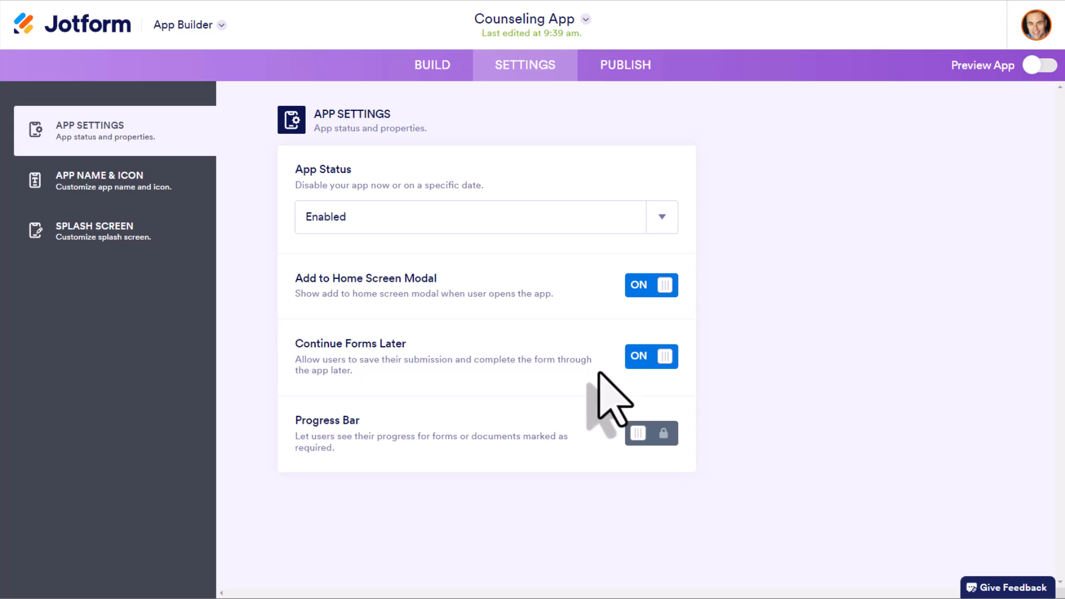
{"action": "mouse_move", "coordinate": [608, 404]}
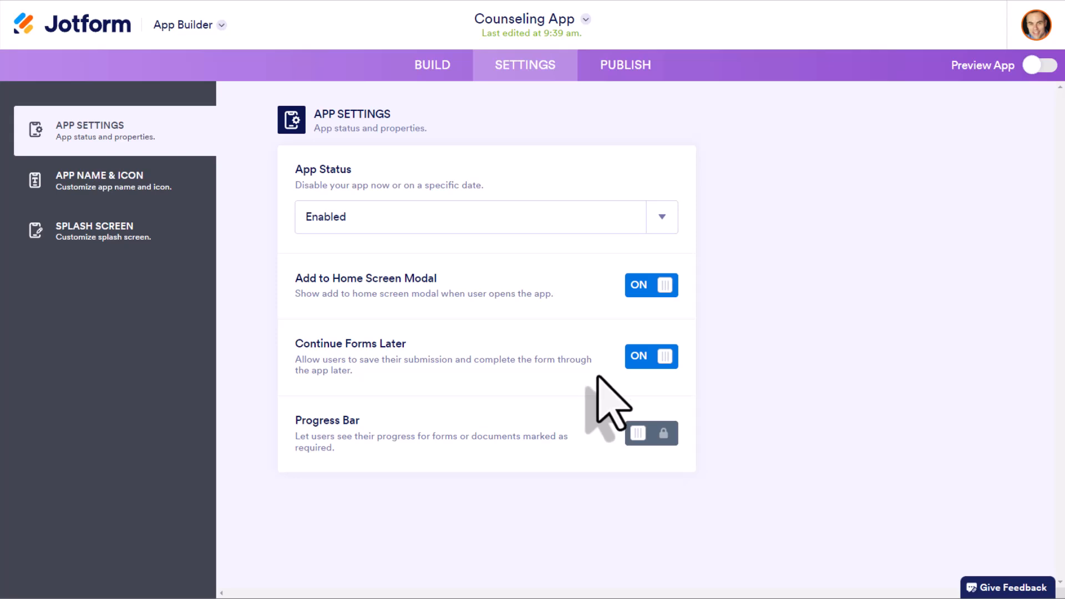
{"action": "mouse_move", "coordinate": [655, 413]}
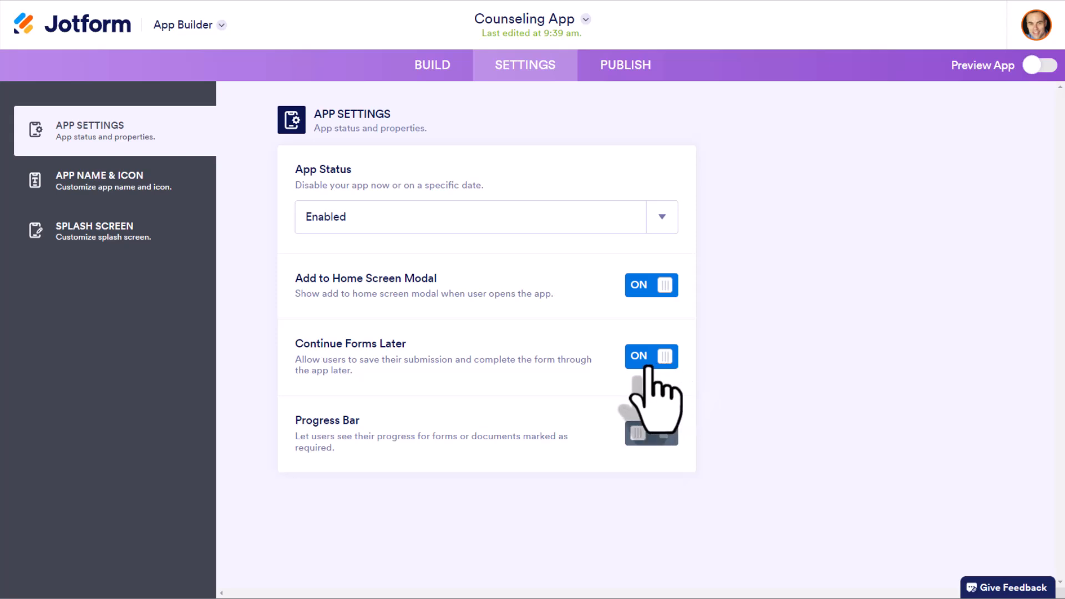
{"action": "mouse_move", "coordinate": [662, 394]}
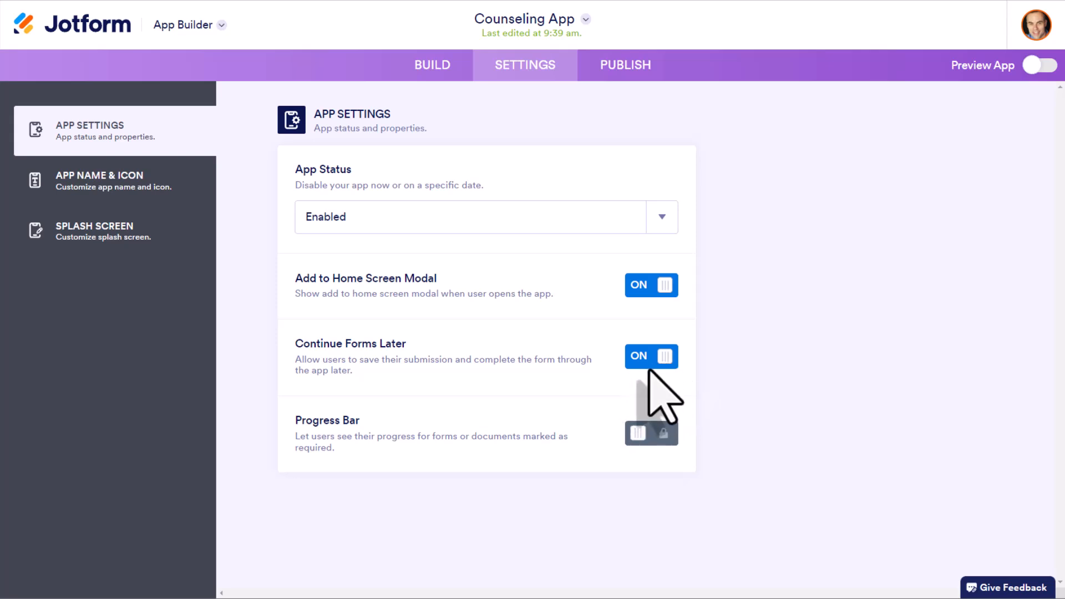
{"action": "mouse_move", "coordinate": [377, 434]}
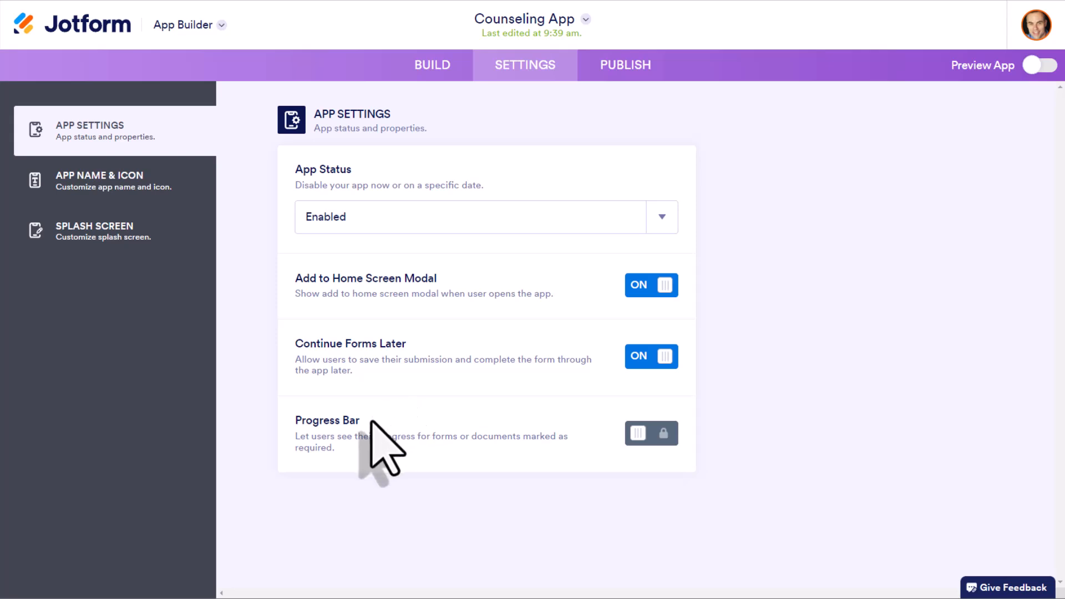
Step: Go to the App Name & Icon section of the settings sidebar
{"action": "left_click", "coordinate": [114, 181]}
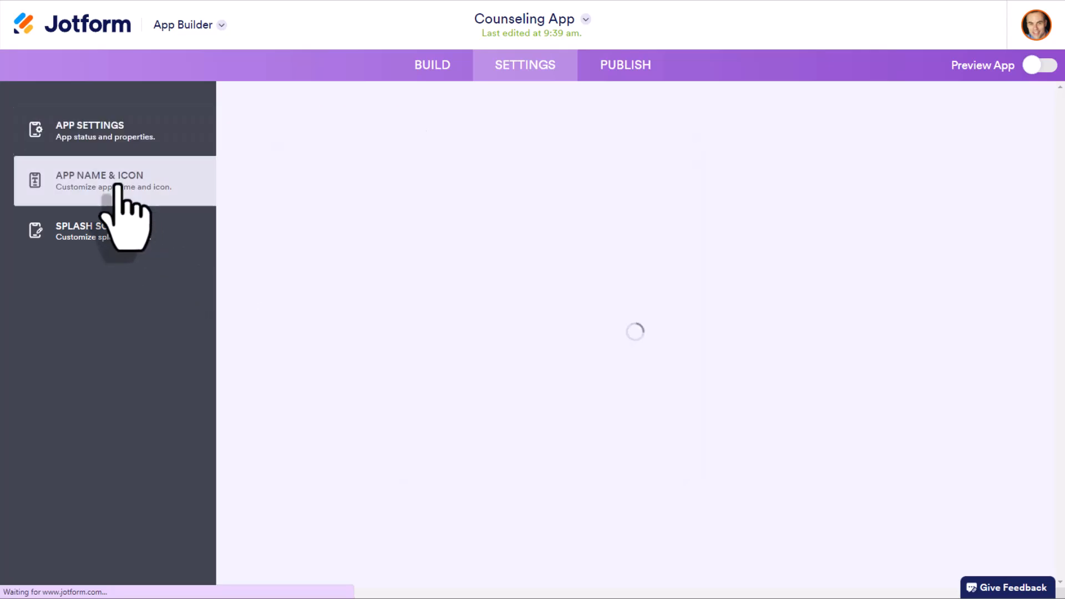
Step: Replace the app name with 'Simple App' and begin changing its home-screen icon
{"action": "left_click", "coordinate": [99, 181]}
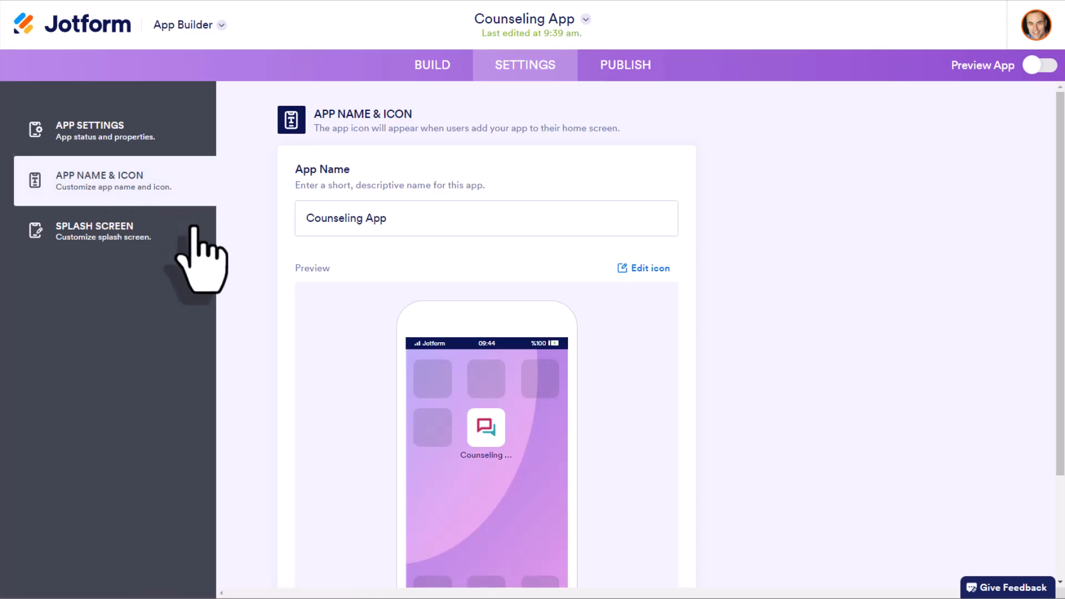
{"action": "mouse_move", "coordinate": [391, 414]}
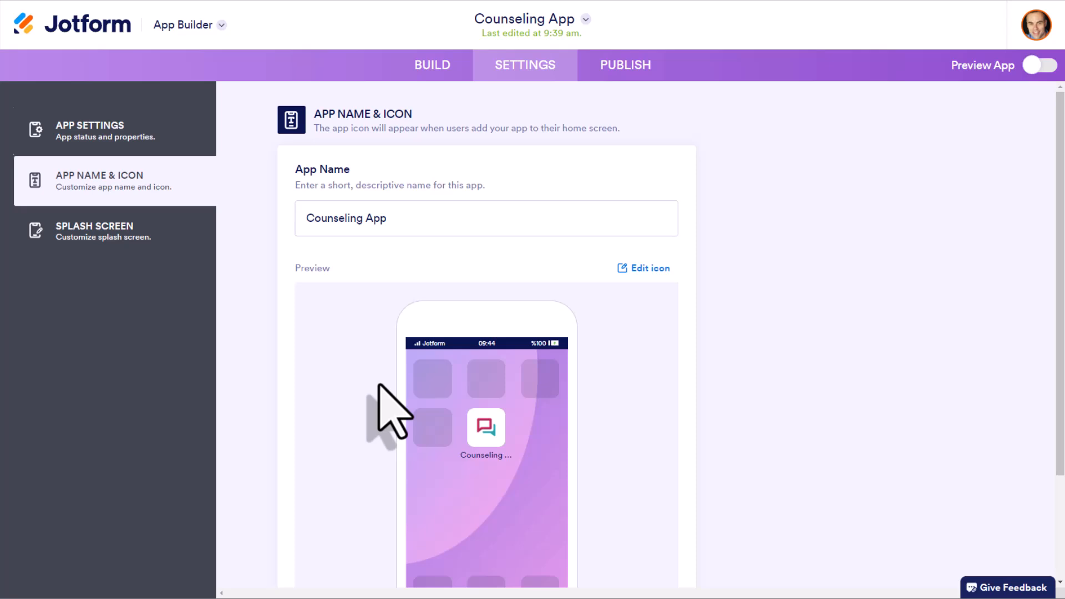
{"action": "triple_click", "coordinate": [346, 219]}
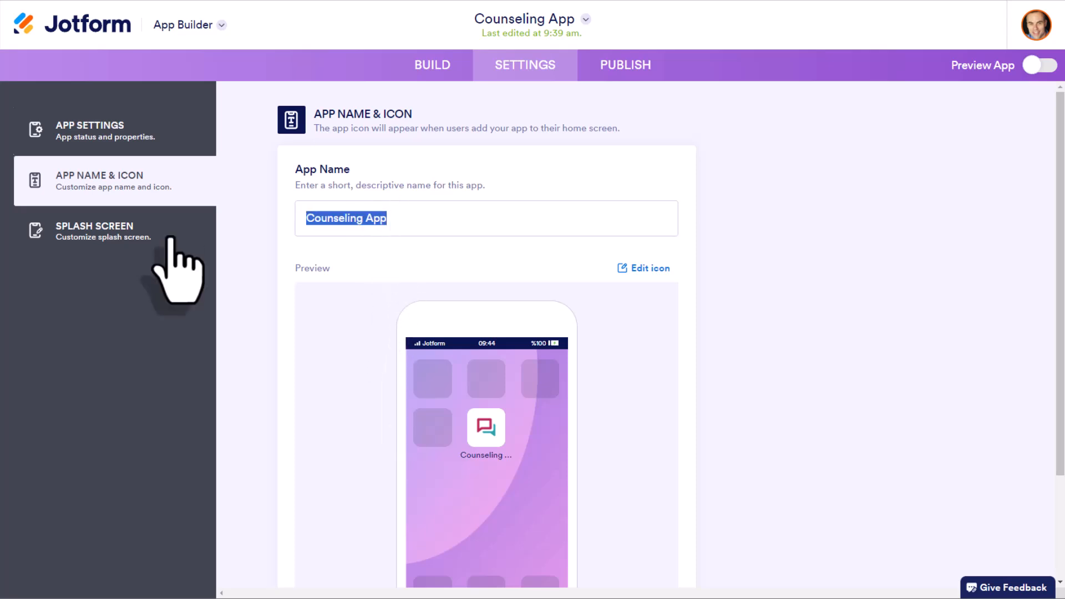
{"action": "type", "text": "Simple"}
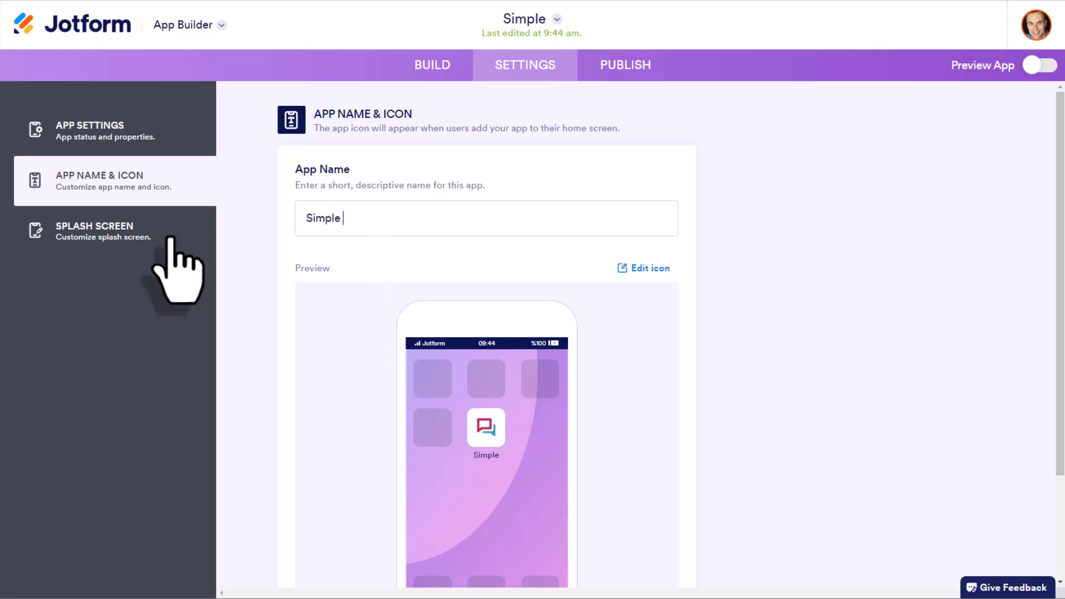
{"action": "type", "text": "Solutions"}
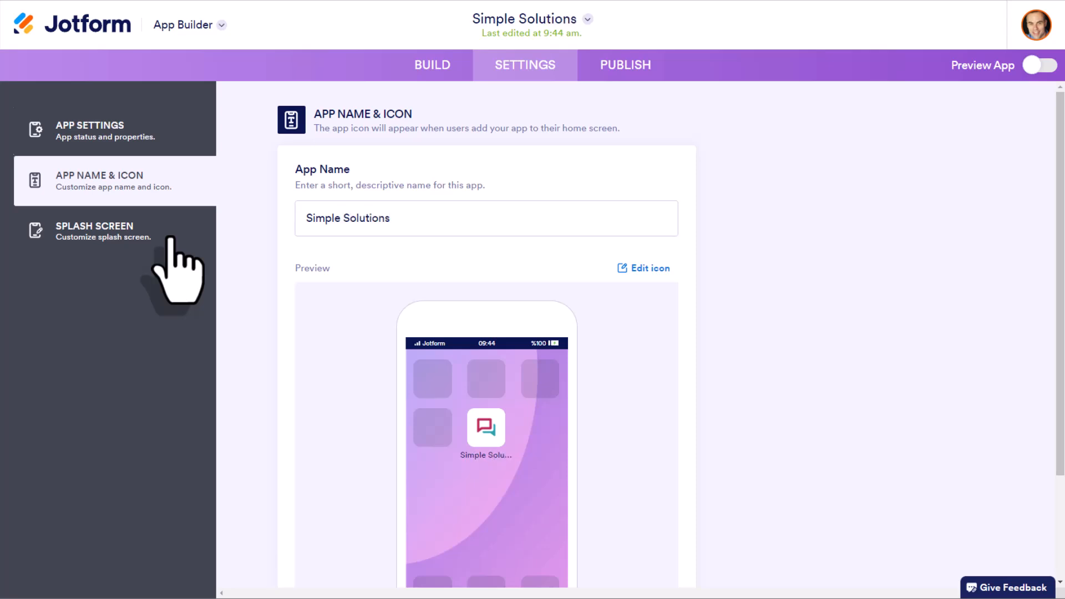
{"action": "scroll", "scroll_direction": "down", "scroll_amount": 3}
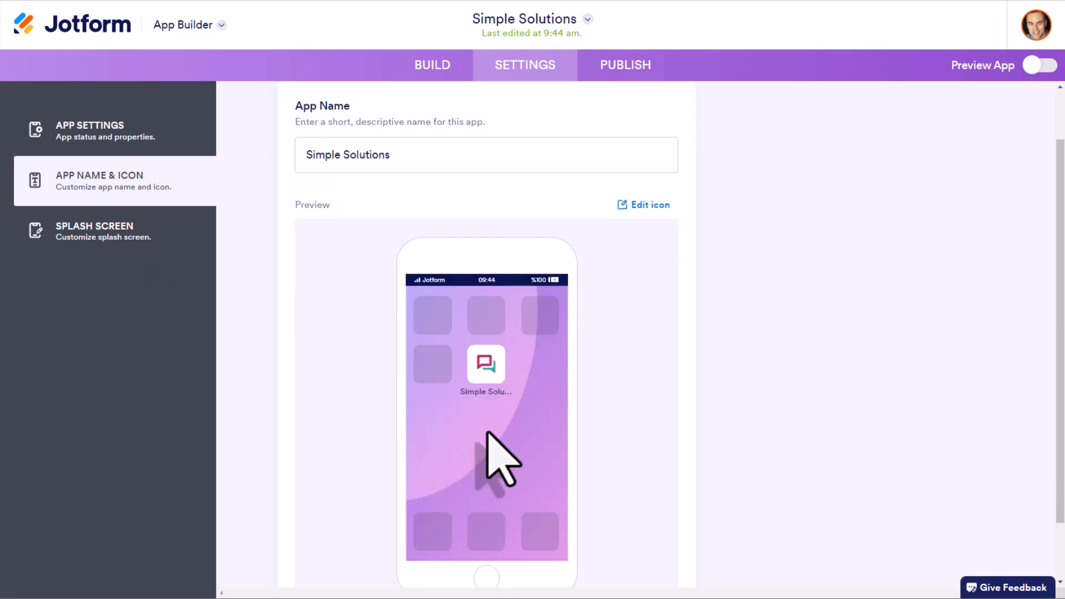
{"action": "mouse_move", "coordinate": [503, 455]}
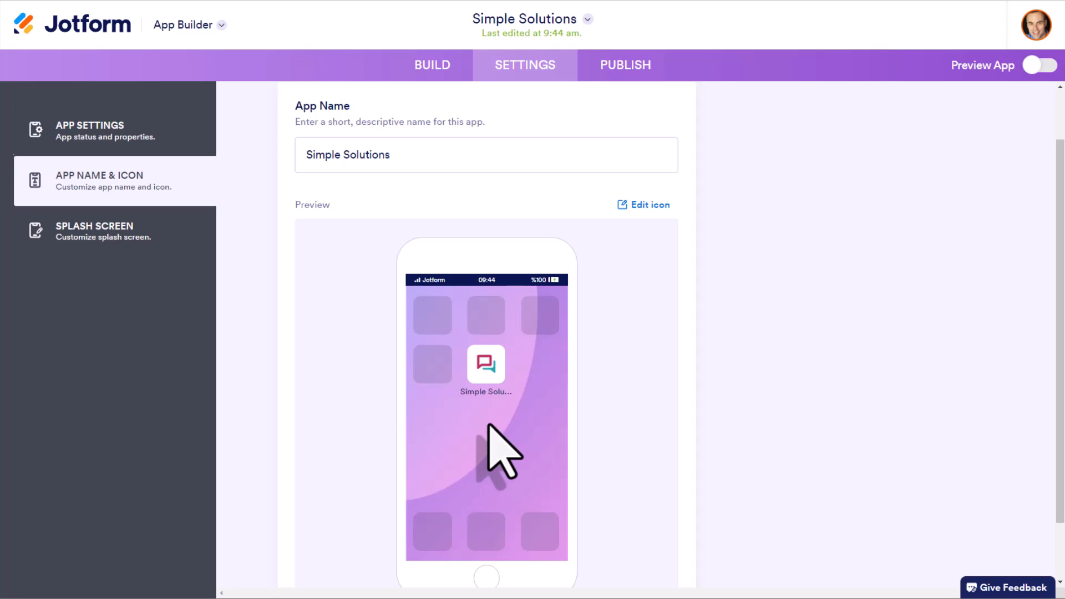
{"action": "mouse_move", "coordinate": [513, 428]}
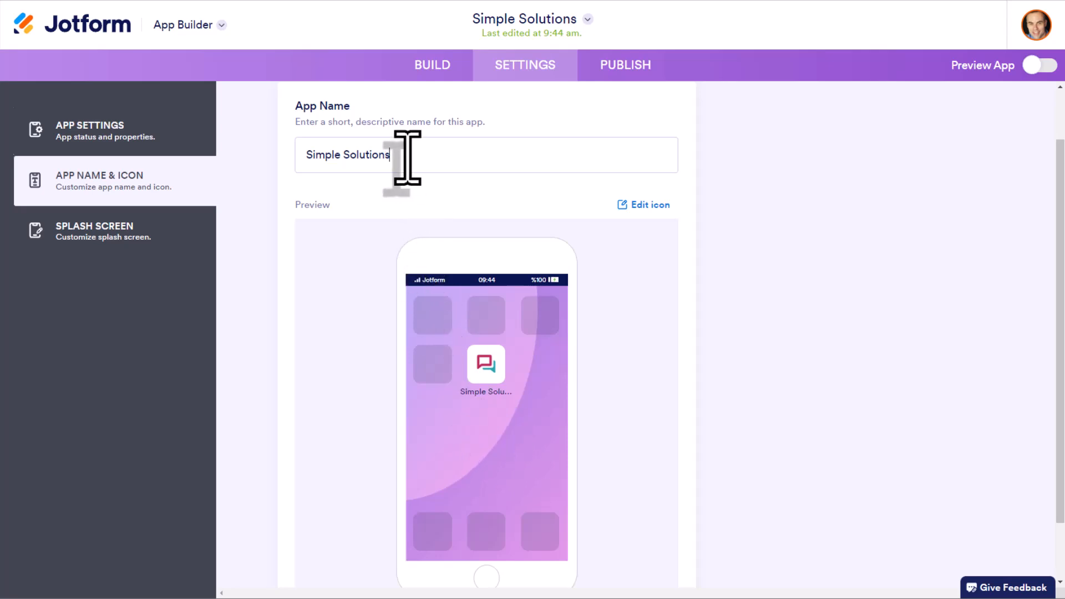
{"action": "key", "text": "Backspace"}
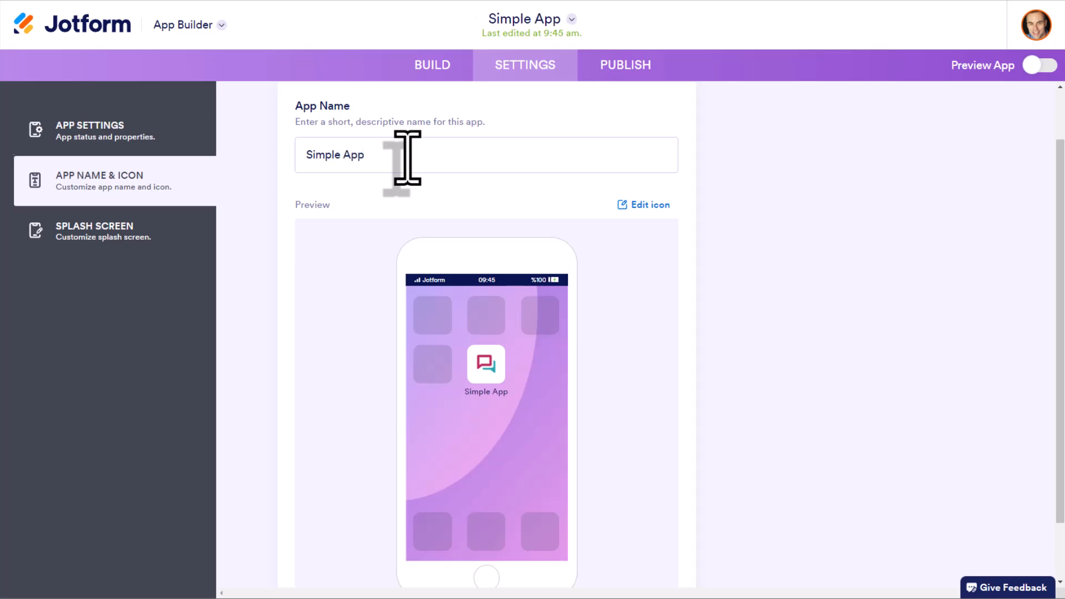
{"action": "mouse_move", "coordinate": [525, 428]}
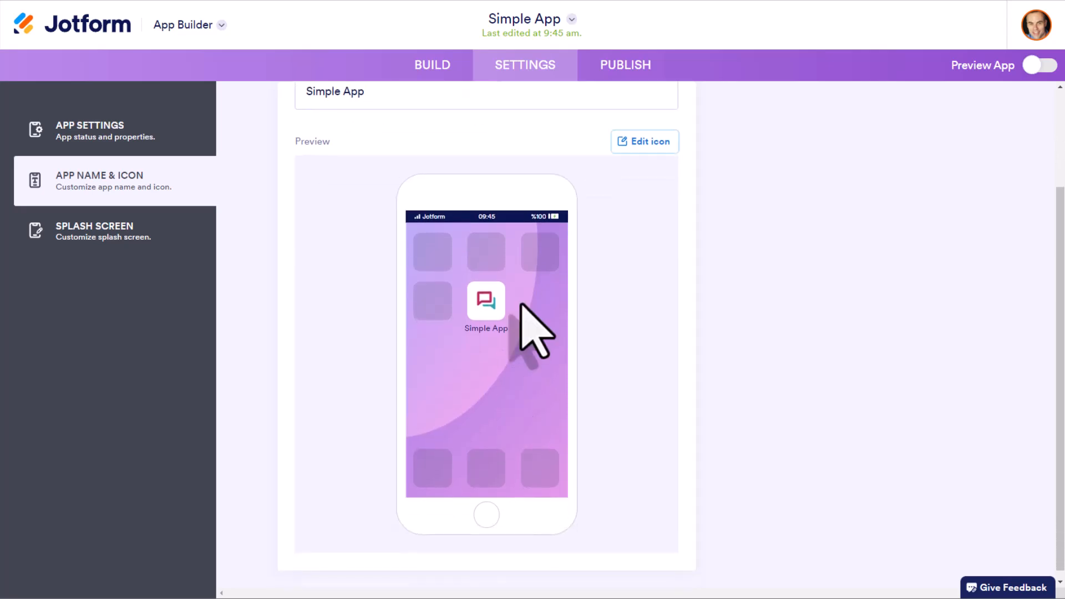
{"action": "mouse_move", "coordinate": [644, 141]}
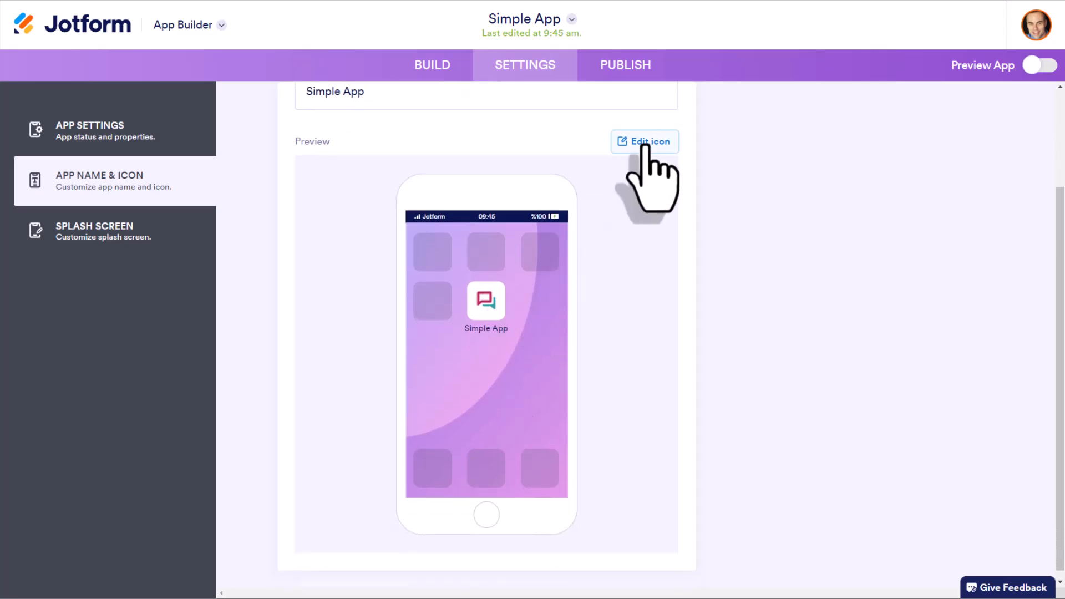
{"action": "left_click", "coordinate": [643, 141]}
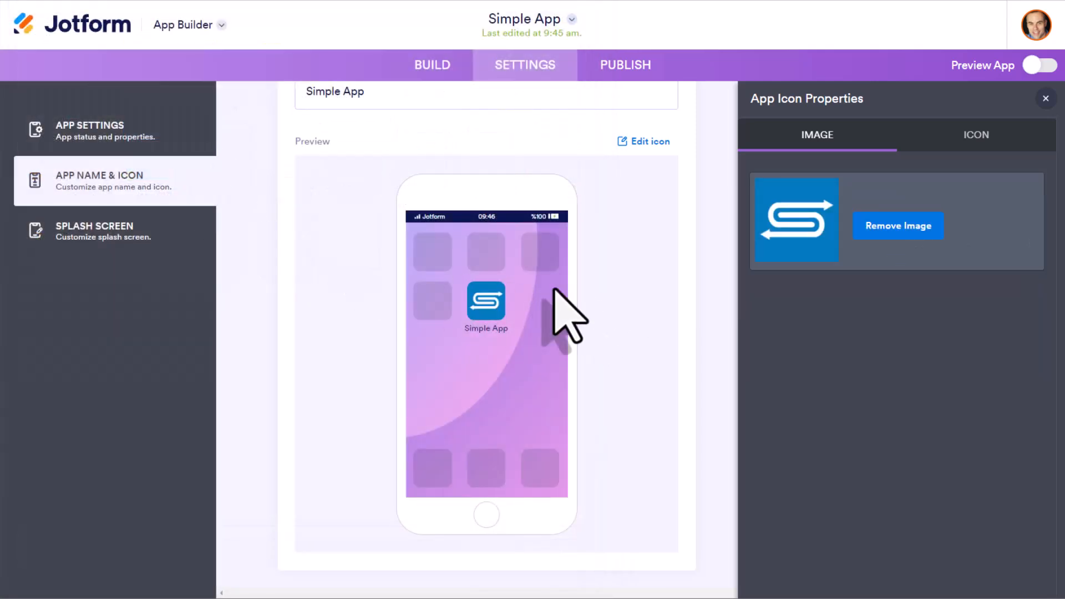
{"action": "mouse_move", "coordinate": [534, 340]}
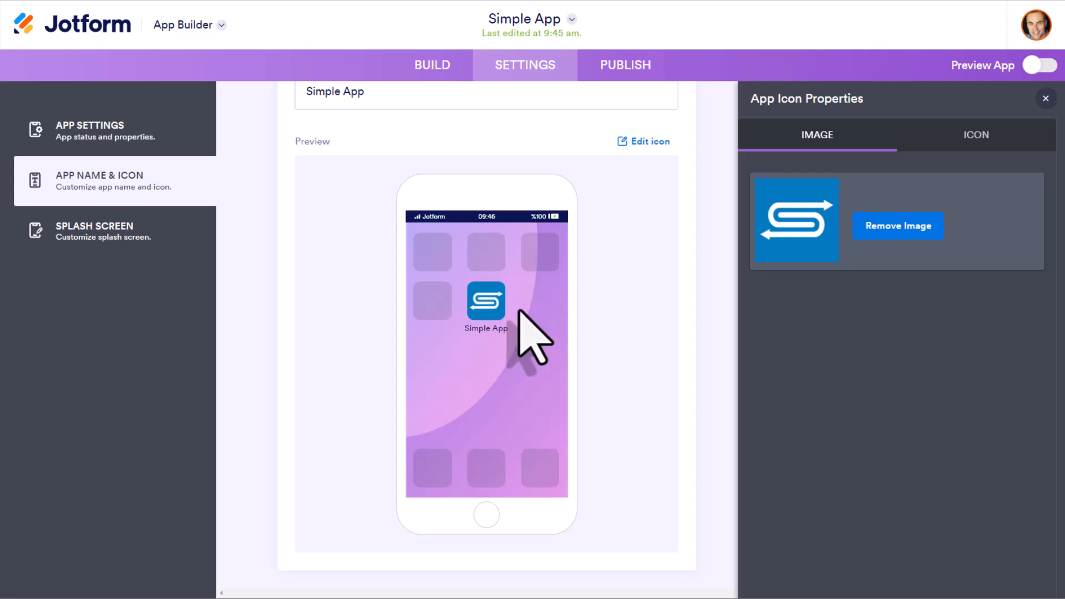
{"action": "mouse_move", "coordinate": [537, 333]}
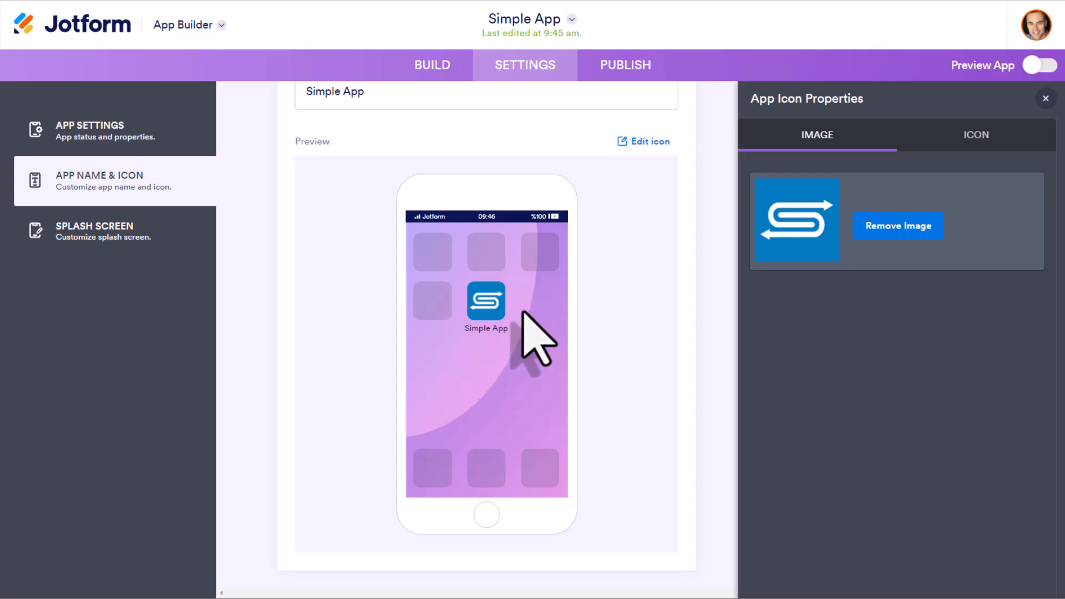
Step: Customize the splash screen with a black background colour instead of yellow
{"action": "left_click", "coordinate": [103, 231]}
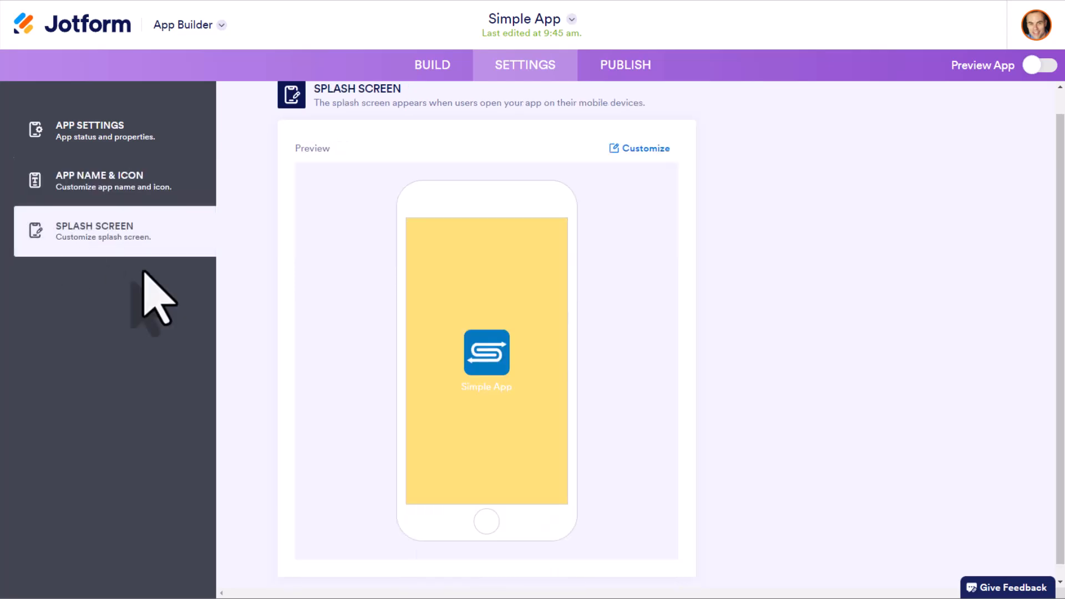
{"action": "mouse_move", "coordinate": [639, 360]}
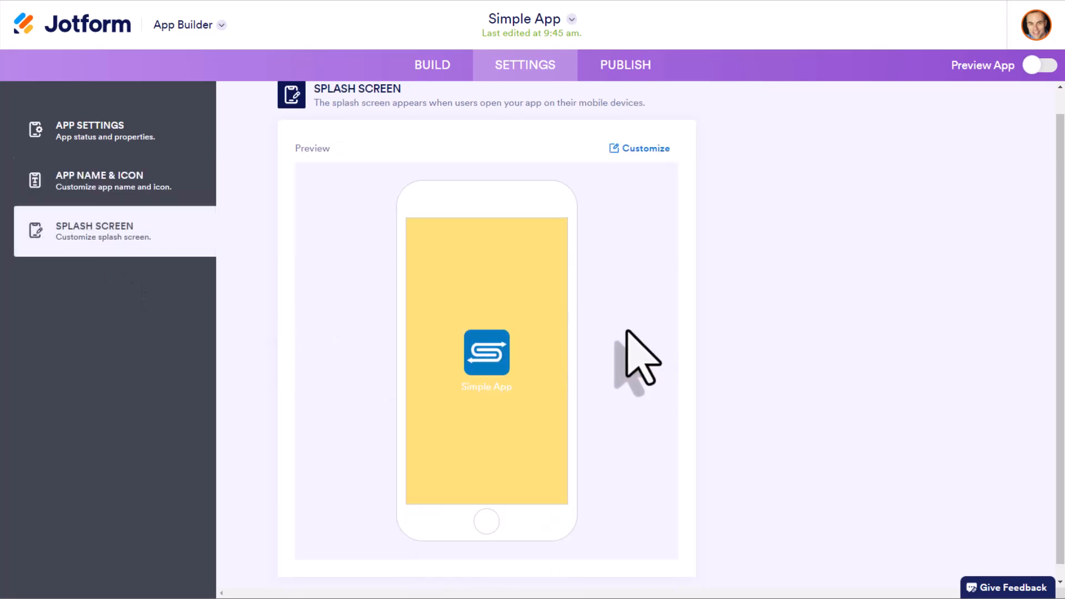
{"action": "mouse_move", "coordinate": [624, 340]}
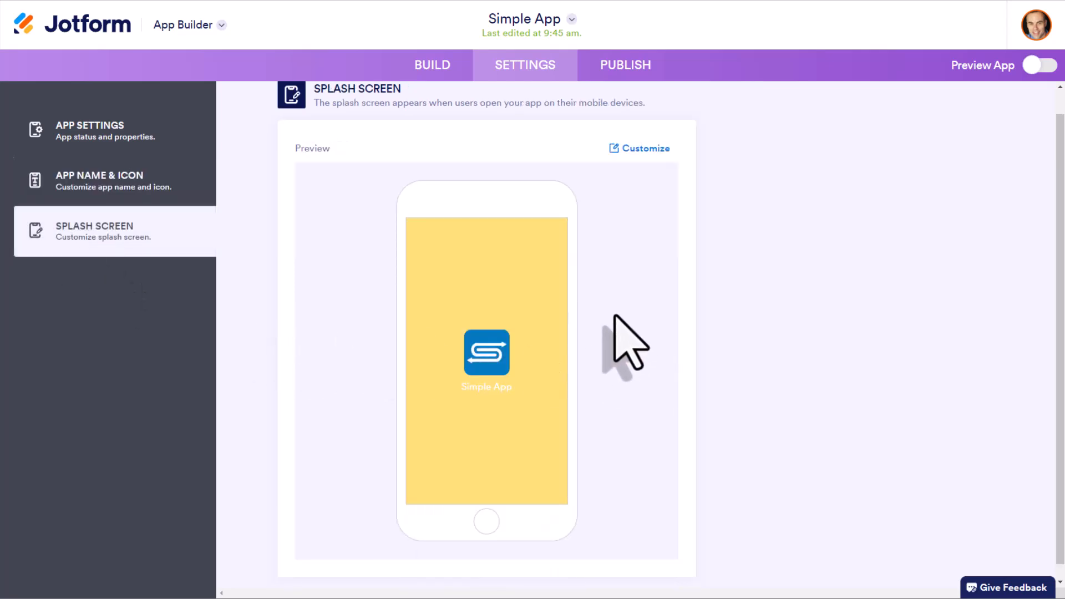
{"action": "mouse_move", "coordinate": [536, 377]}
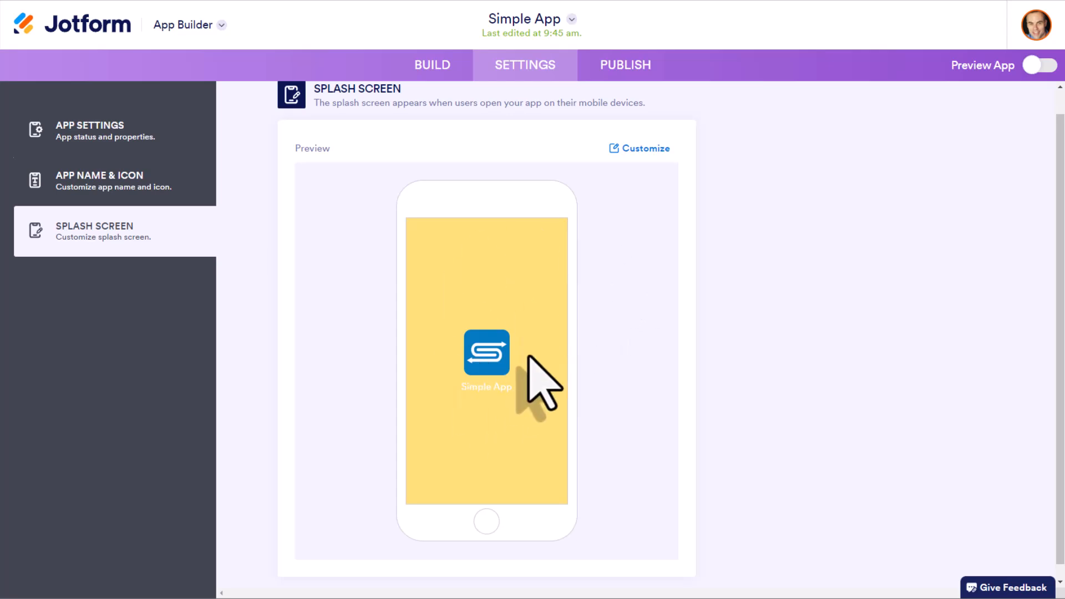
{"action": "mouse_move", "coordinate": [496, 291]}
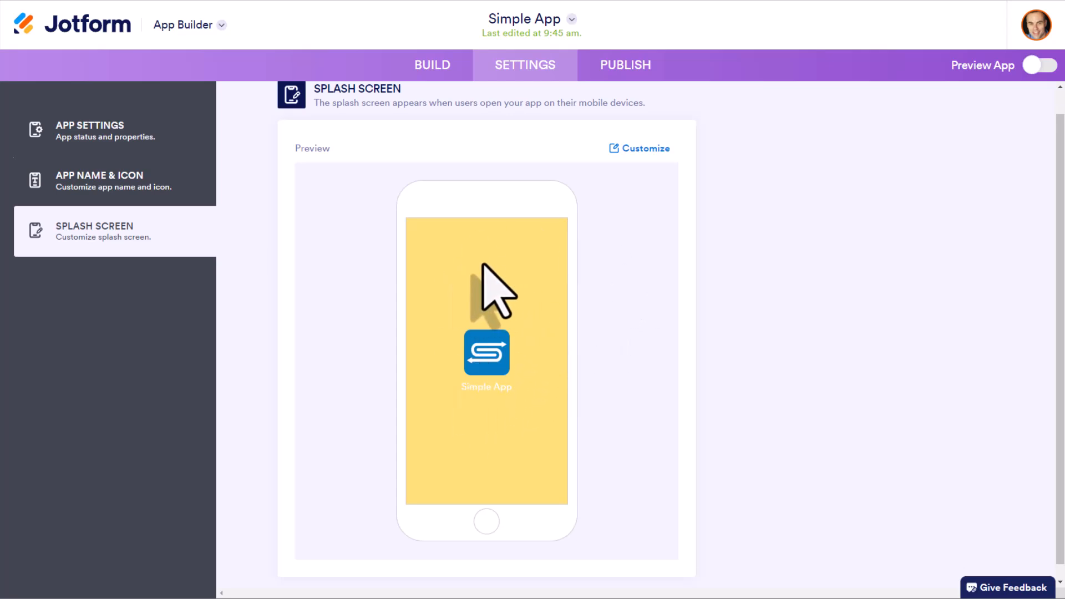
{"action": "left_click", "coordinate": [639, 148]}
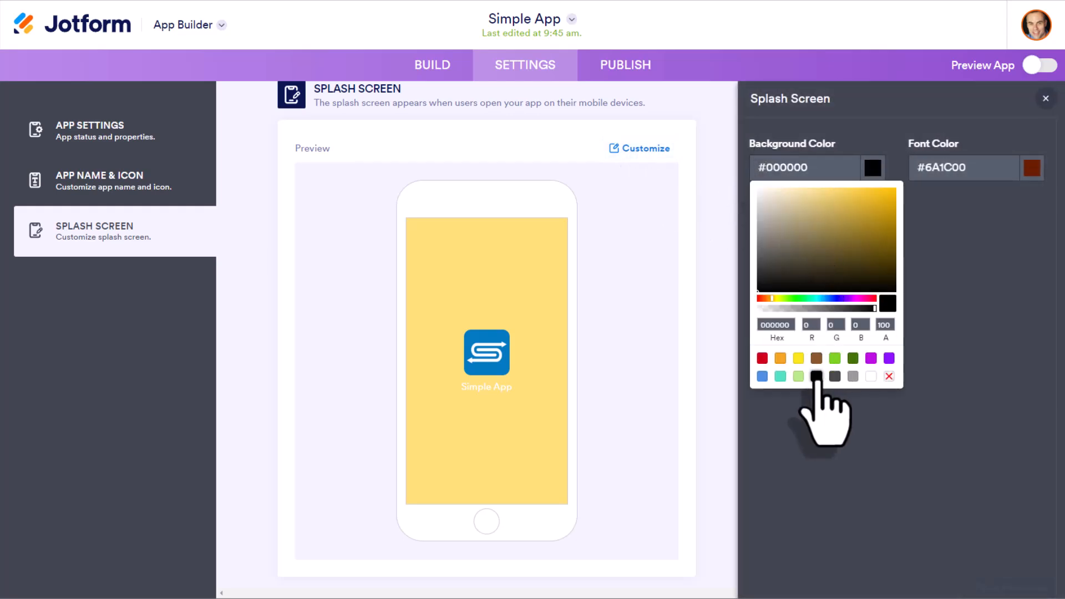
{"action": "left_click", "coordinate": [816, 376]}
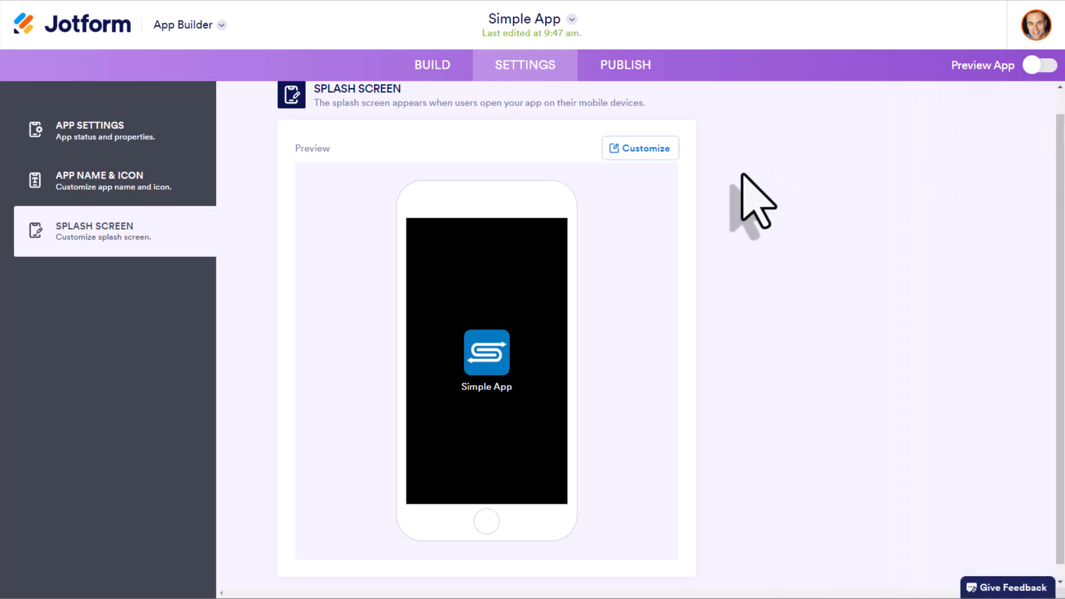
{"action": "mouse_move", "coordinate": [623, 64]}
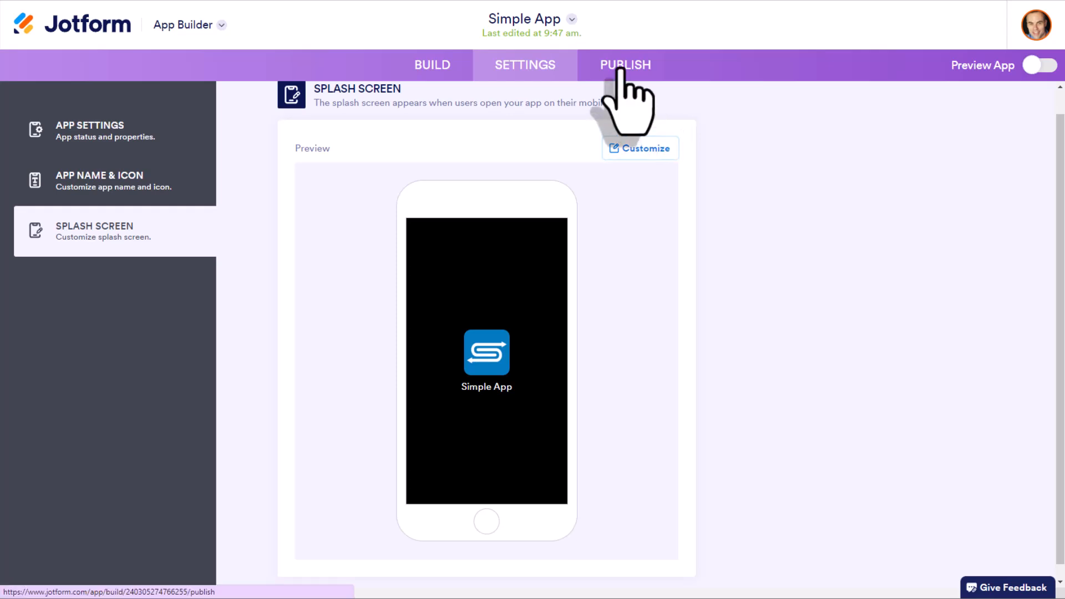
Step: In Publish, review the access settings and try the Company Access option
{"action": "left_click", "coordinate": [625, 64]}
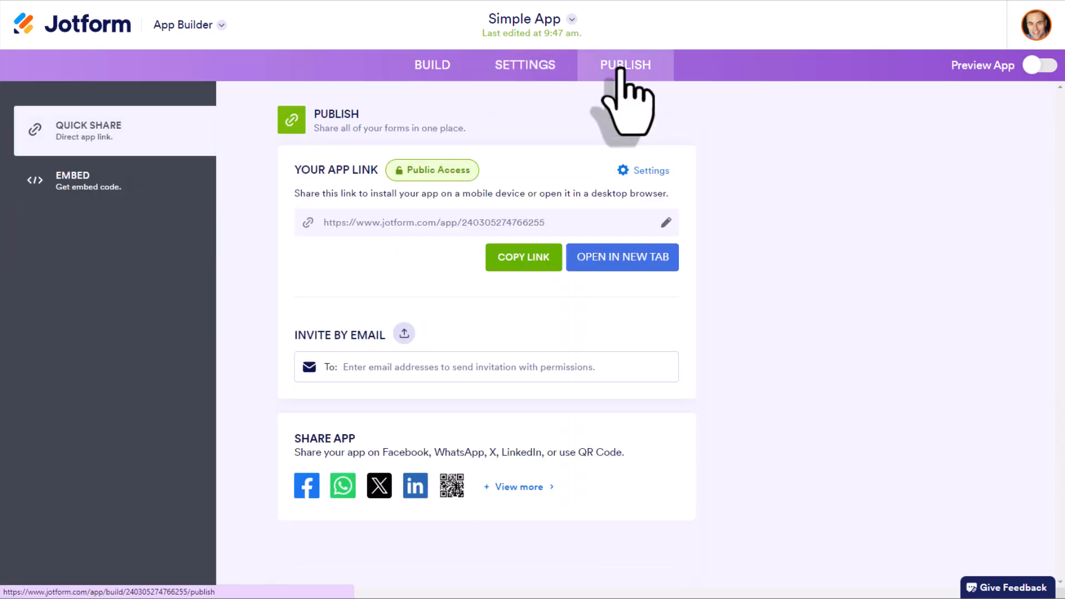
{"action": "mouse_move", "coordinate": [588, 252]}
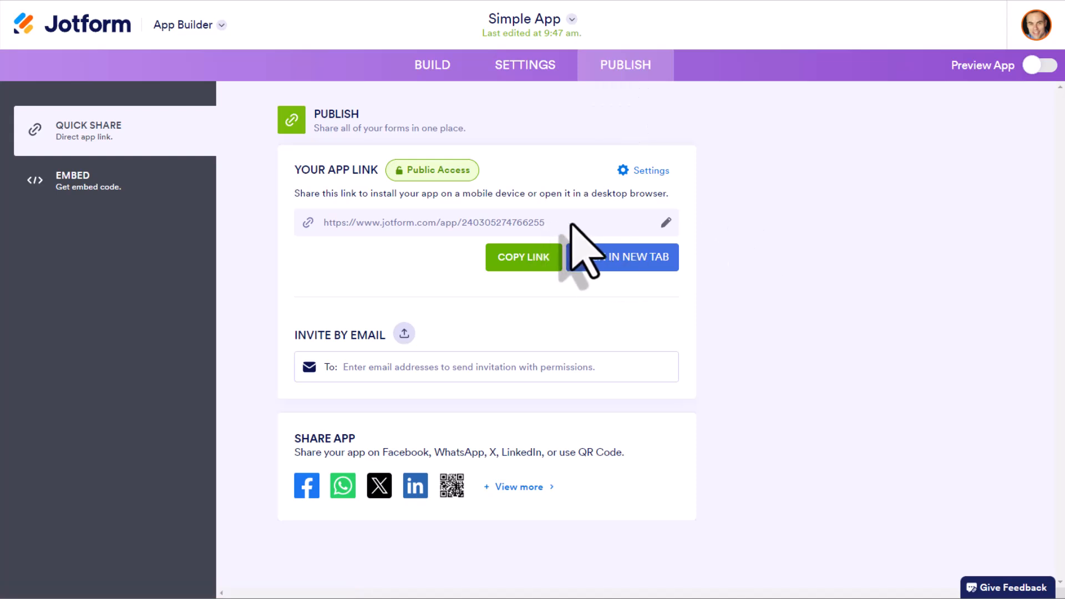
{"action": "mouse_move", "coordinate": [451, 486]}
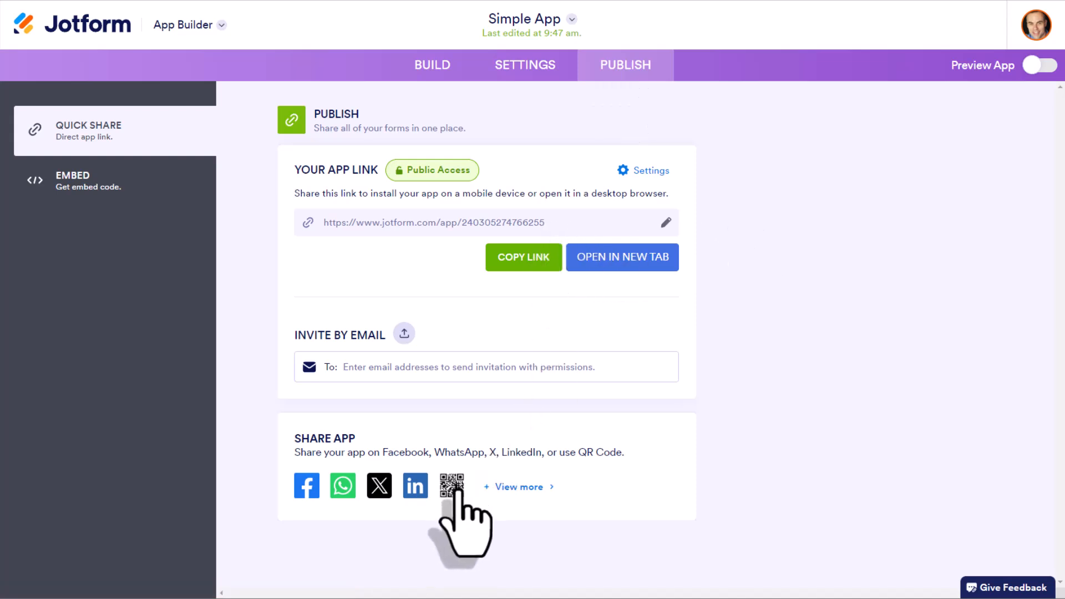
{"action": "left_click", "coordinate": [643, 171]}
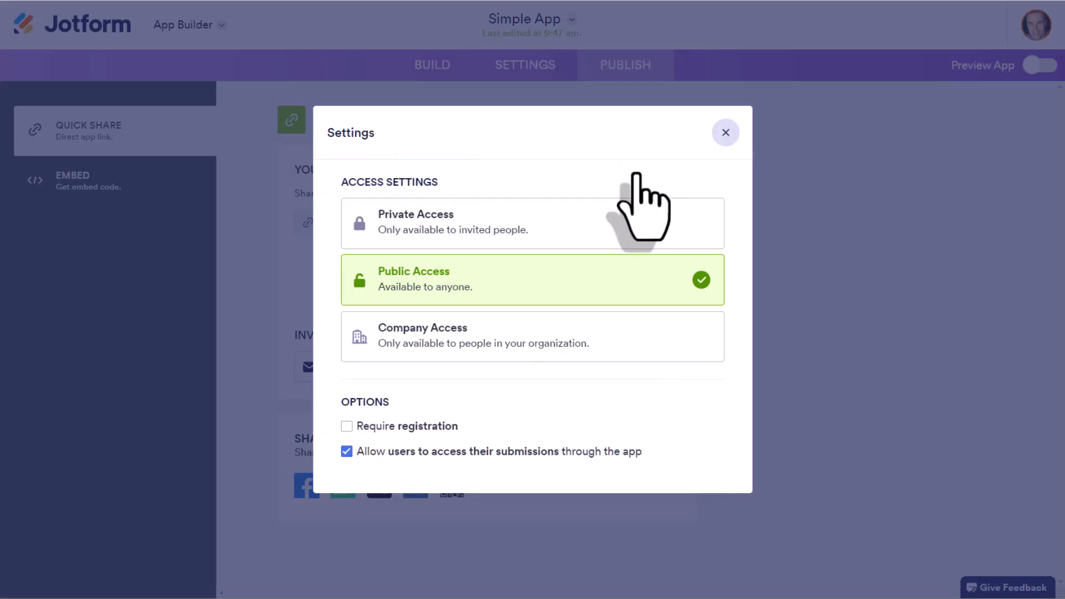
{"action": "mouse_move", "coordinate": [740, 319]}
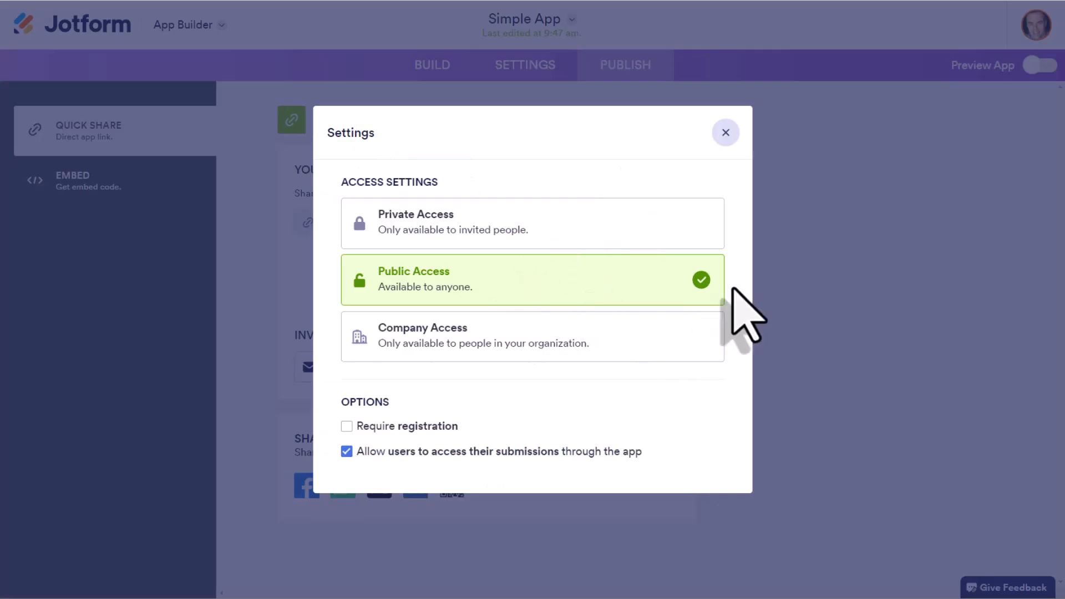
{"action": "mouse_move", "coordinate": [740, 319]}
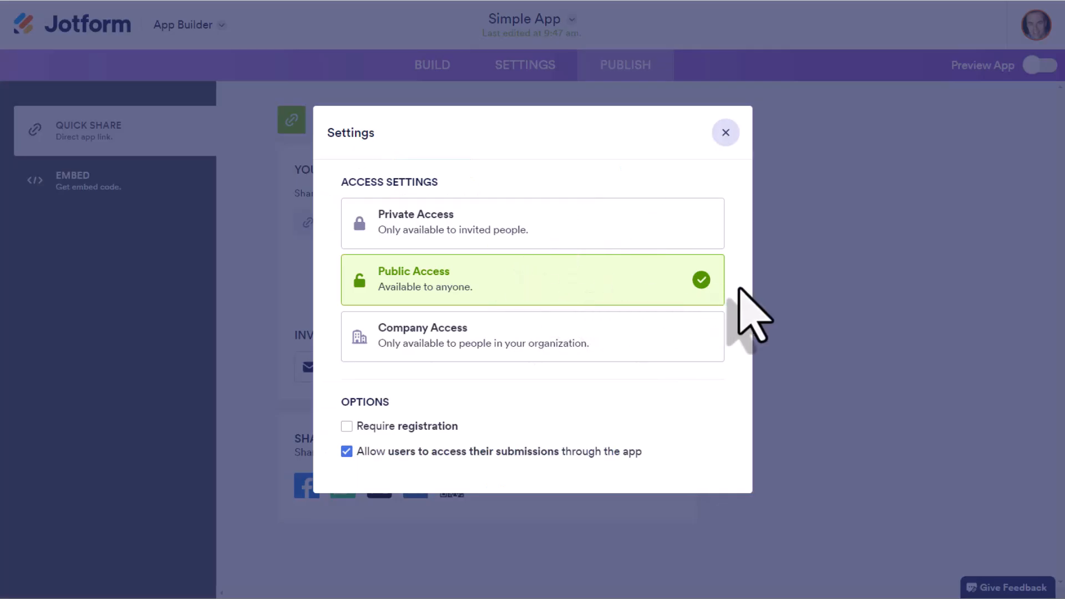
{"action": "mouse_move", "coordinate": [736, 306]}
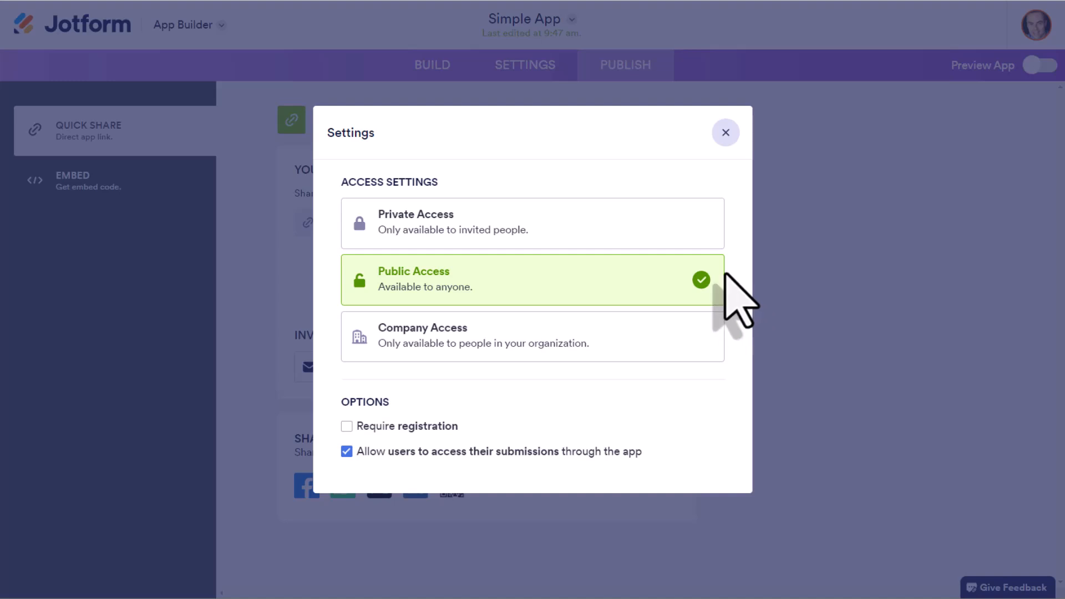
{"action": "mouse_move", "coordinate": [747, 299]}
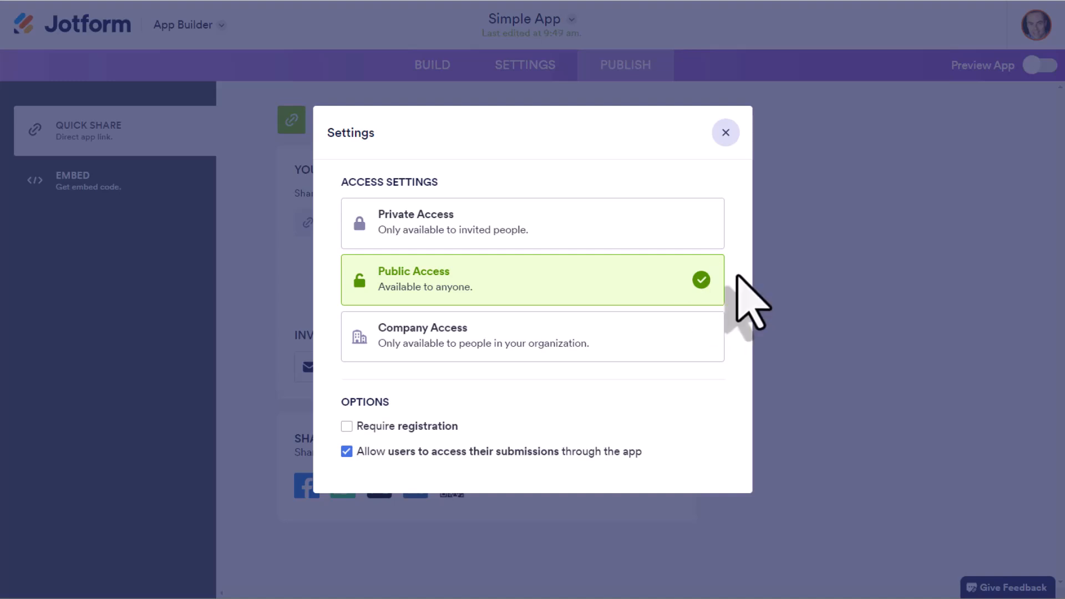
{"action": "mouse_move", "coordinate": [531, 255]}
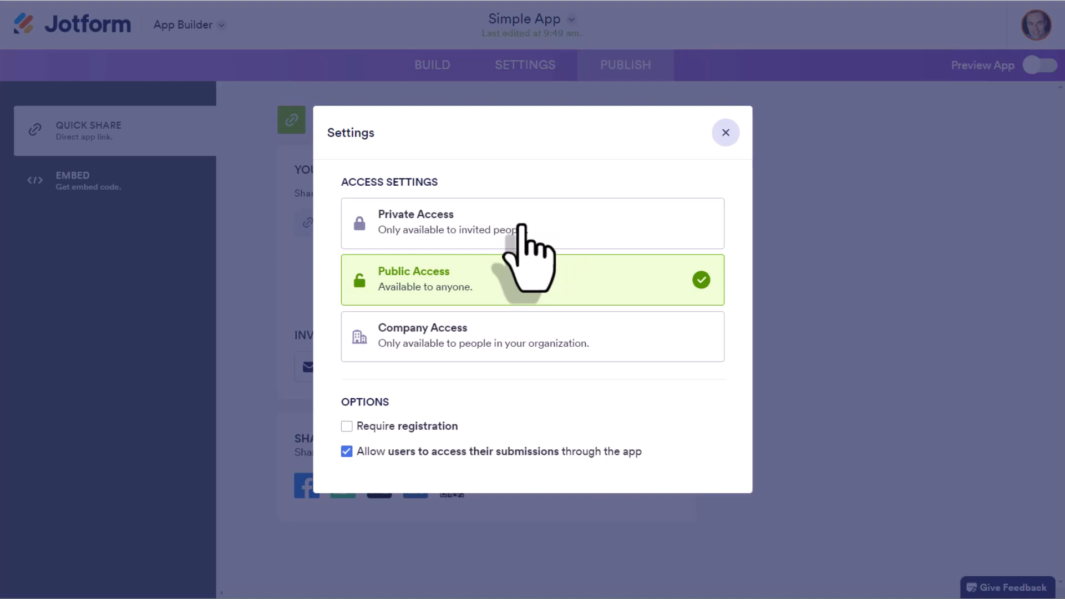
{"action": "left_click", "coordinate": [531, 223]}
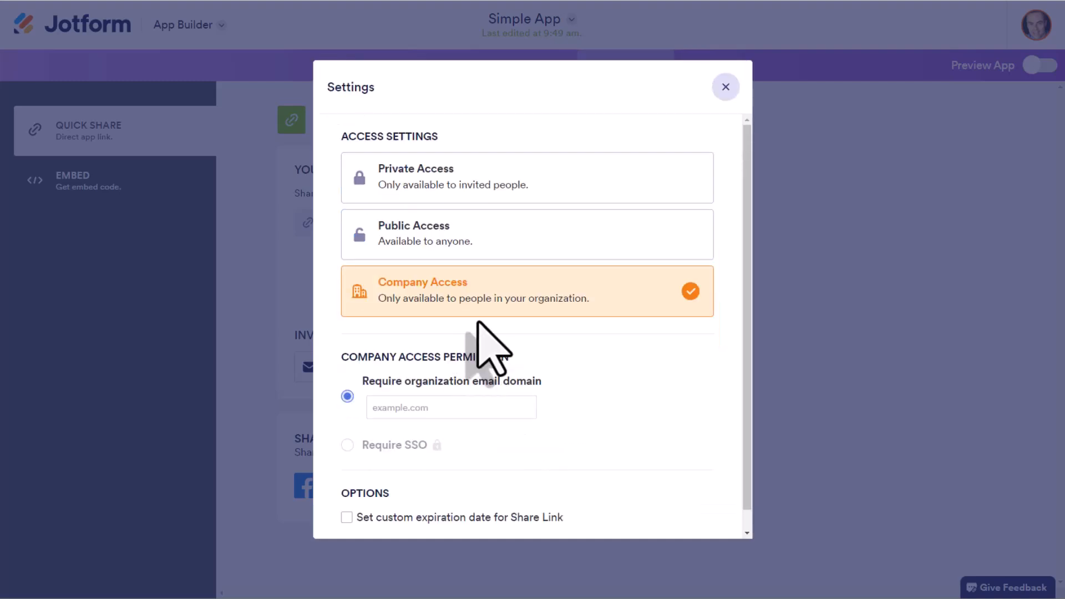
{"action": "mouse_move", "coordinate": [733, 320]}
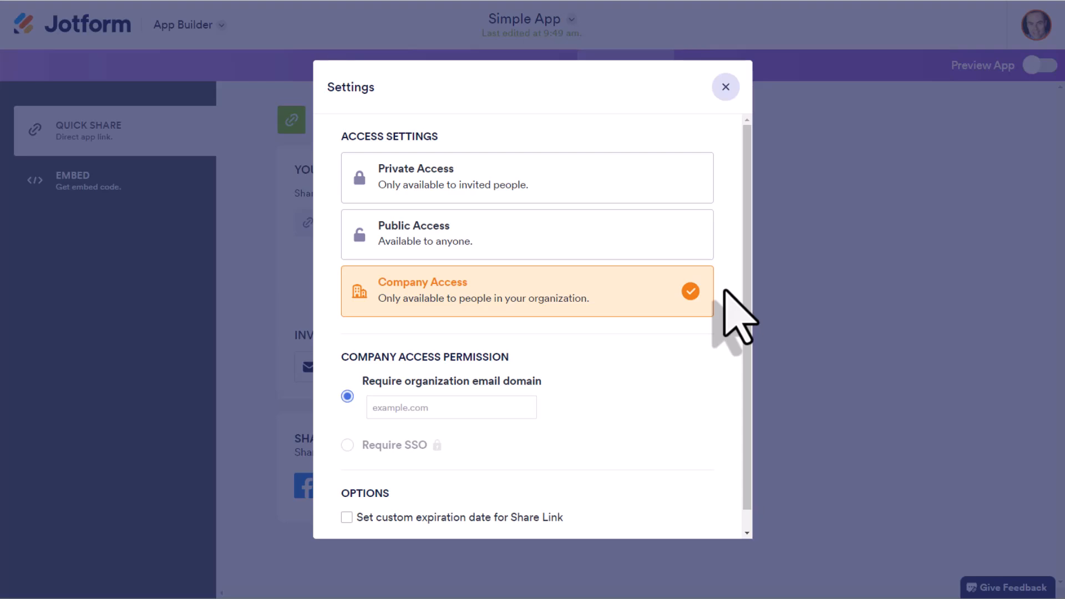
{"action": "mouse_move", "coordinate": [554, 442]}
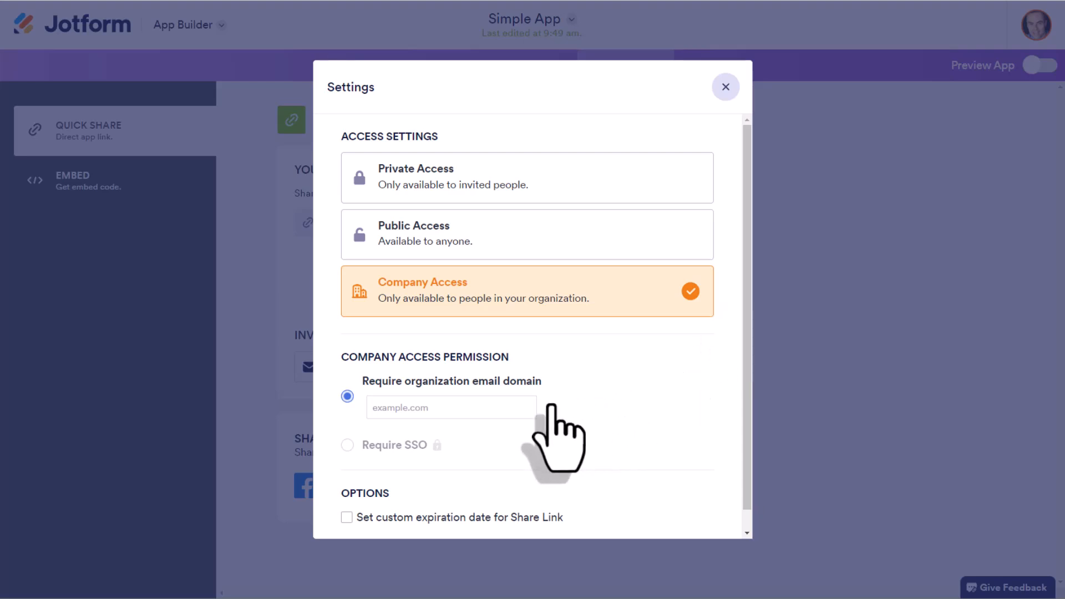
{"action": "mouse_move", "coordinate": [452, 407]}
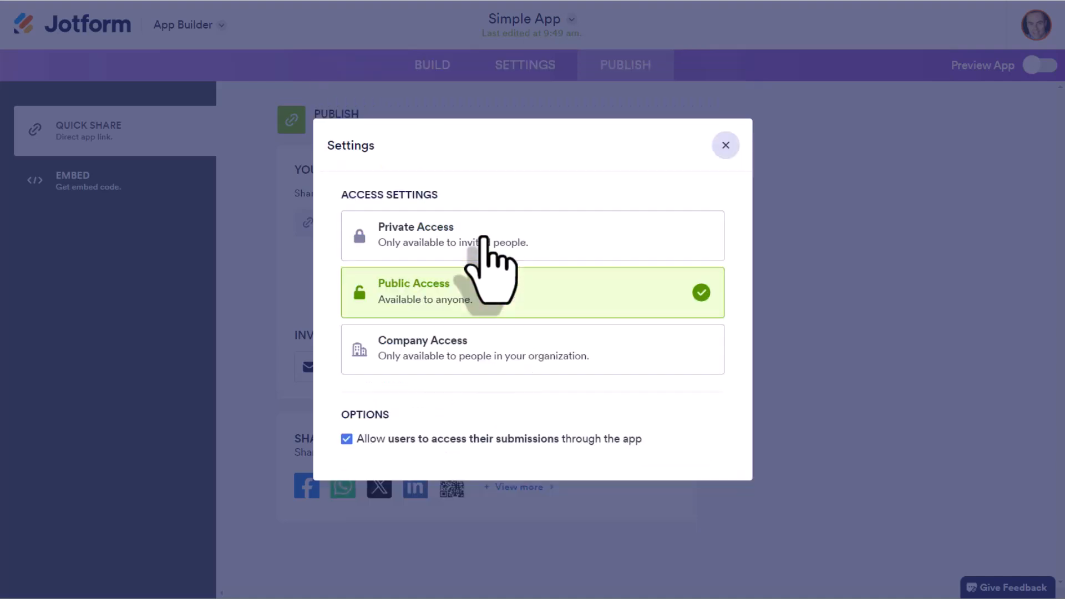
{"action": "mouse_move", "coordinate": [746, 333]}
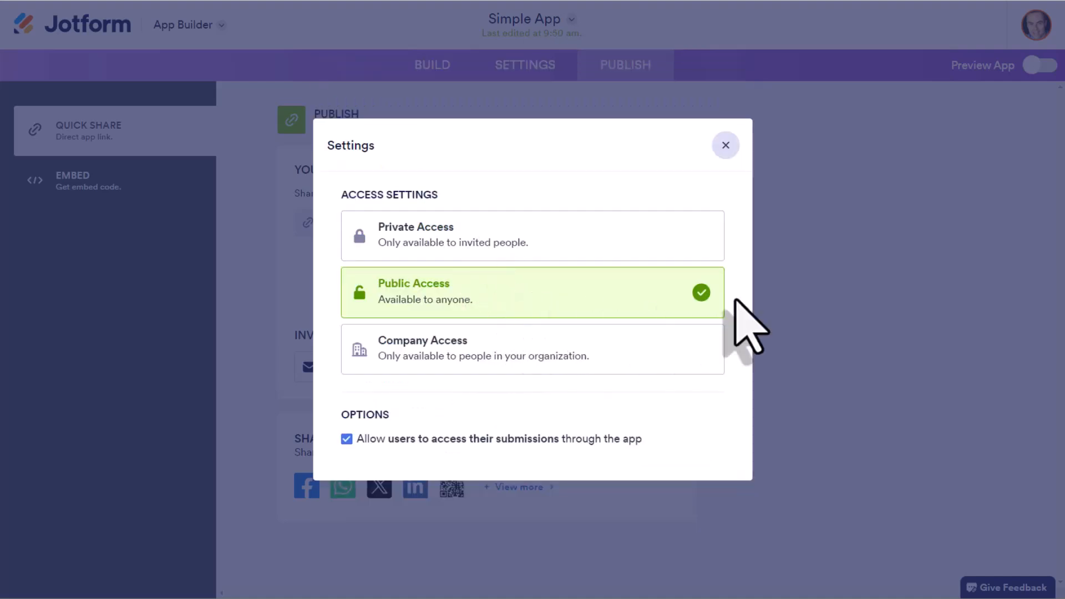
{"action": "mouse_move", "coordinate": [725, 146]}
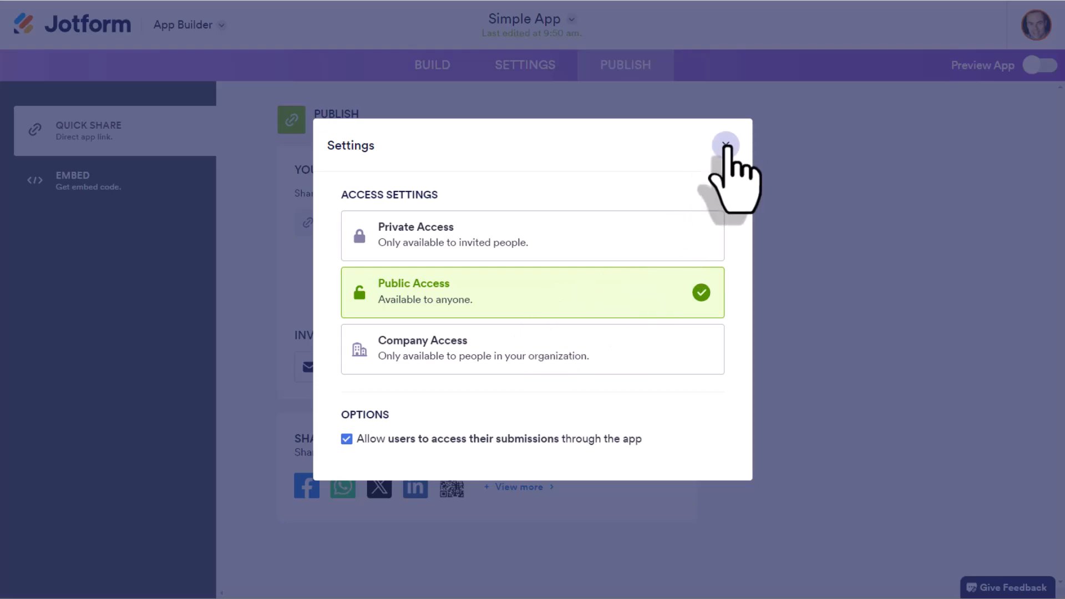
Step: Close the access settings and copy Simple App's public link
{"action": "left_click", "coordinate": [726, 144]}
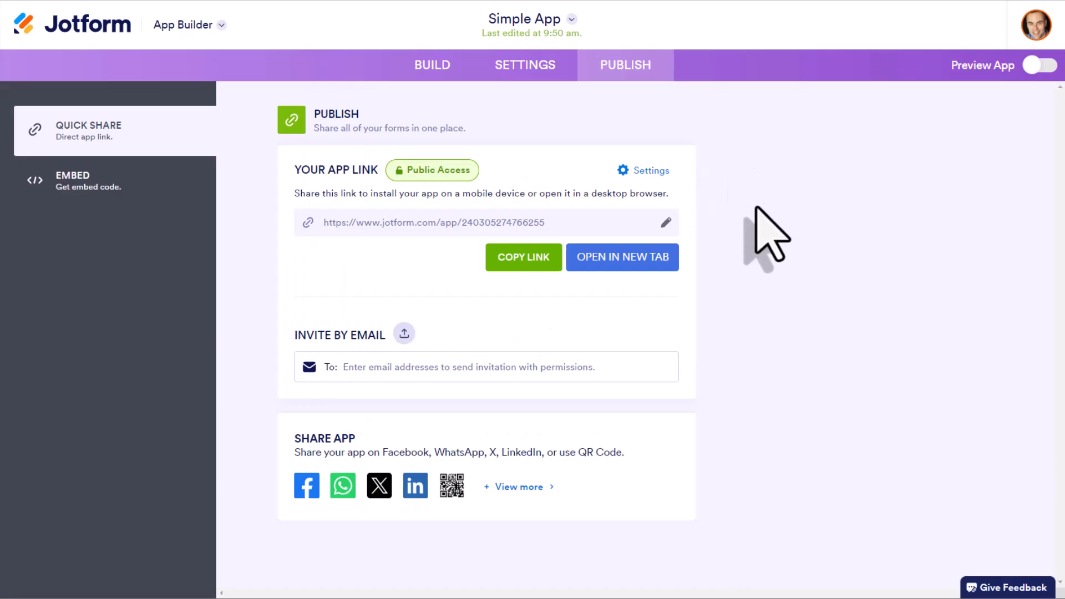
{"action": "mouse_move", "coordinate": [692, 292]}
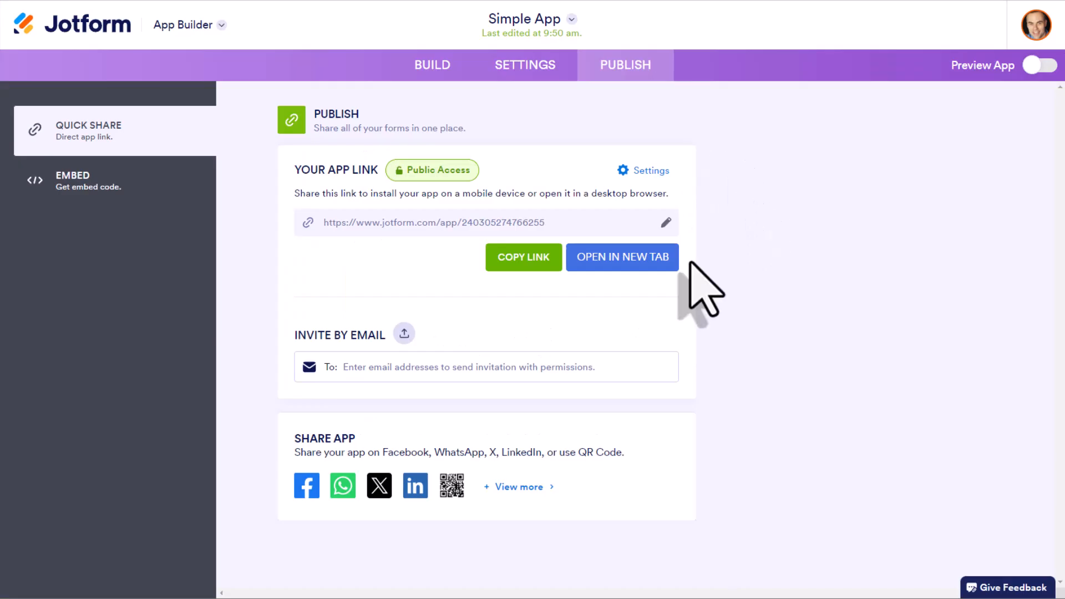
{"action": "mouse_move", "coordinate": [645, 319]}
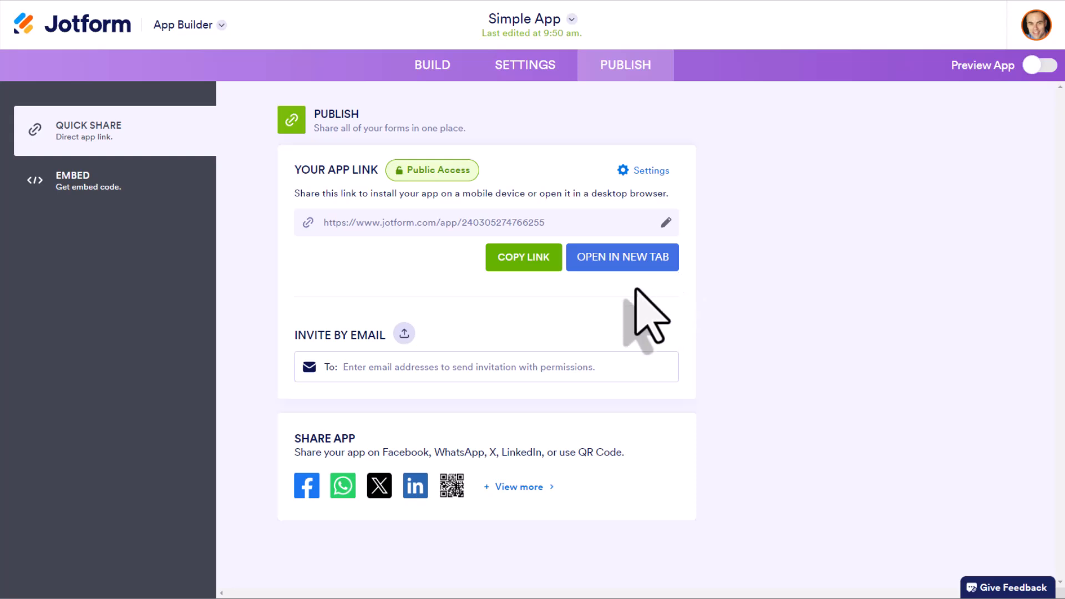
{"action": "mouse_move", "coordinate": [577, 321]}
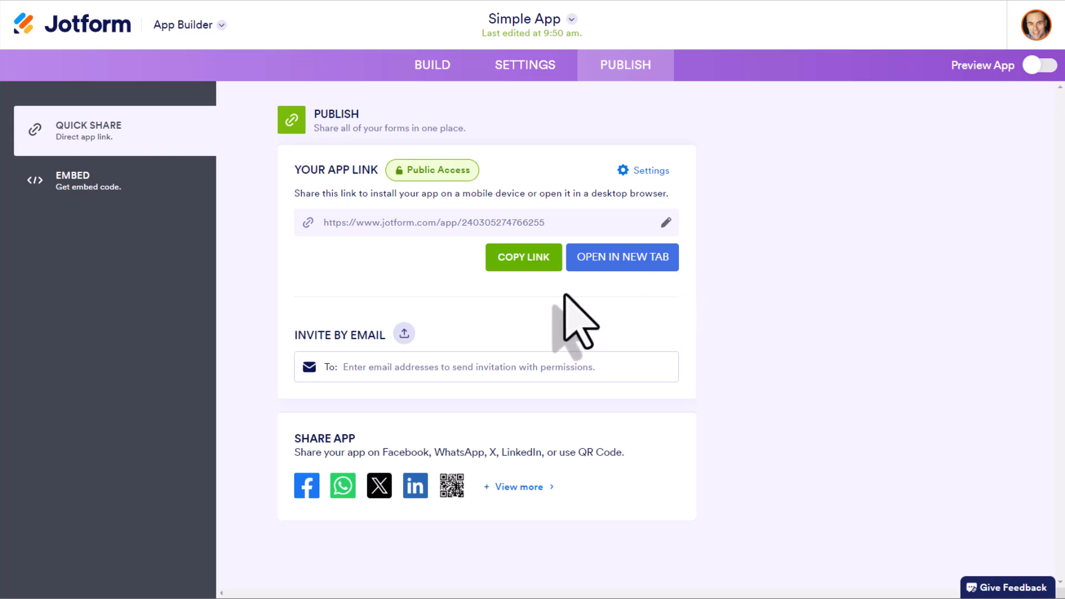
{"action": "mouse_move", "coordinate": [493, 231]}
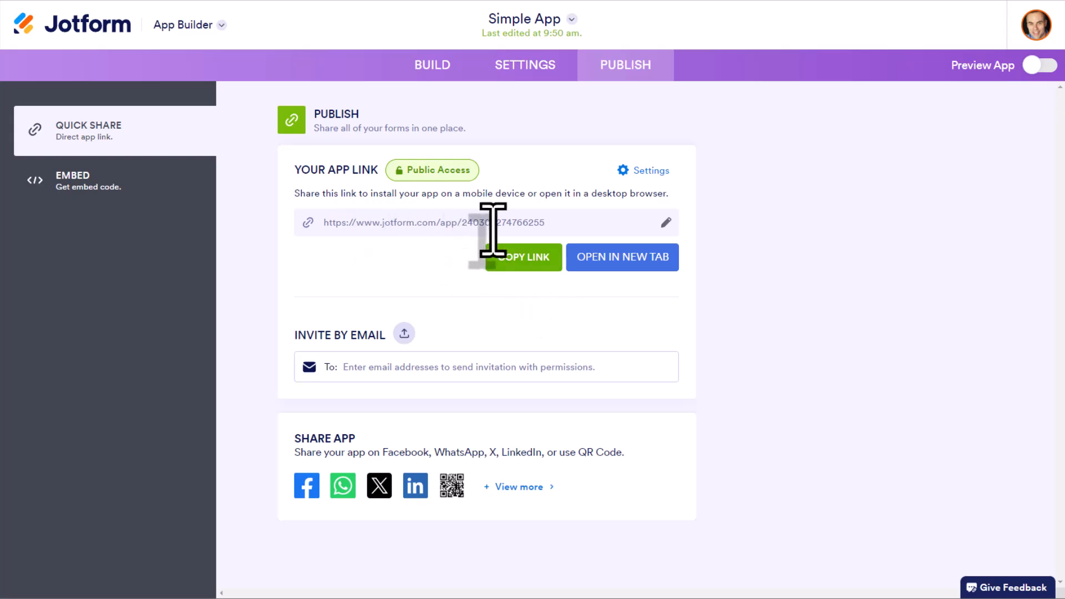
{"action": "left_click", "coordinate": [501, 257]}
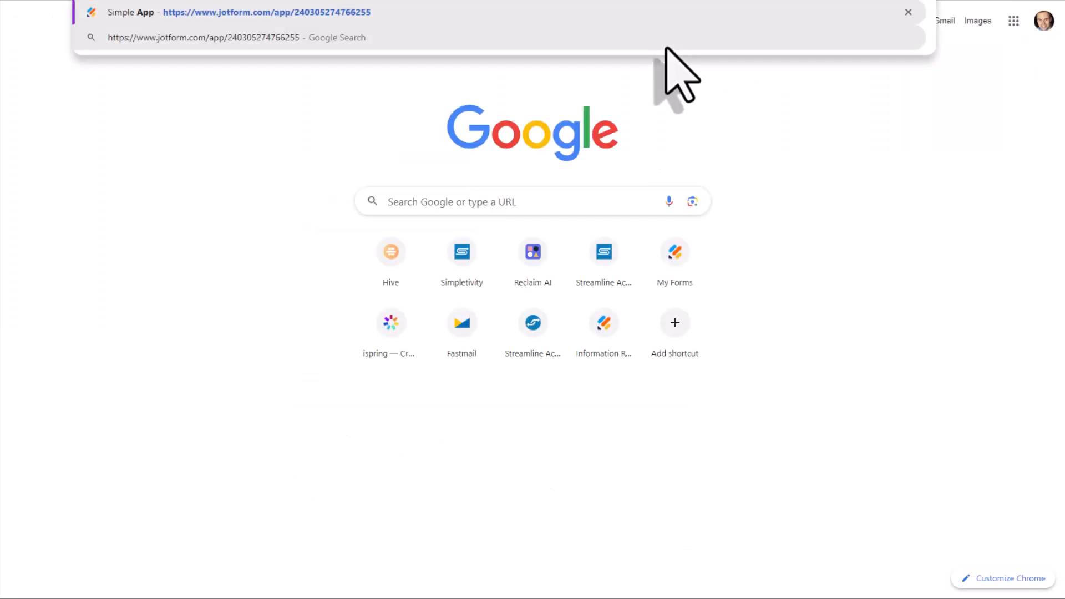
Step: Load Simple App from its pasted link and dismiss the Add to Home Screen prompt
{"action": "left_click", "coordinate": [233, 11]}
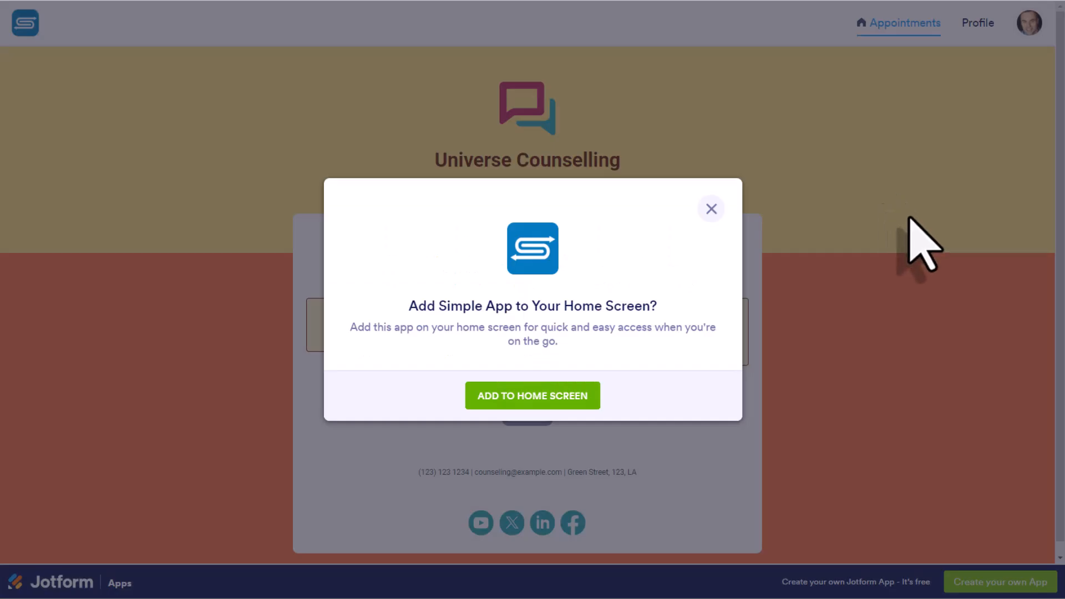
{"action": "mouse_move", "coordinate": [621, 364]}
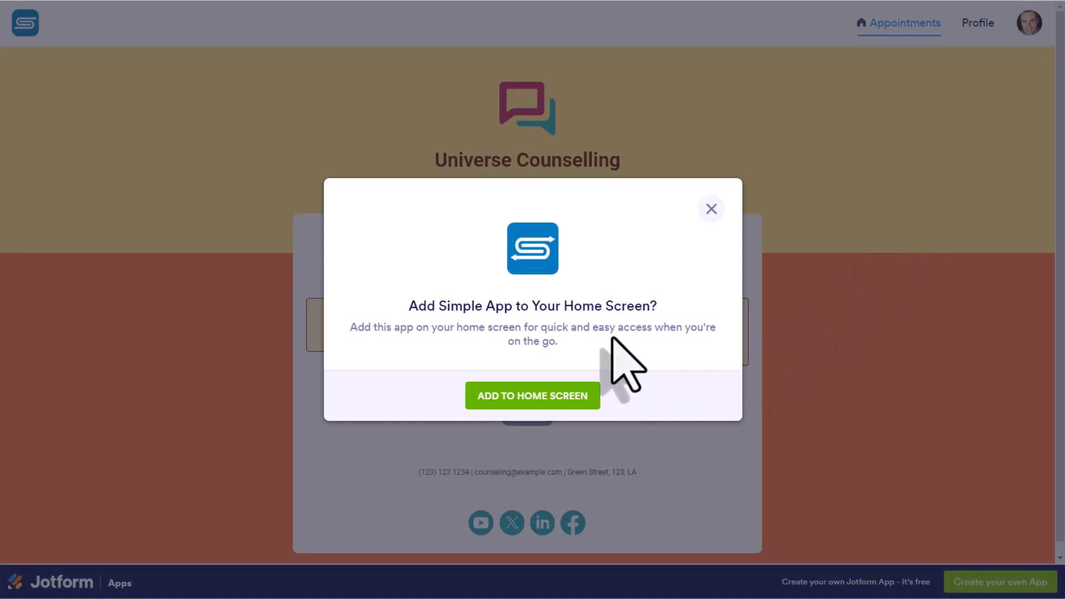
{"action": "mouse_move", "coordinate": [615, 319]}
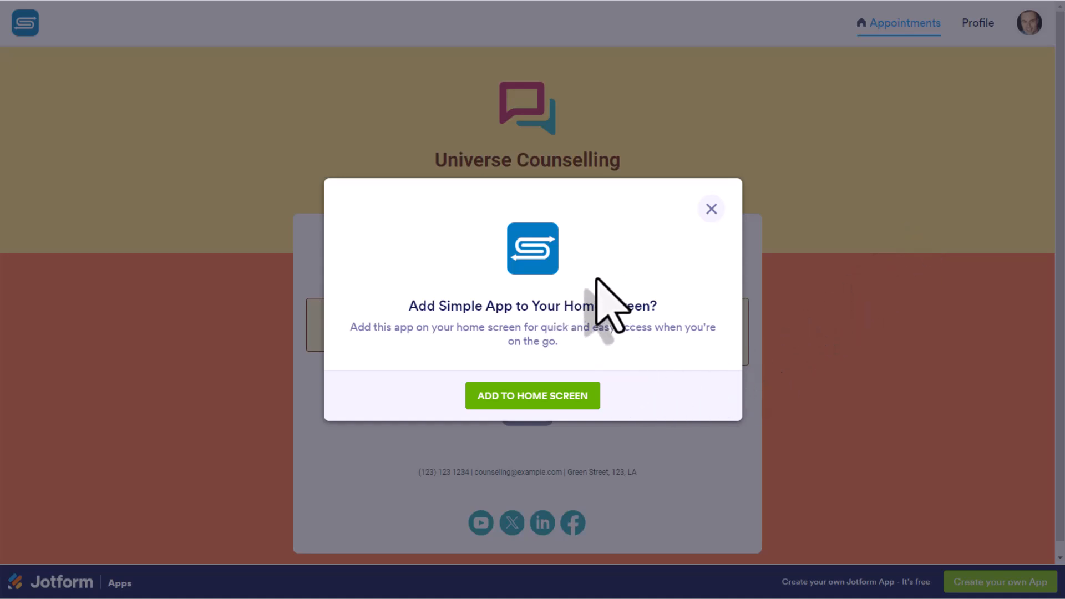
{"action": "mouse_move", "coordinate": [590, 320]}
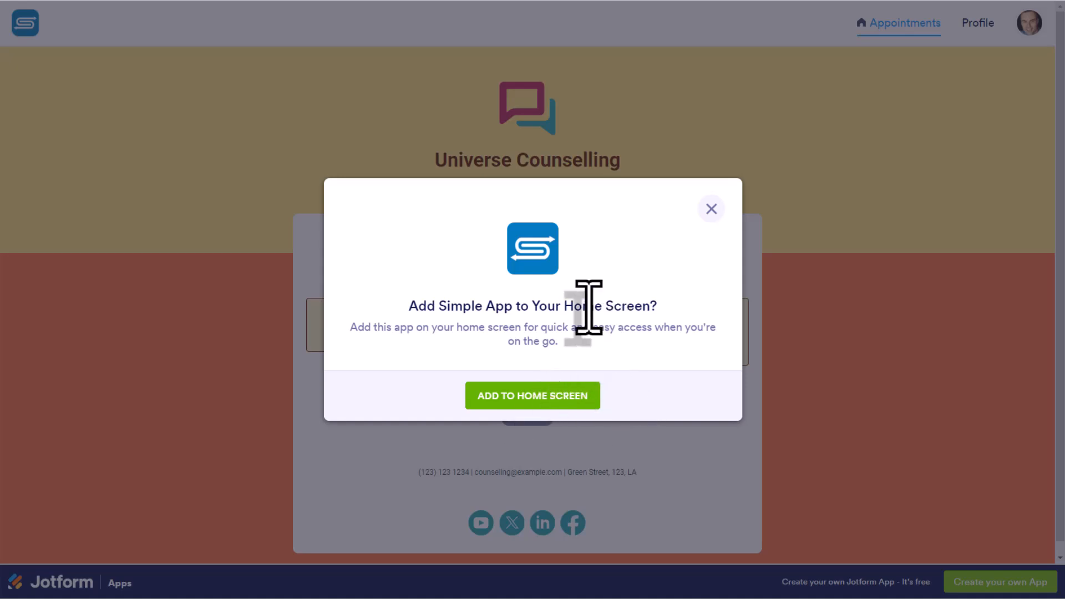
{"action": "mouse_move", "coordinate": [598, 313]}
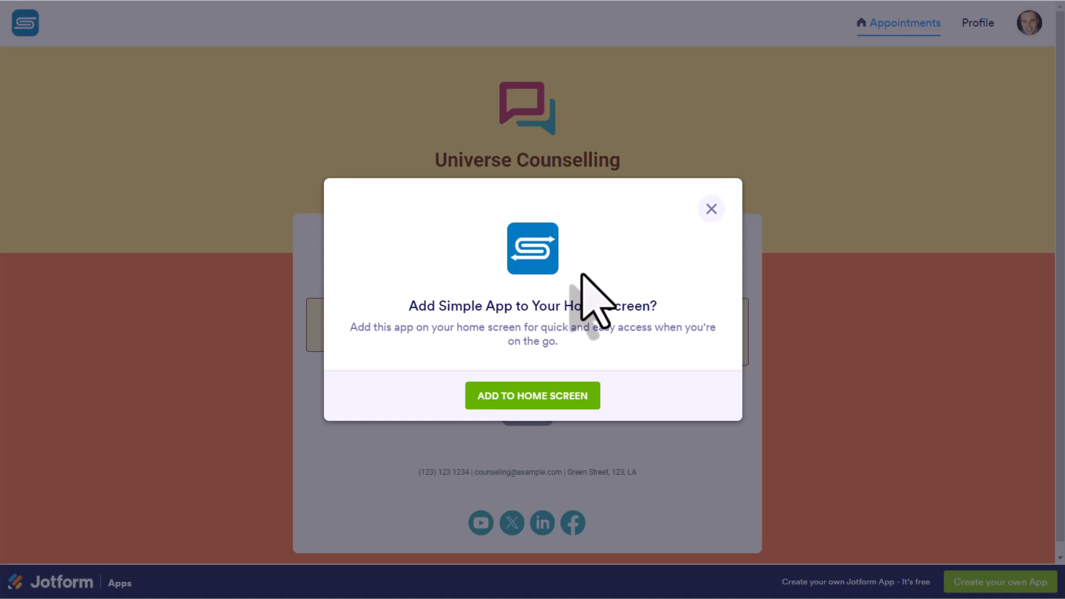
{"action": "mouse_move", "coordinate": [711, 209]}
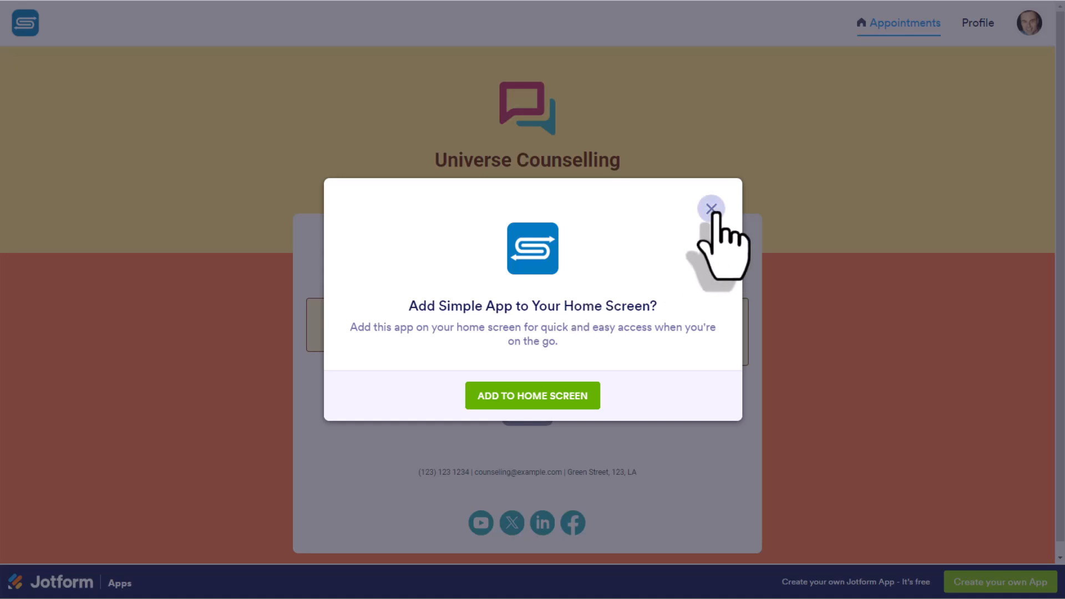
{"action": "left_click", "coordinate": [711, 207]}
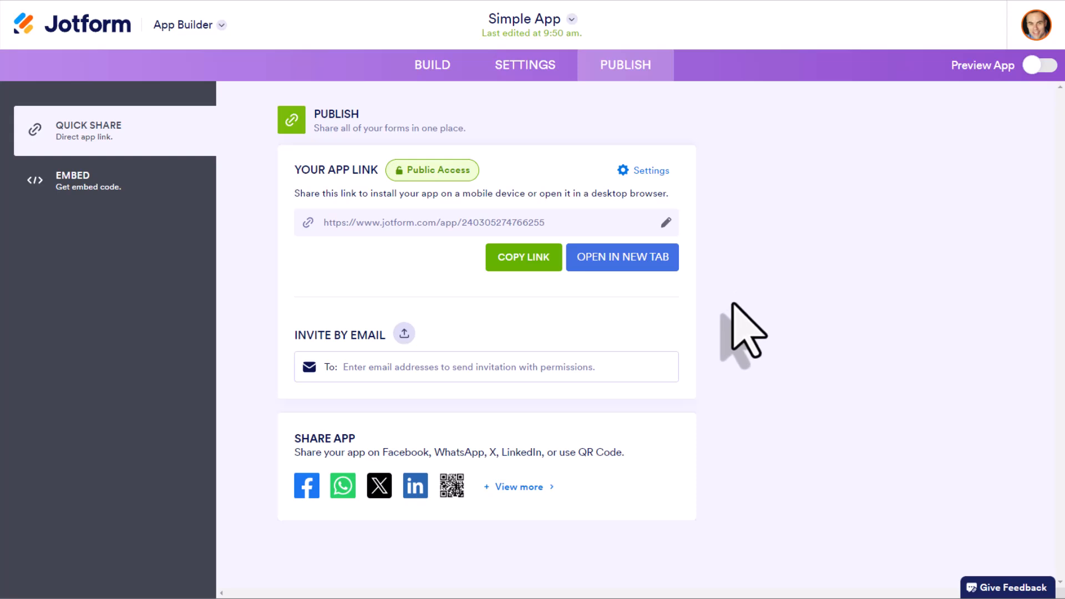
{"action": "mouse_move", "coordinate": [448, 320]}
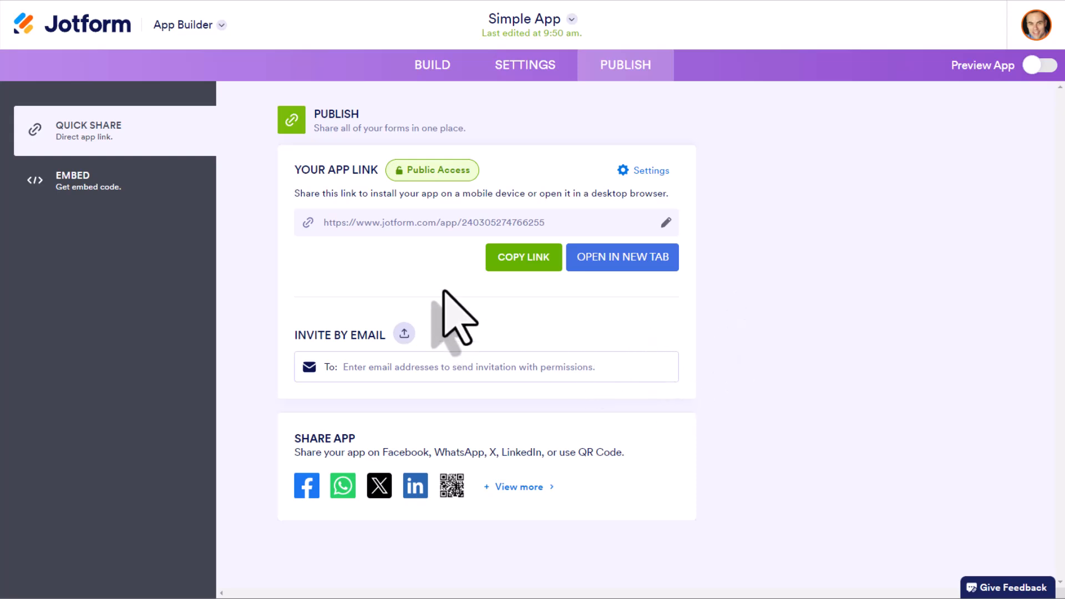
{"action": "mouse_move", "coordinate": [467, 291]}
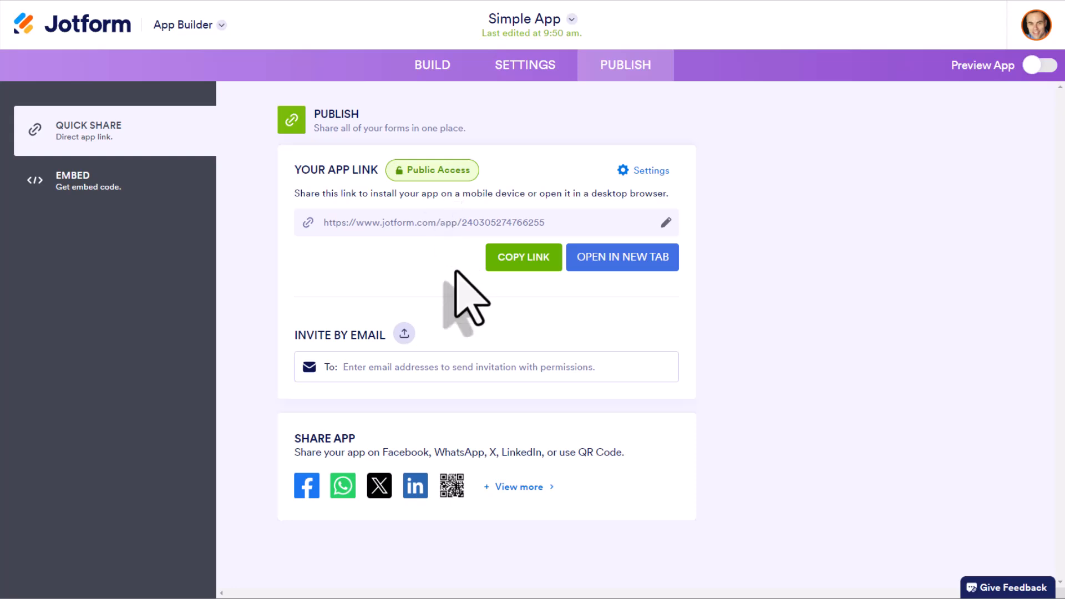
Step: Show Simple App's QR code share page with its embed snippet
{"action": "left_click", "coordinate": [452, 485]}
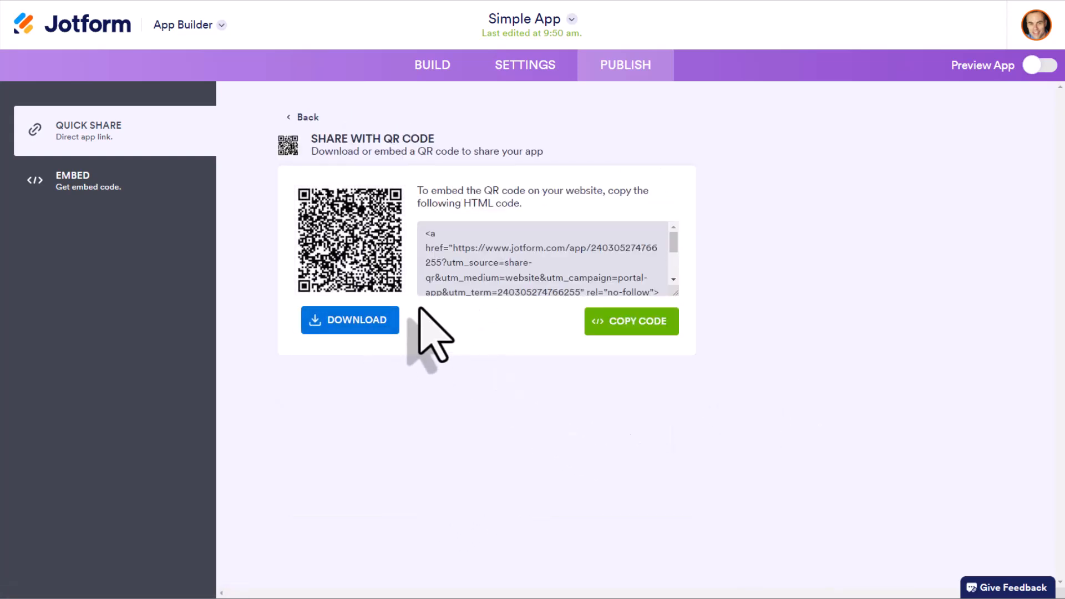
{"action": "mouse_move", "coordinate": [428, 326]}
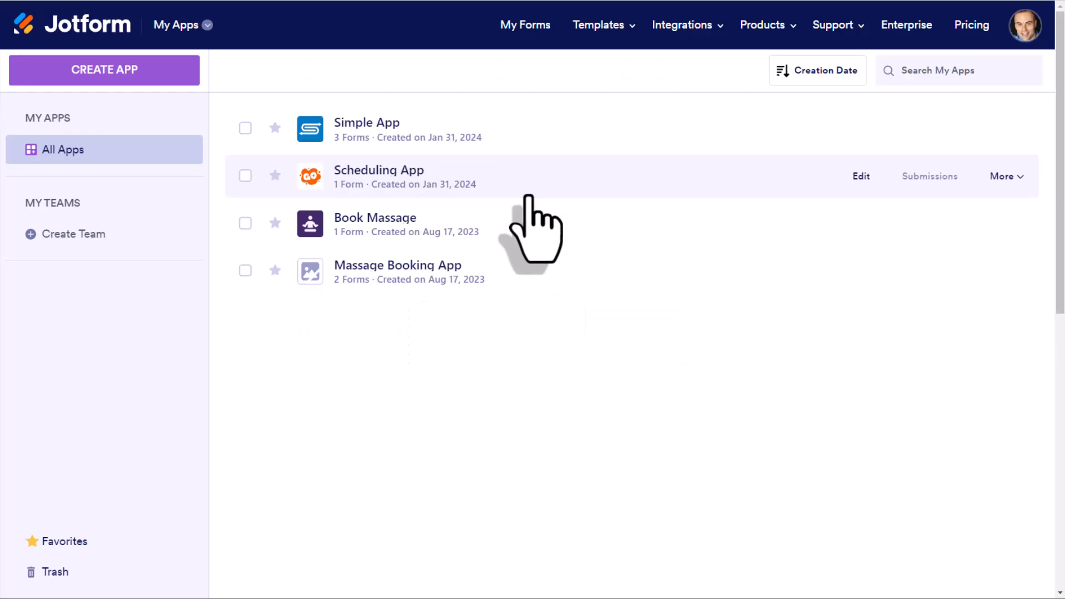
{"action": "mouse_move", "coordinate": [533, 163]}
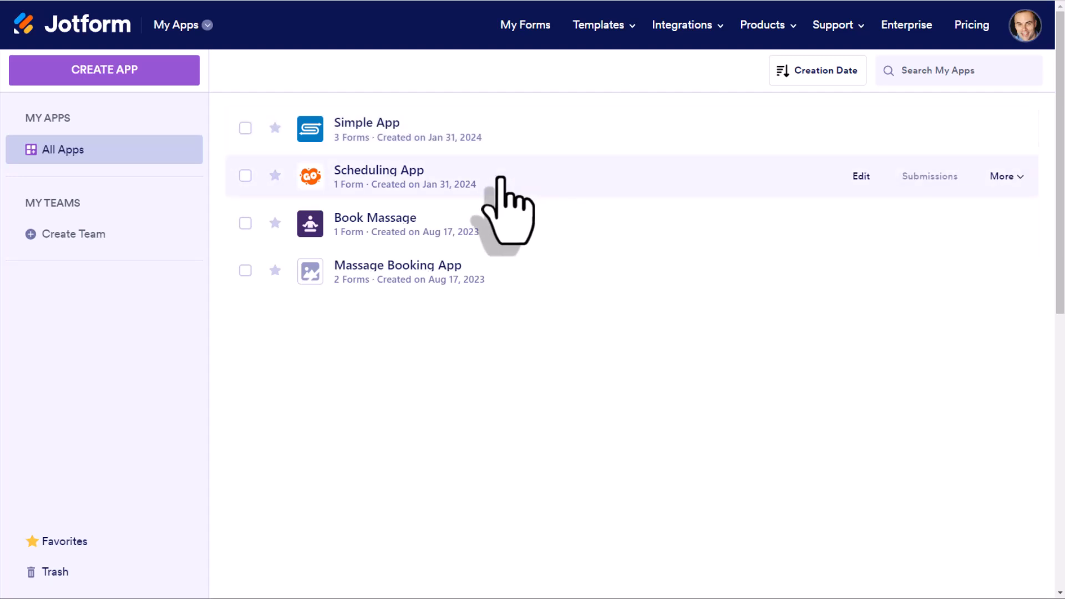
{"action": "mouse_move", "coordinate": [520, 169]}
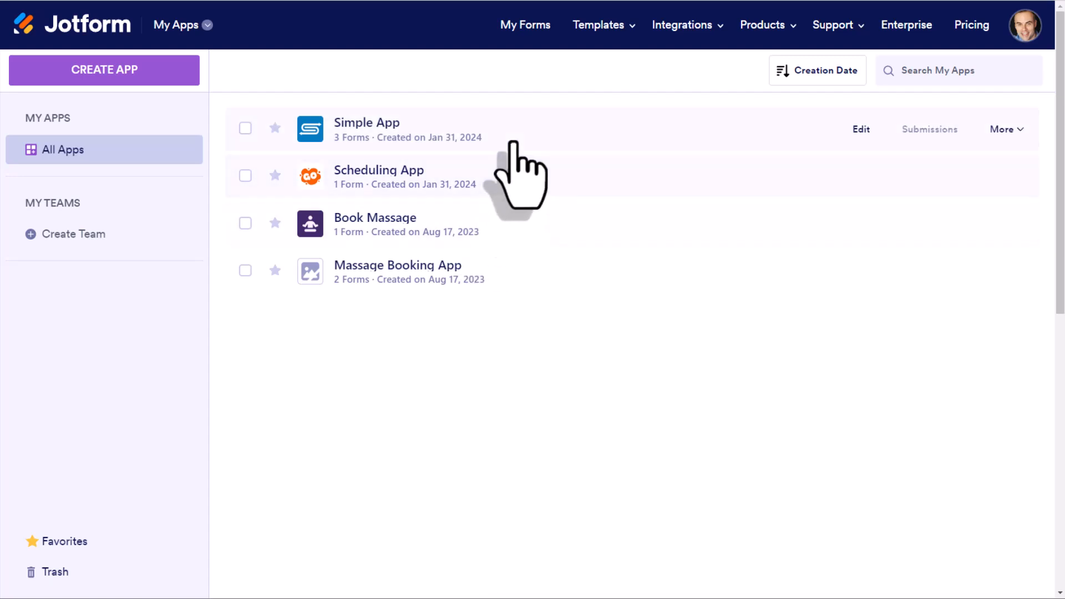
{"action": "mouse_move", "coordinate": [513, 271]}
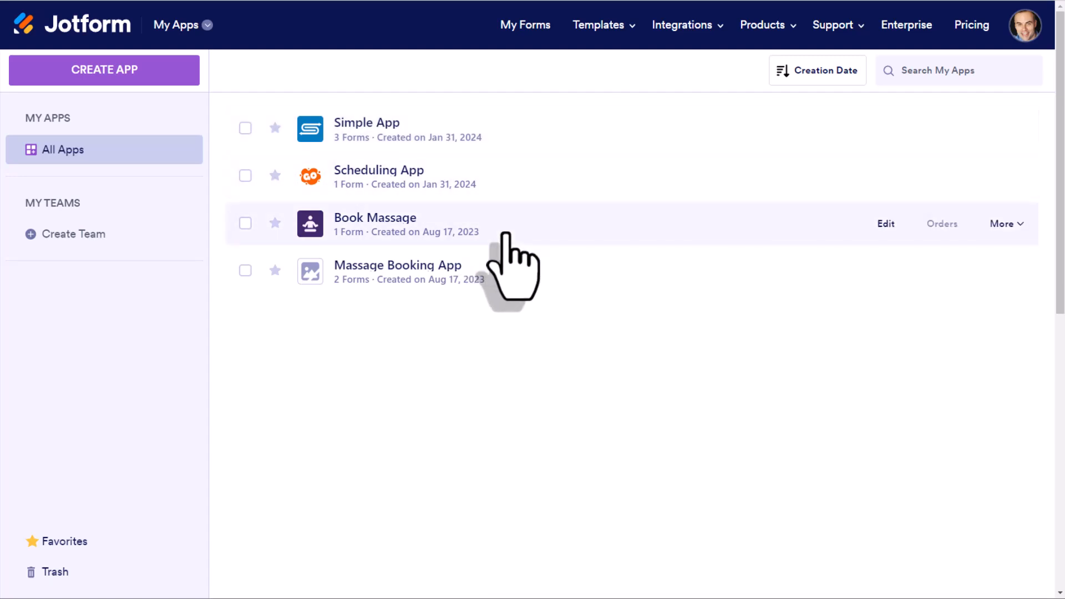